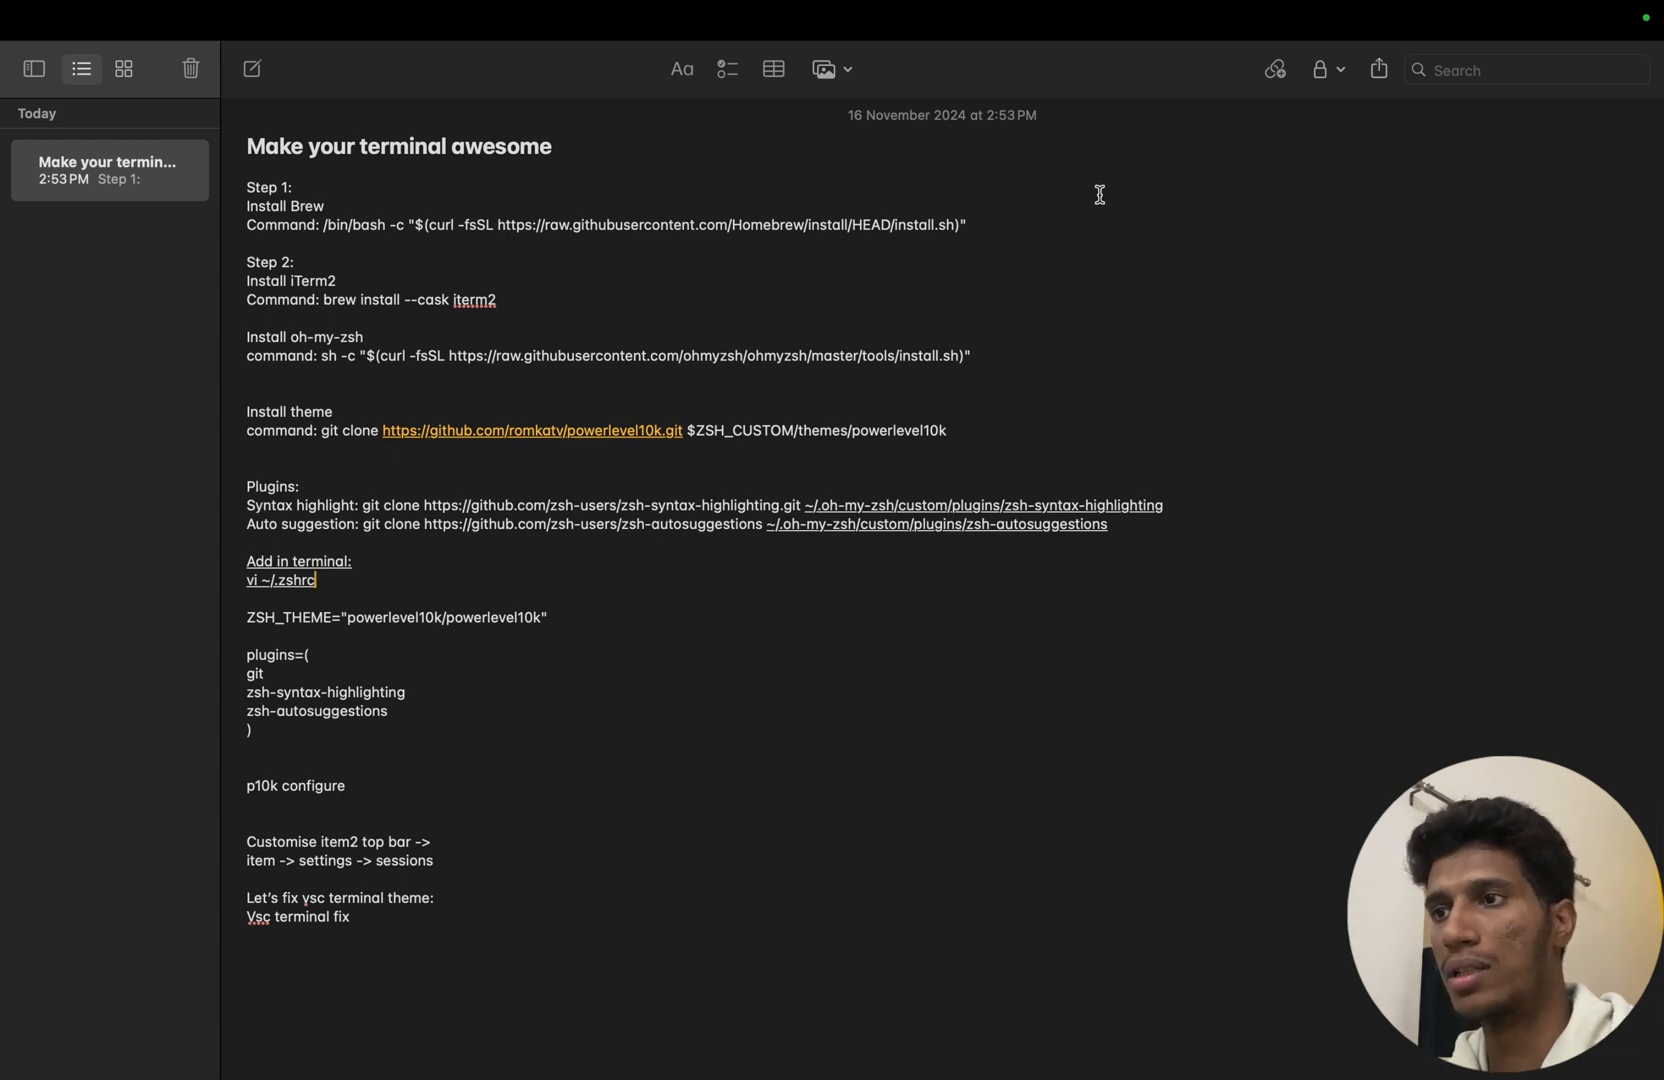
# Step: Copy the Homebrew install command (/bin/bash -c "$(curl … Homebrew/install …)") and run it in Terminal
pyautogui.click(964, 224)
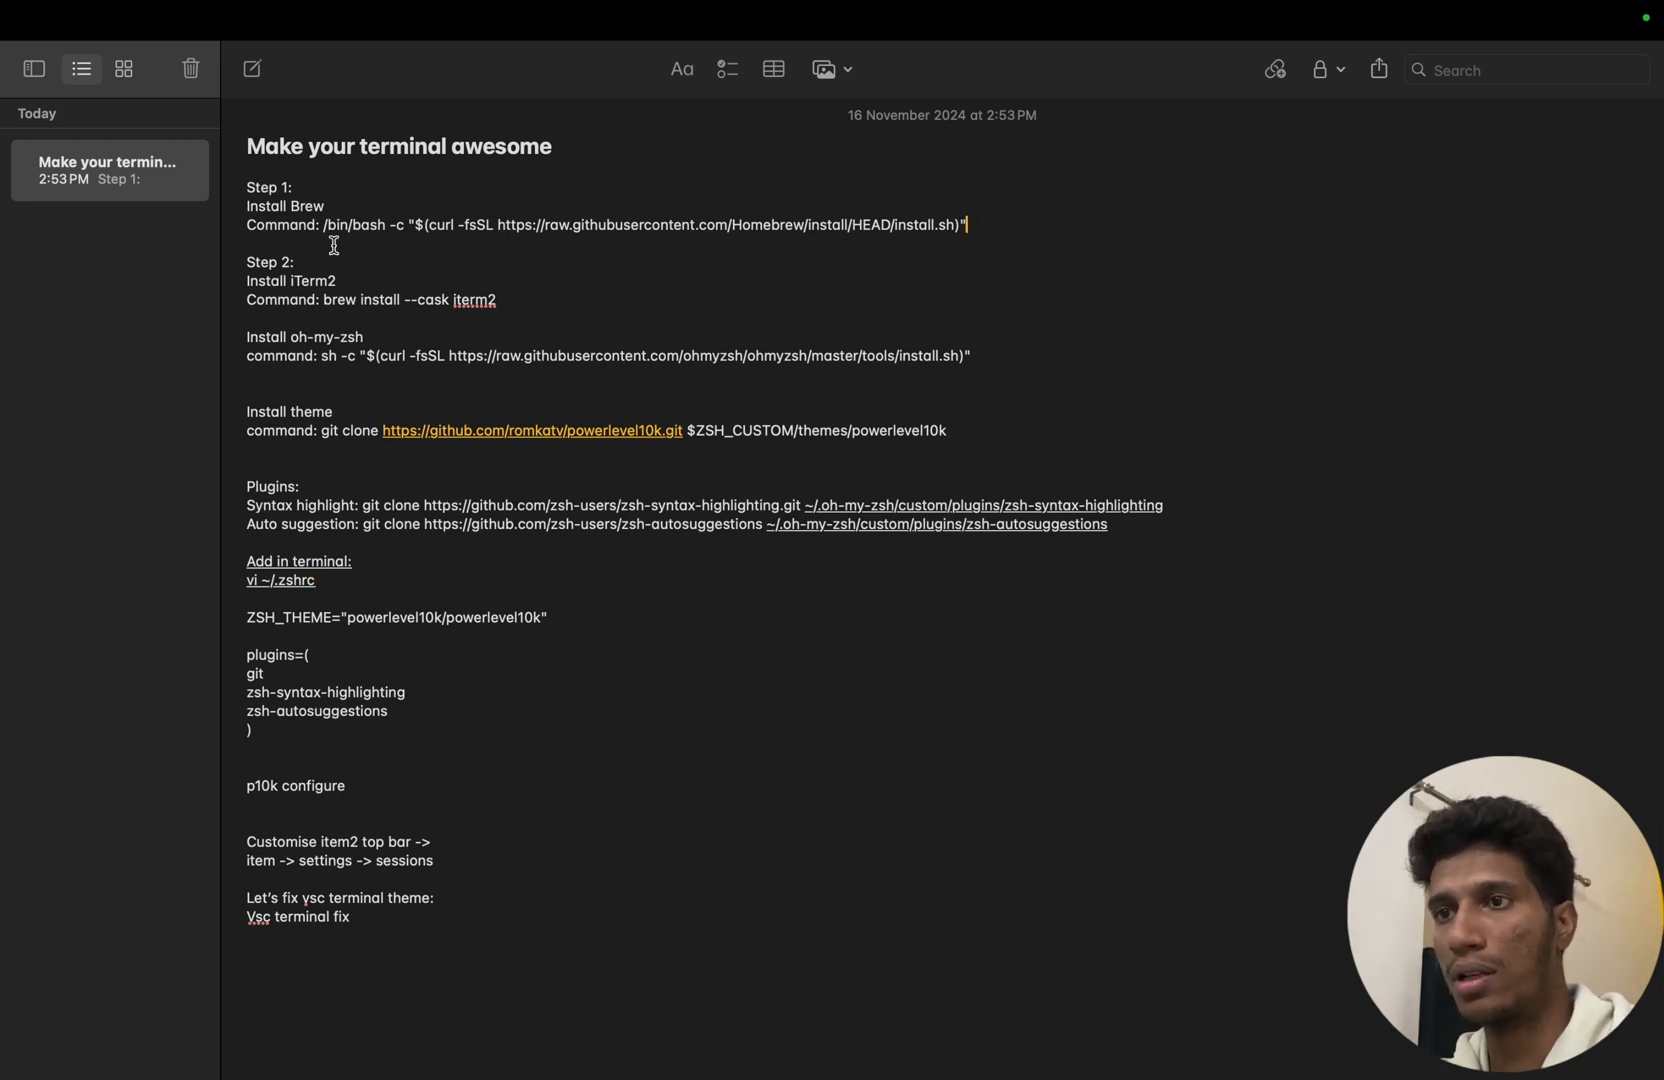
pyautogui.moveTo(326, 224); pyautogui.dragTo(967, 224)
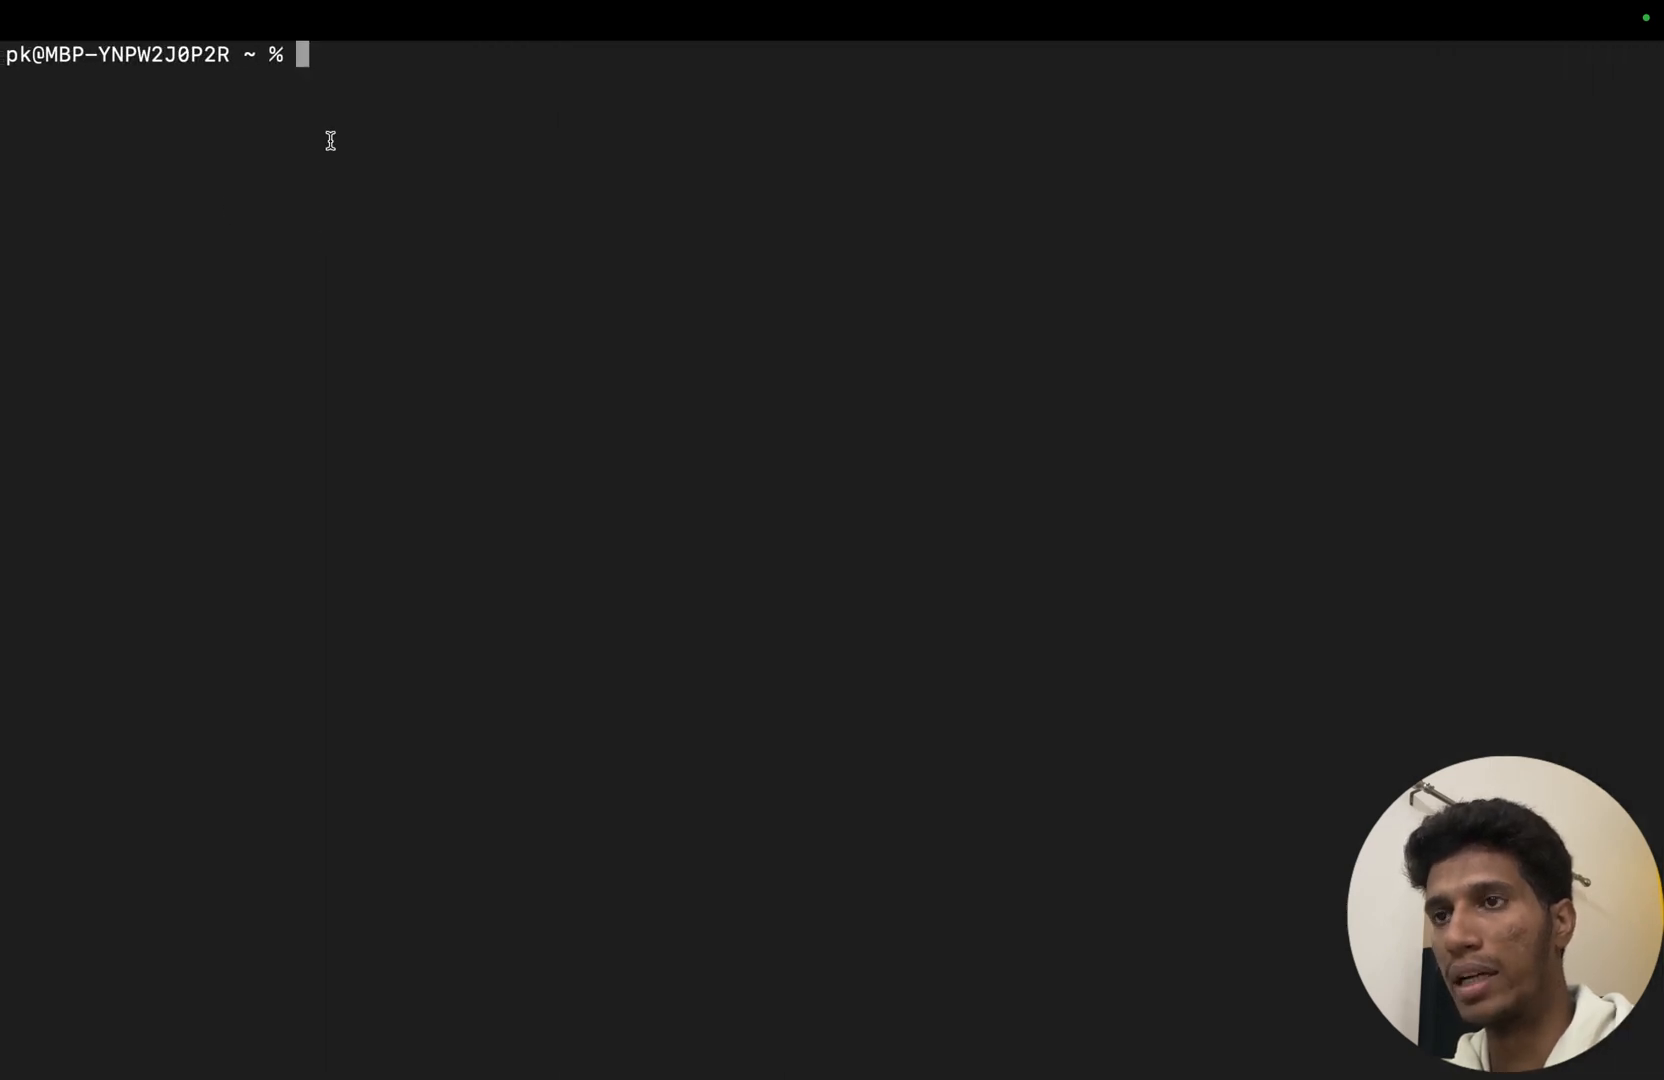
pyautogui.write('/bin/bash -c "$(curl -fsSL https://raw.githubusercontent.com/Homebrew/install/HEAD/install.sh)"')
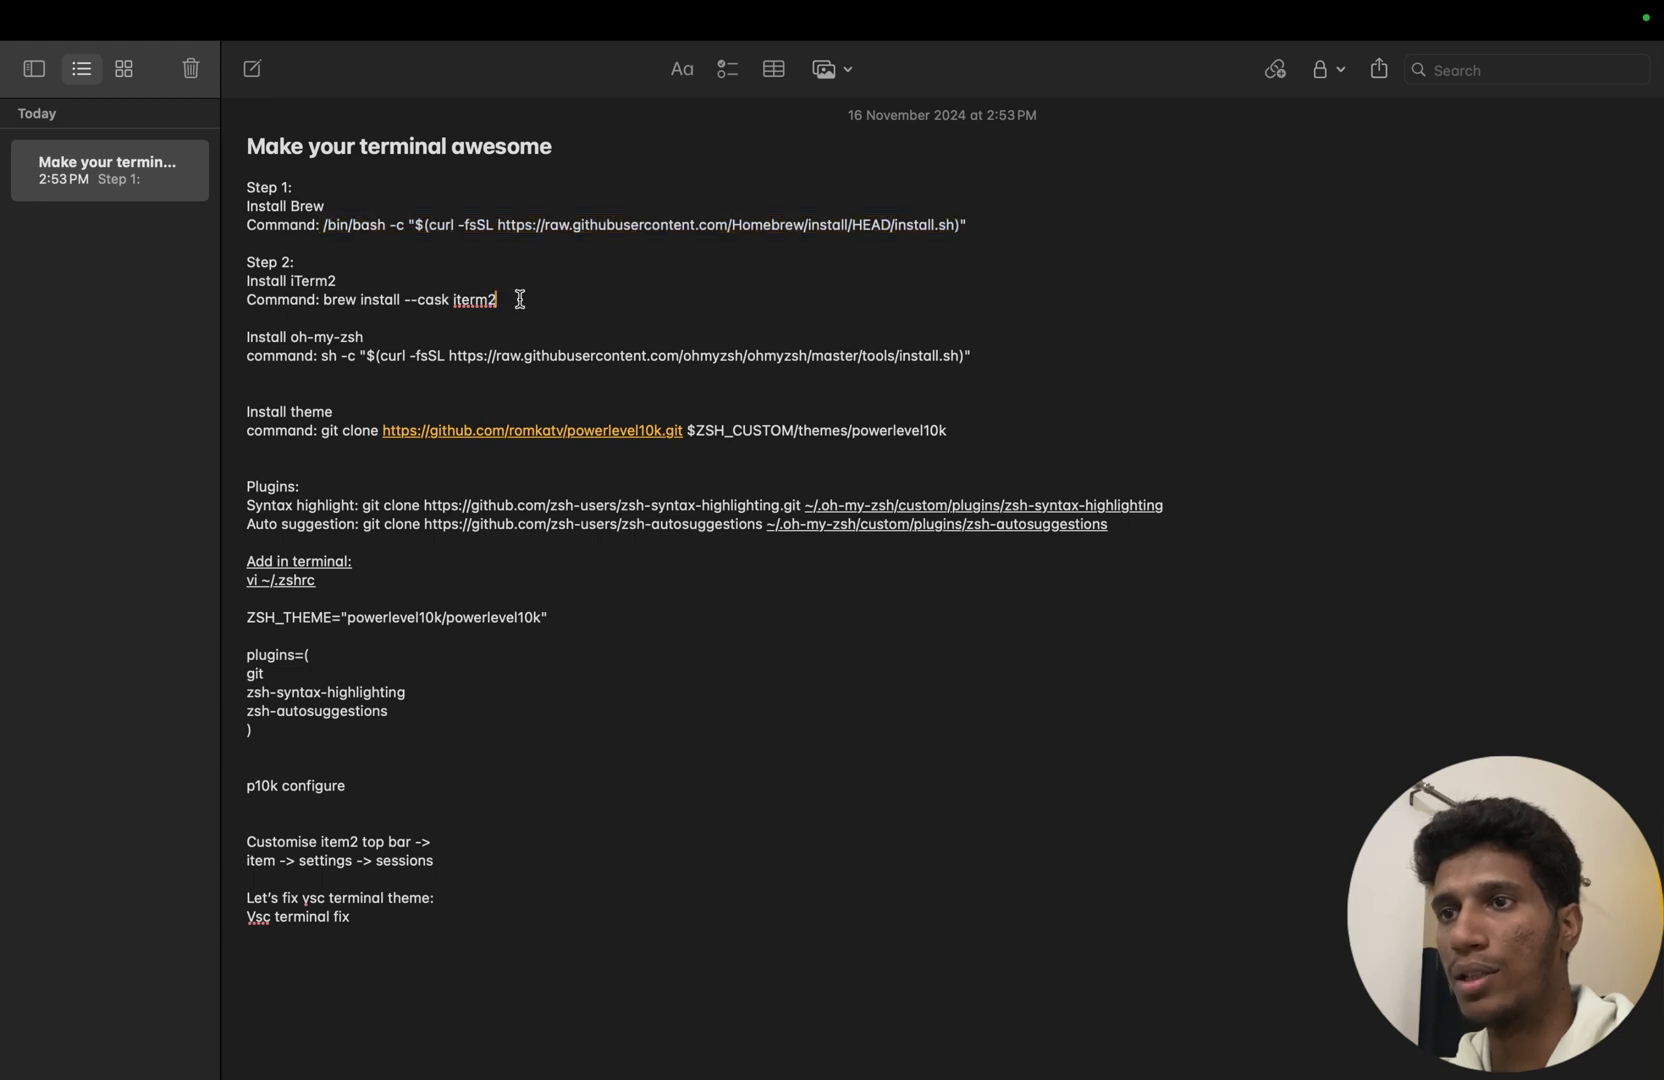
# Step: Copy and run 'brew install --cask iterm2' in Terminal
pyautogui.moveTo(330, 299); pyautogui.dragTo(495, 299)
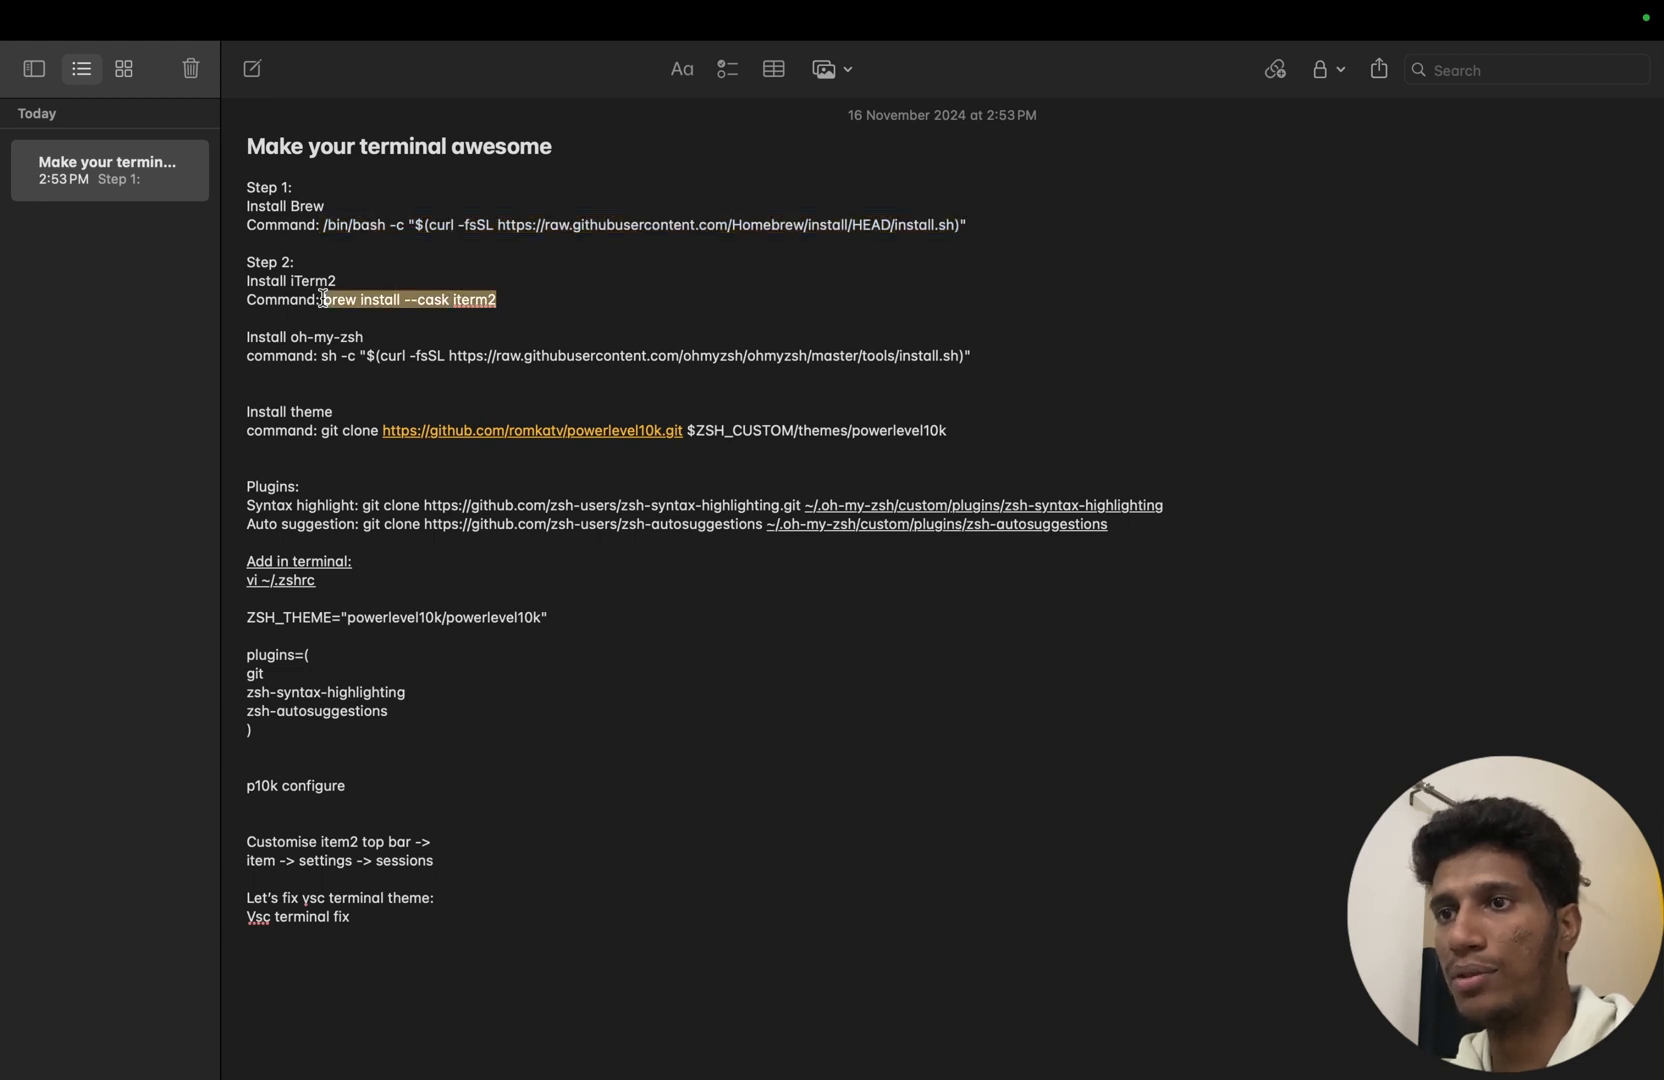
pyautogui.moveTo(488, 295)
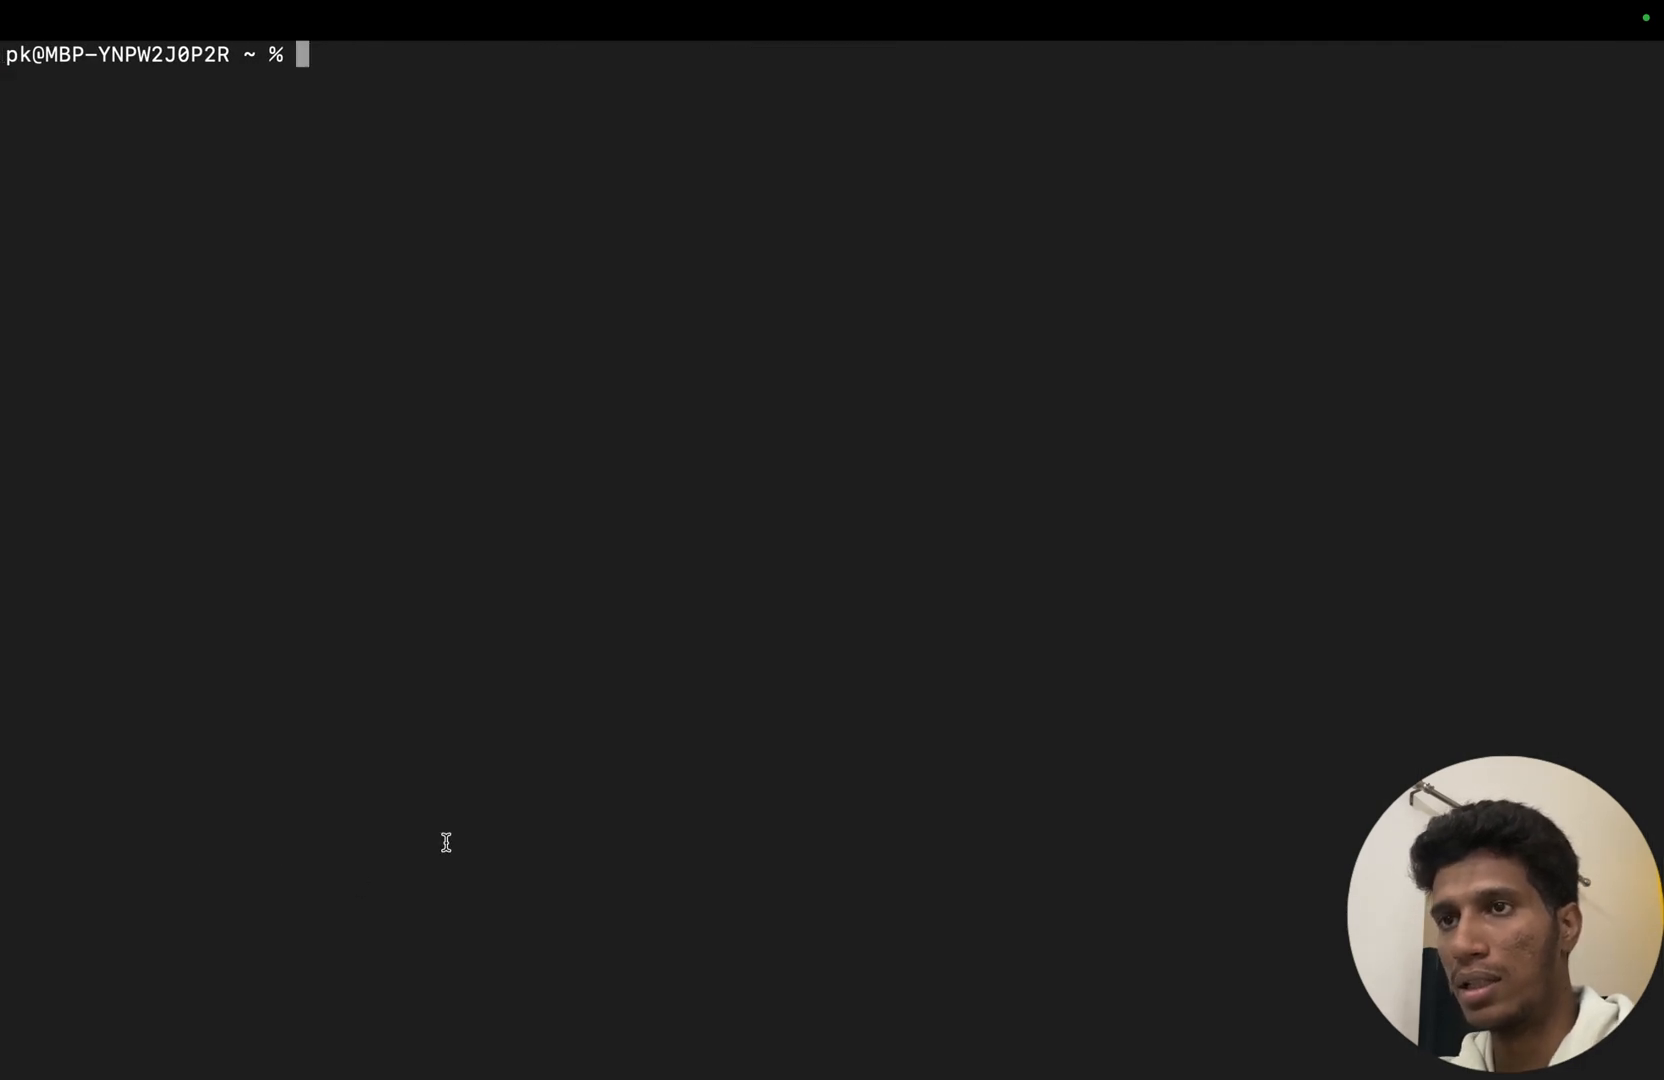
pyautogui.write('brew install --cask iterm2')
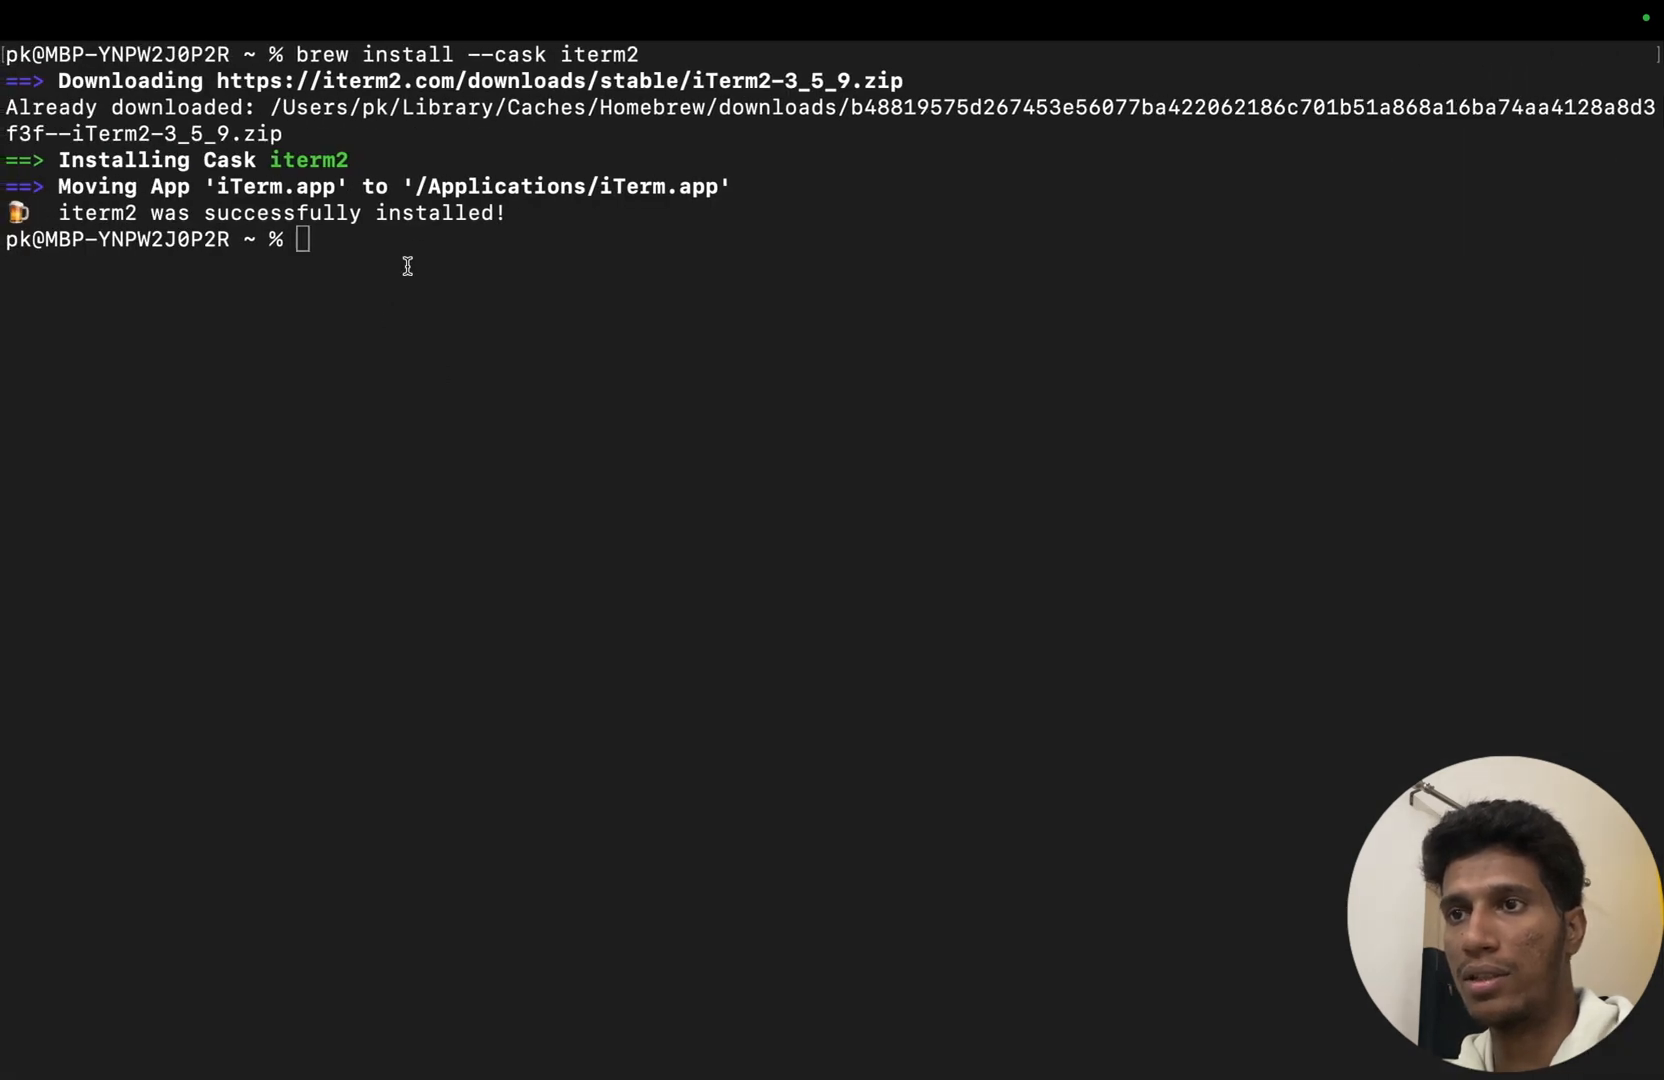
# Step: Run the oh-my-zsh install script (sh -c curl … ohmyzsh install) and test the new prompt
pyautogui.write('sh -c "$(curl -fsSL https://raw.githubusercontent.com/ohmyzsh/ohmyzsh/master/tools/install.sh)"')
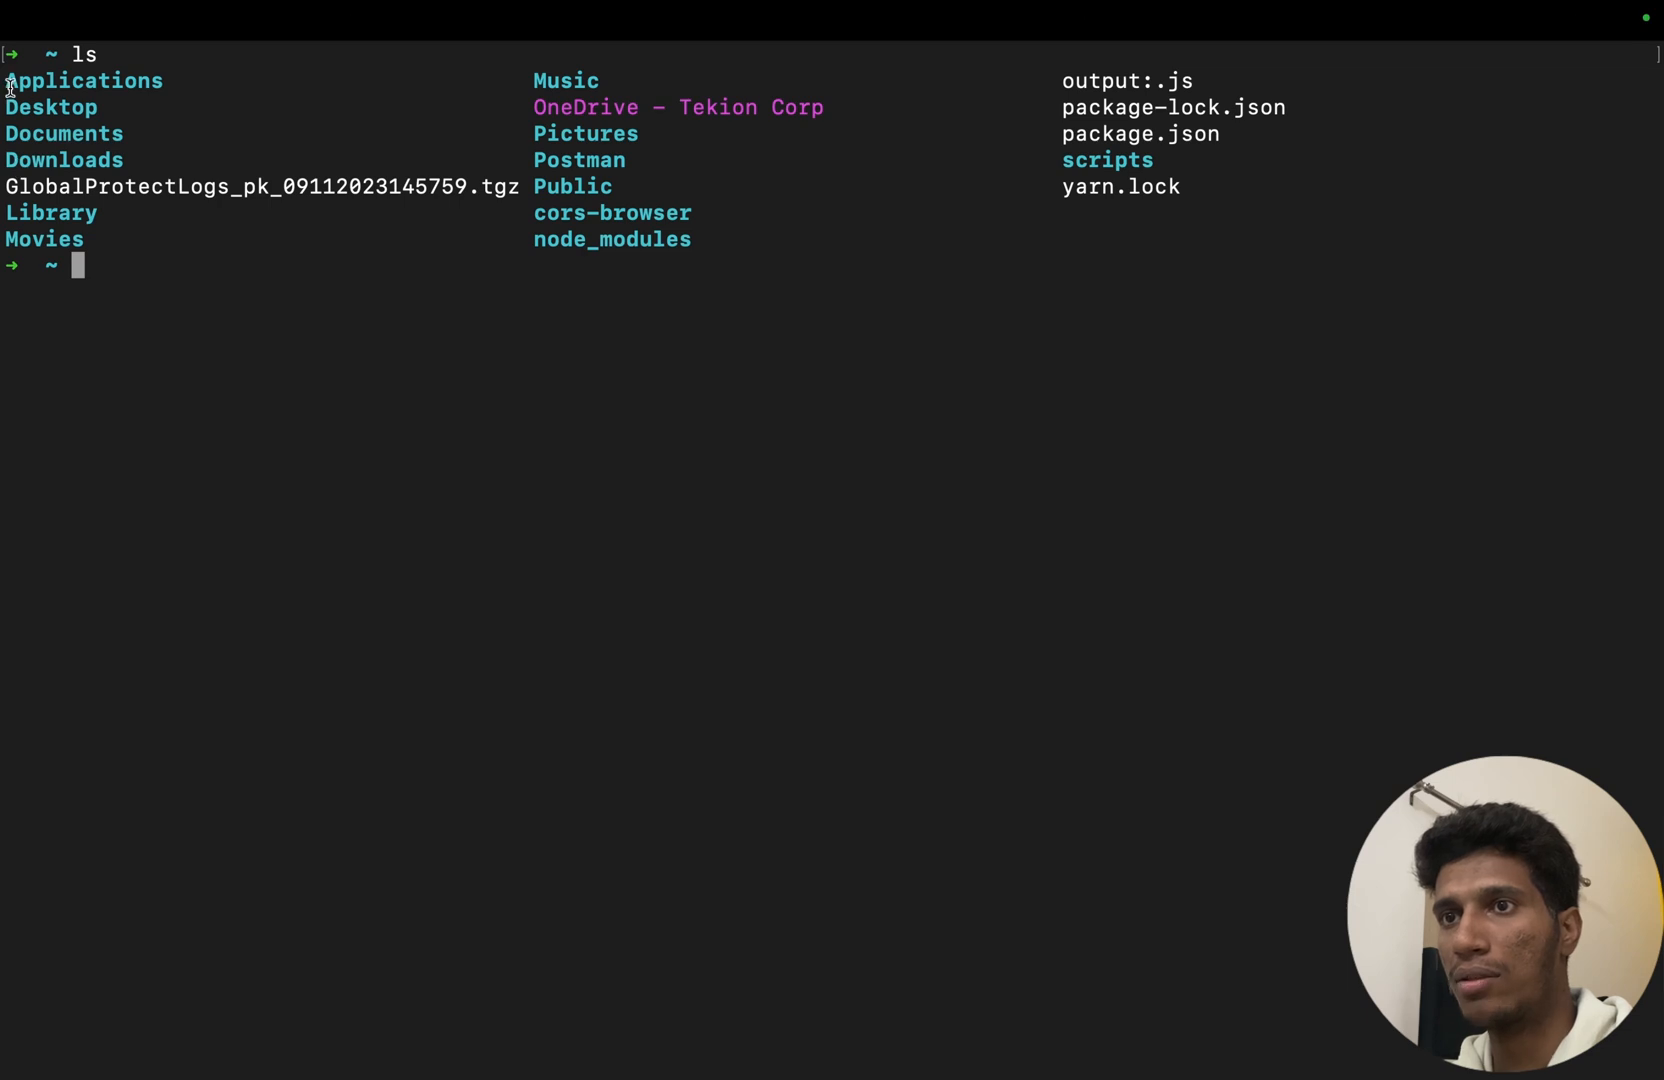
pyautogui.moveTo(320, 269)
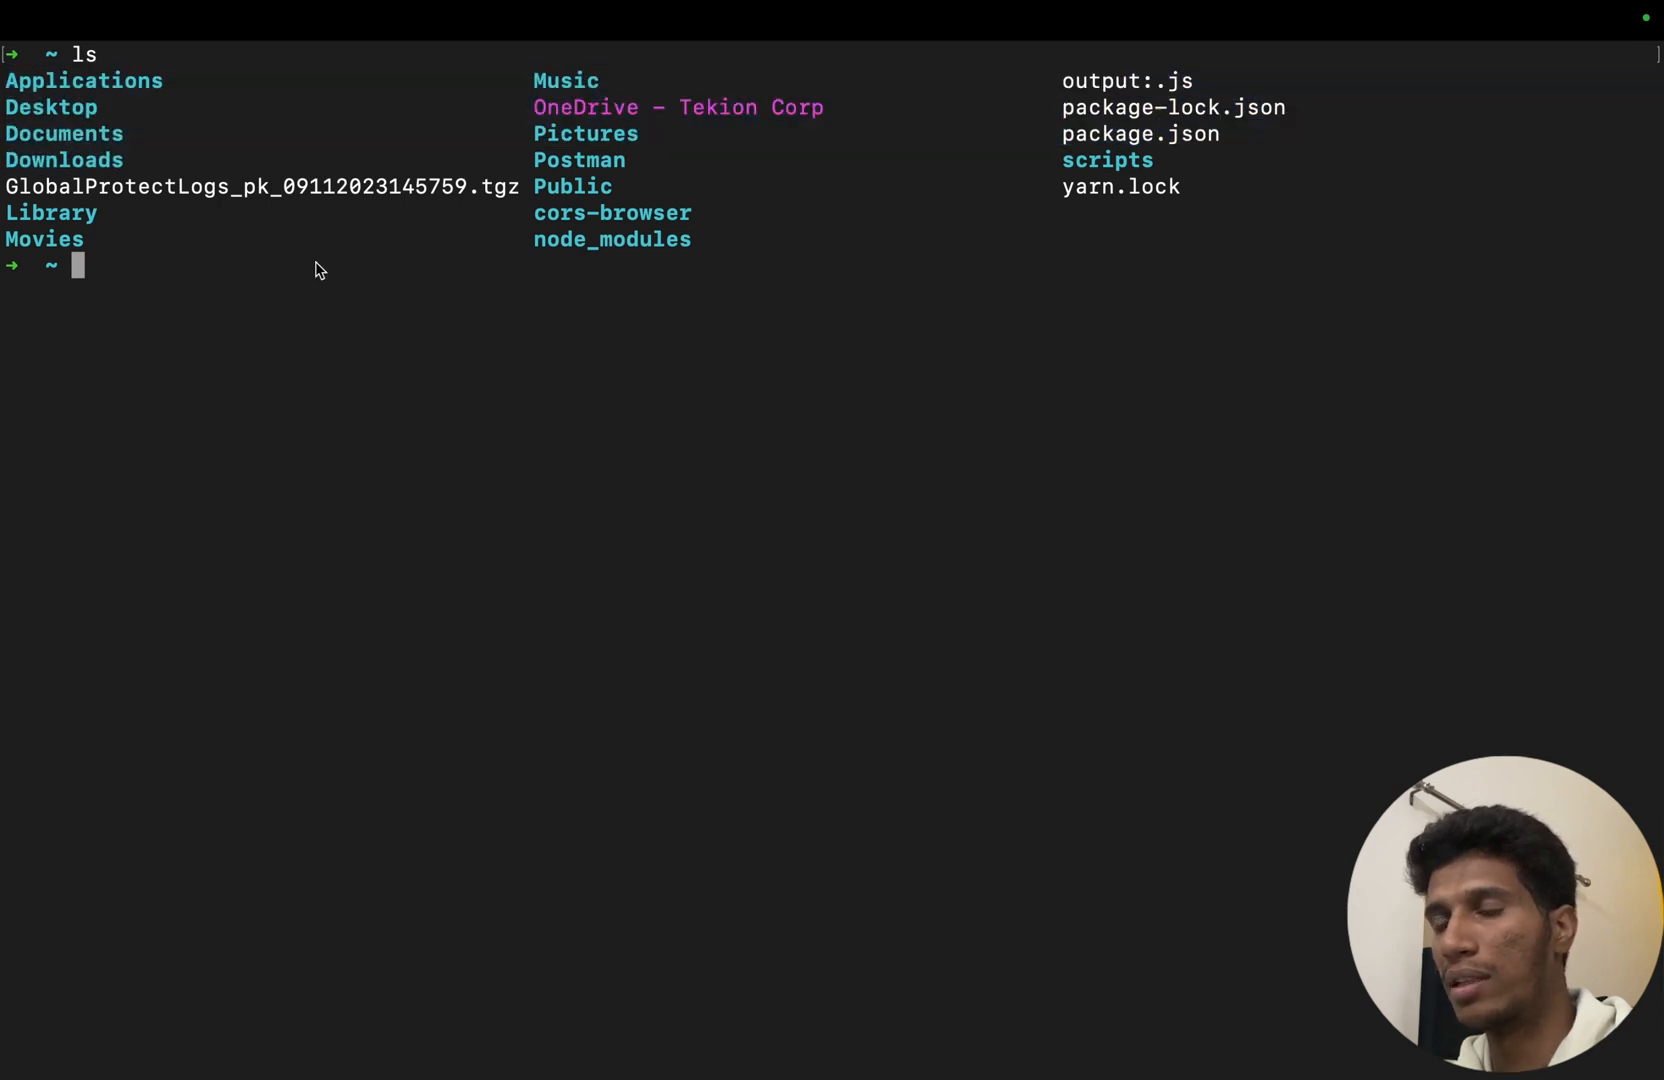
pyautogui.moveTo(938, 99)
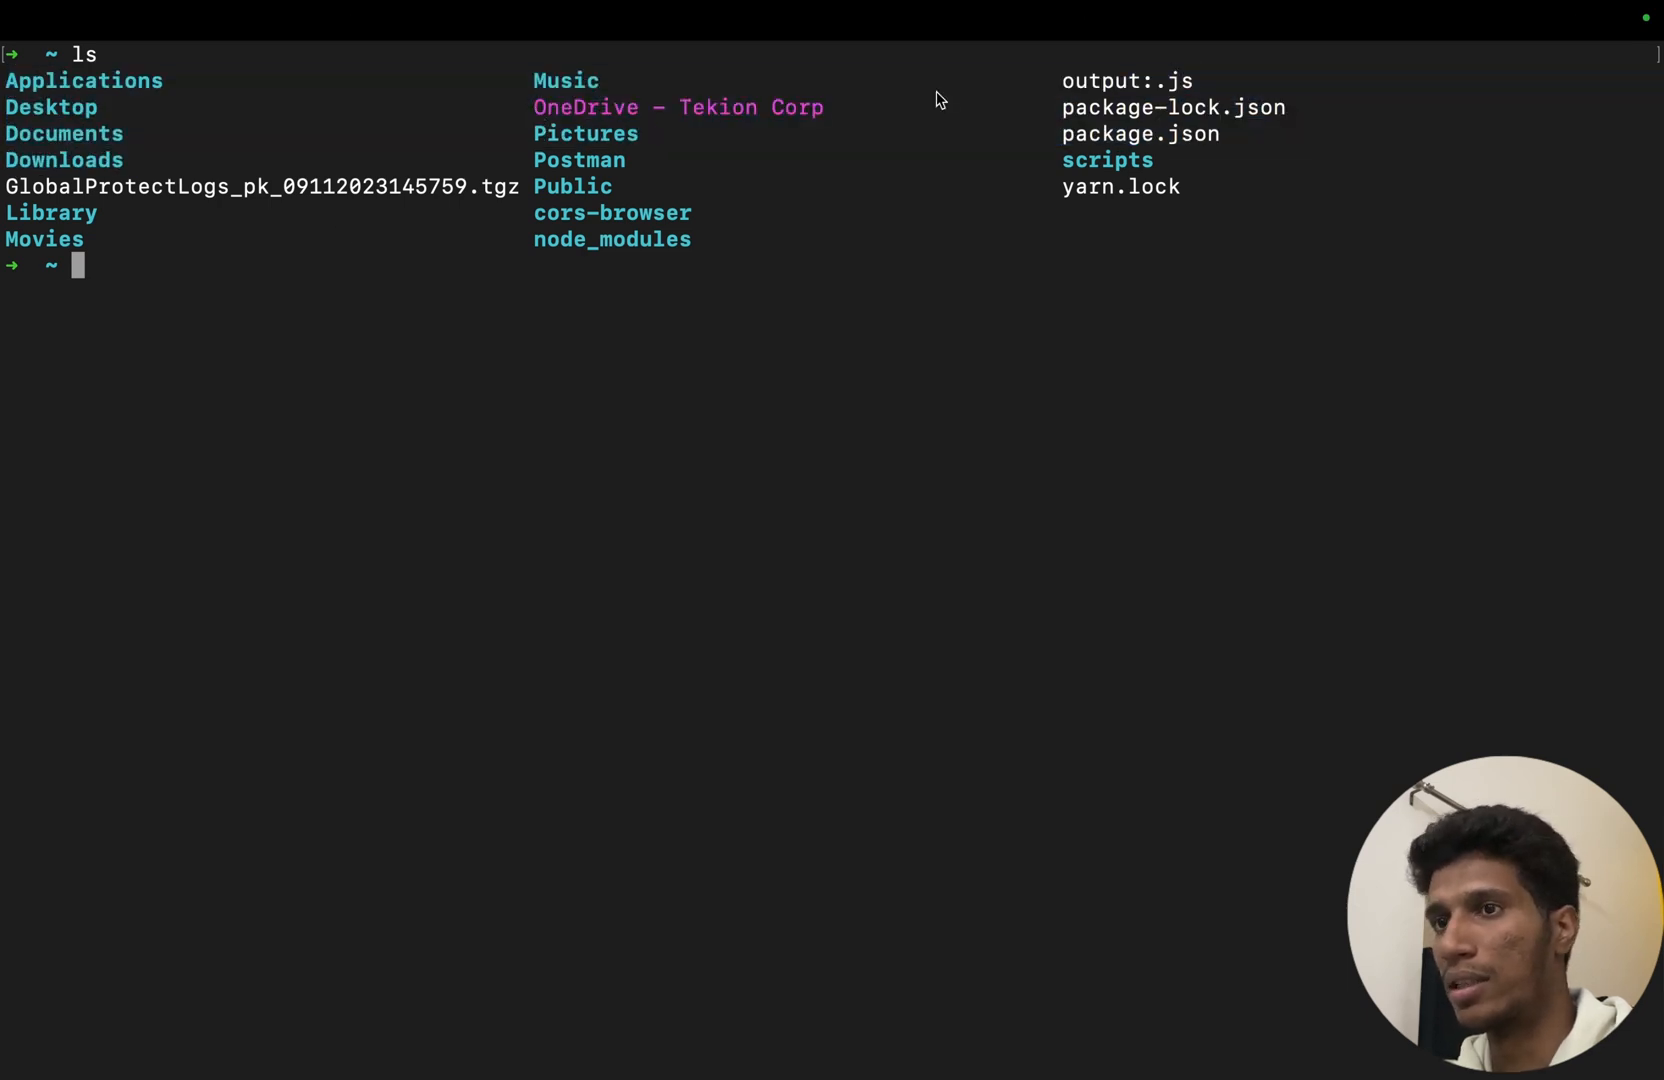
pyautogui.moveTo(5, 187); pyautogui.dragTo(424, 187)
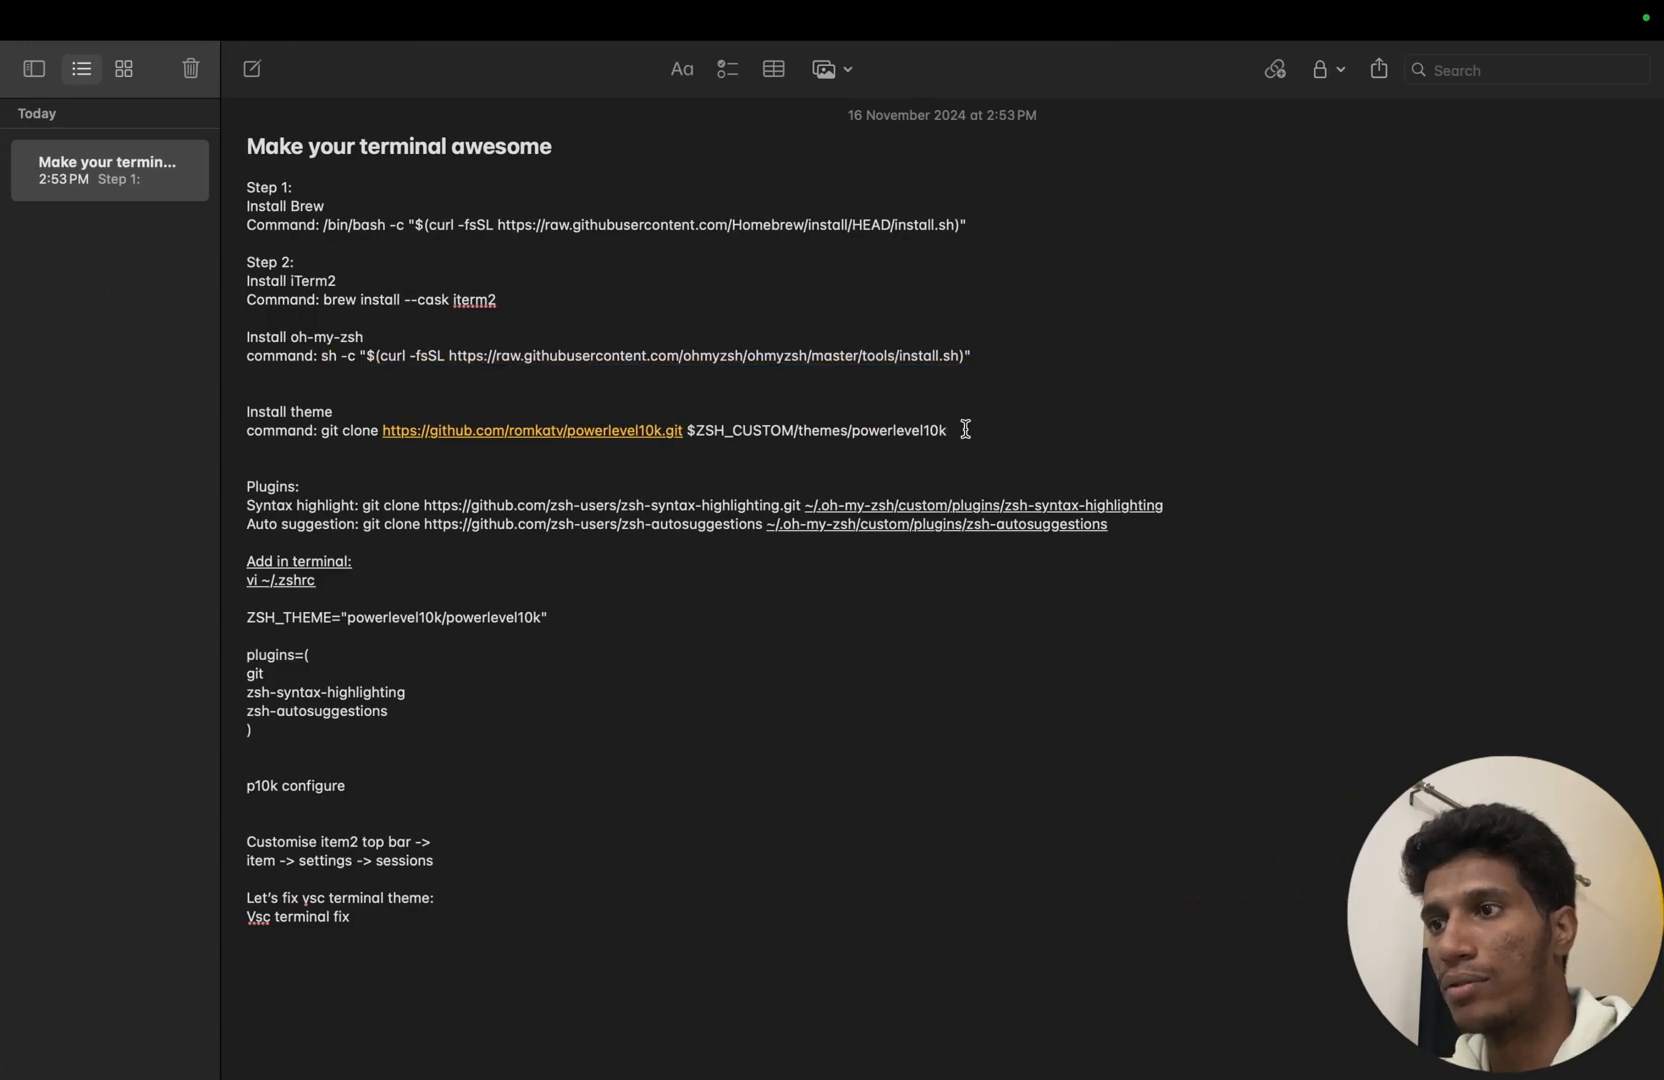
# Step: Select the powerlevel10k git clone command in the setup note
pyautogui.moveTo(322, 430); pyautogui.dragTo(944, 430)
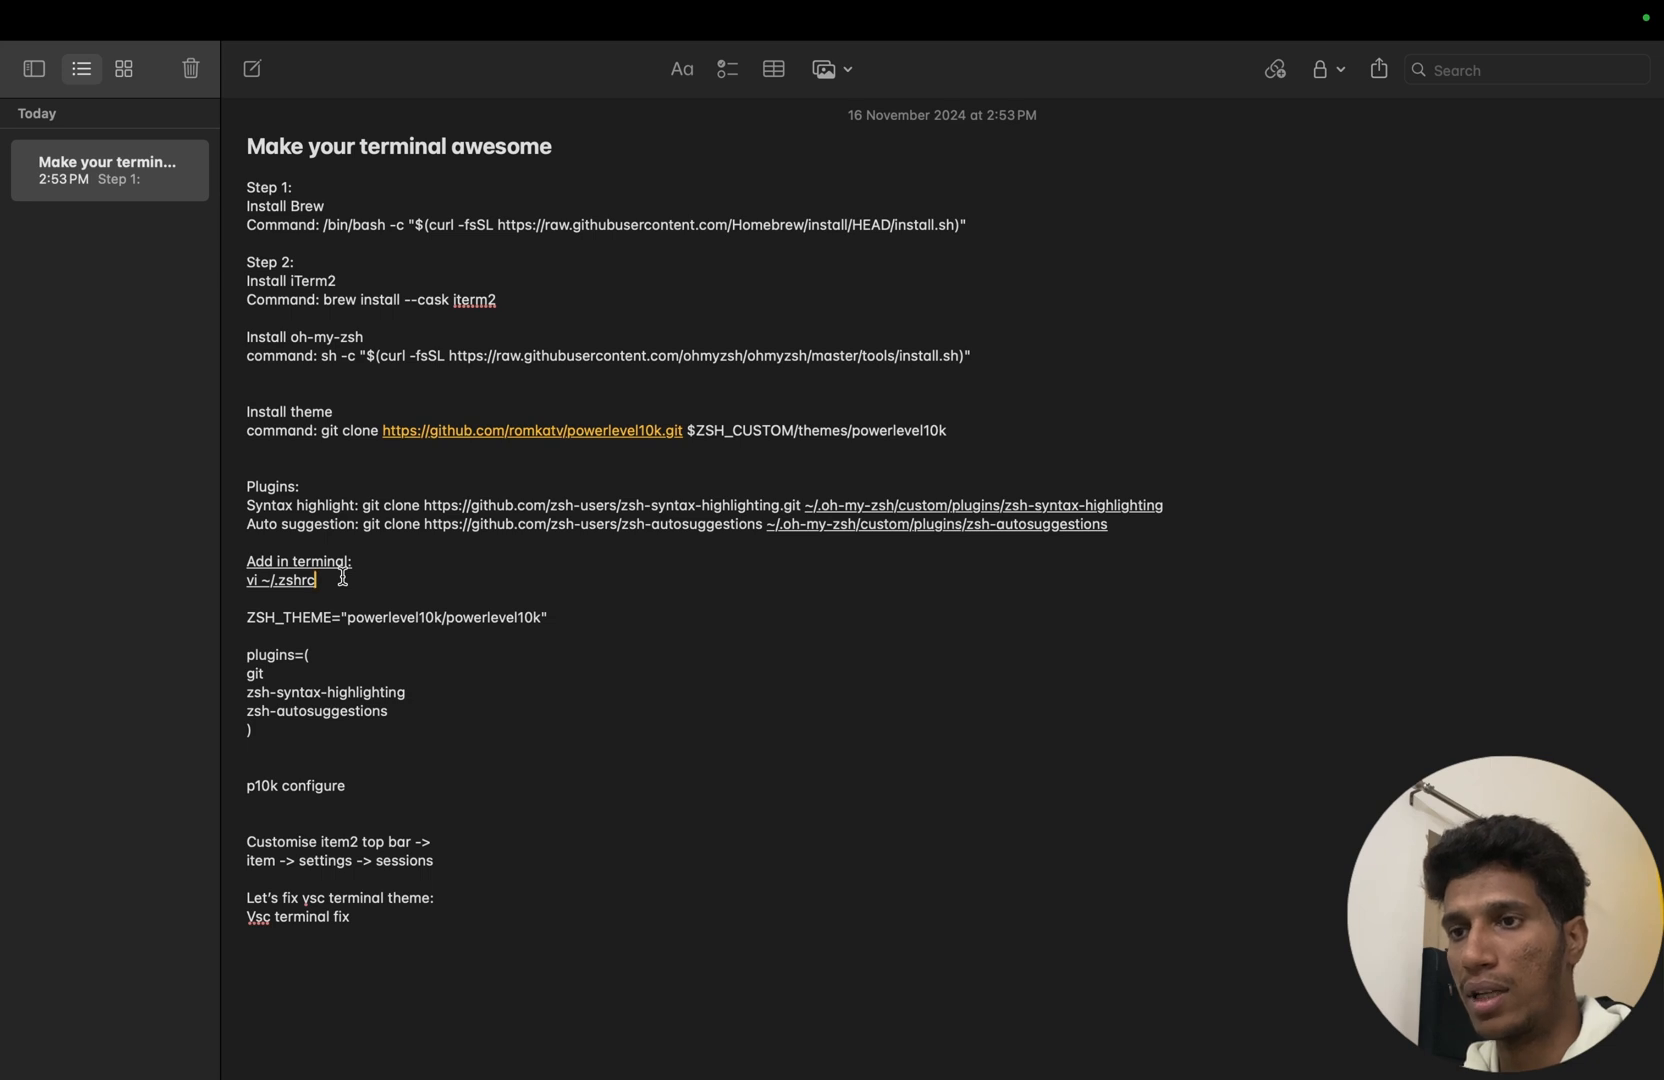
# Step: Open ~/.zshrc in vi, quit with :q, reopen it and scroll to plugins=(git)
pyautogui.doubleClick(280, 579)
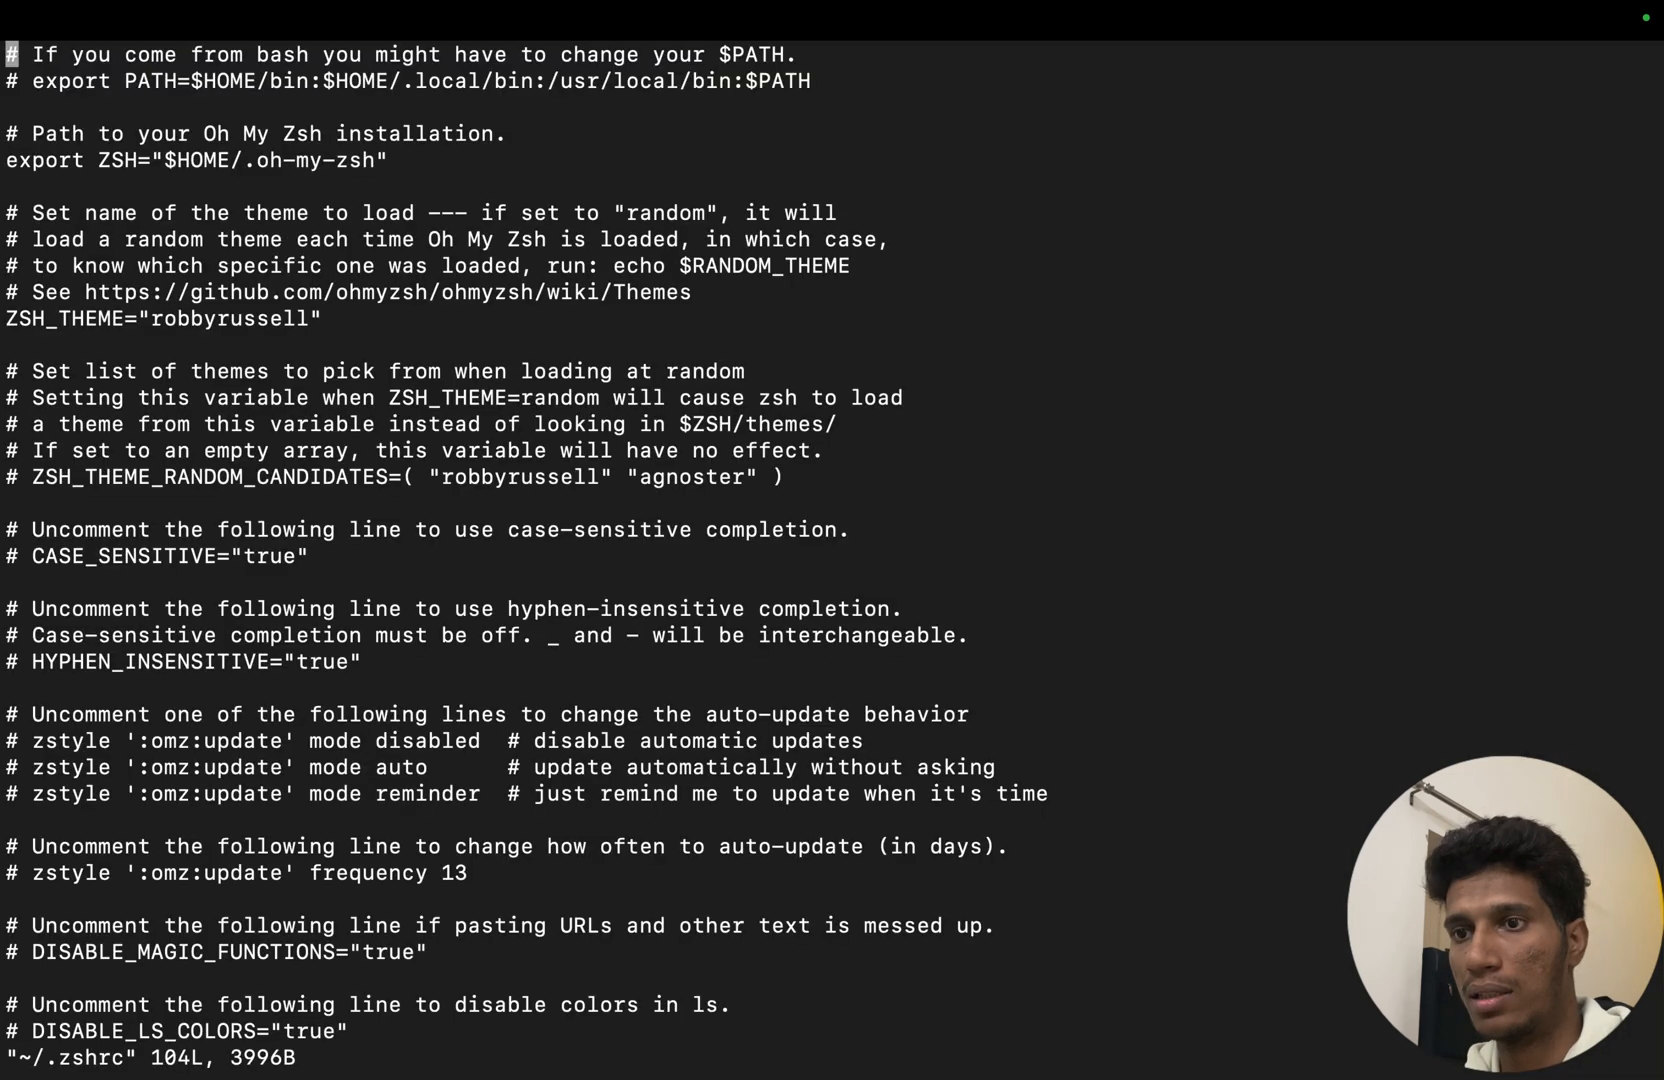
pyautogui.write(':q')
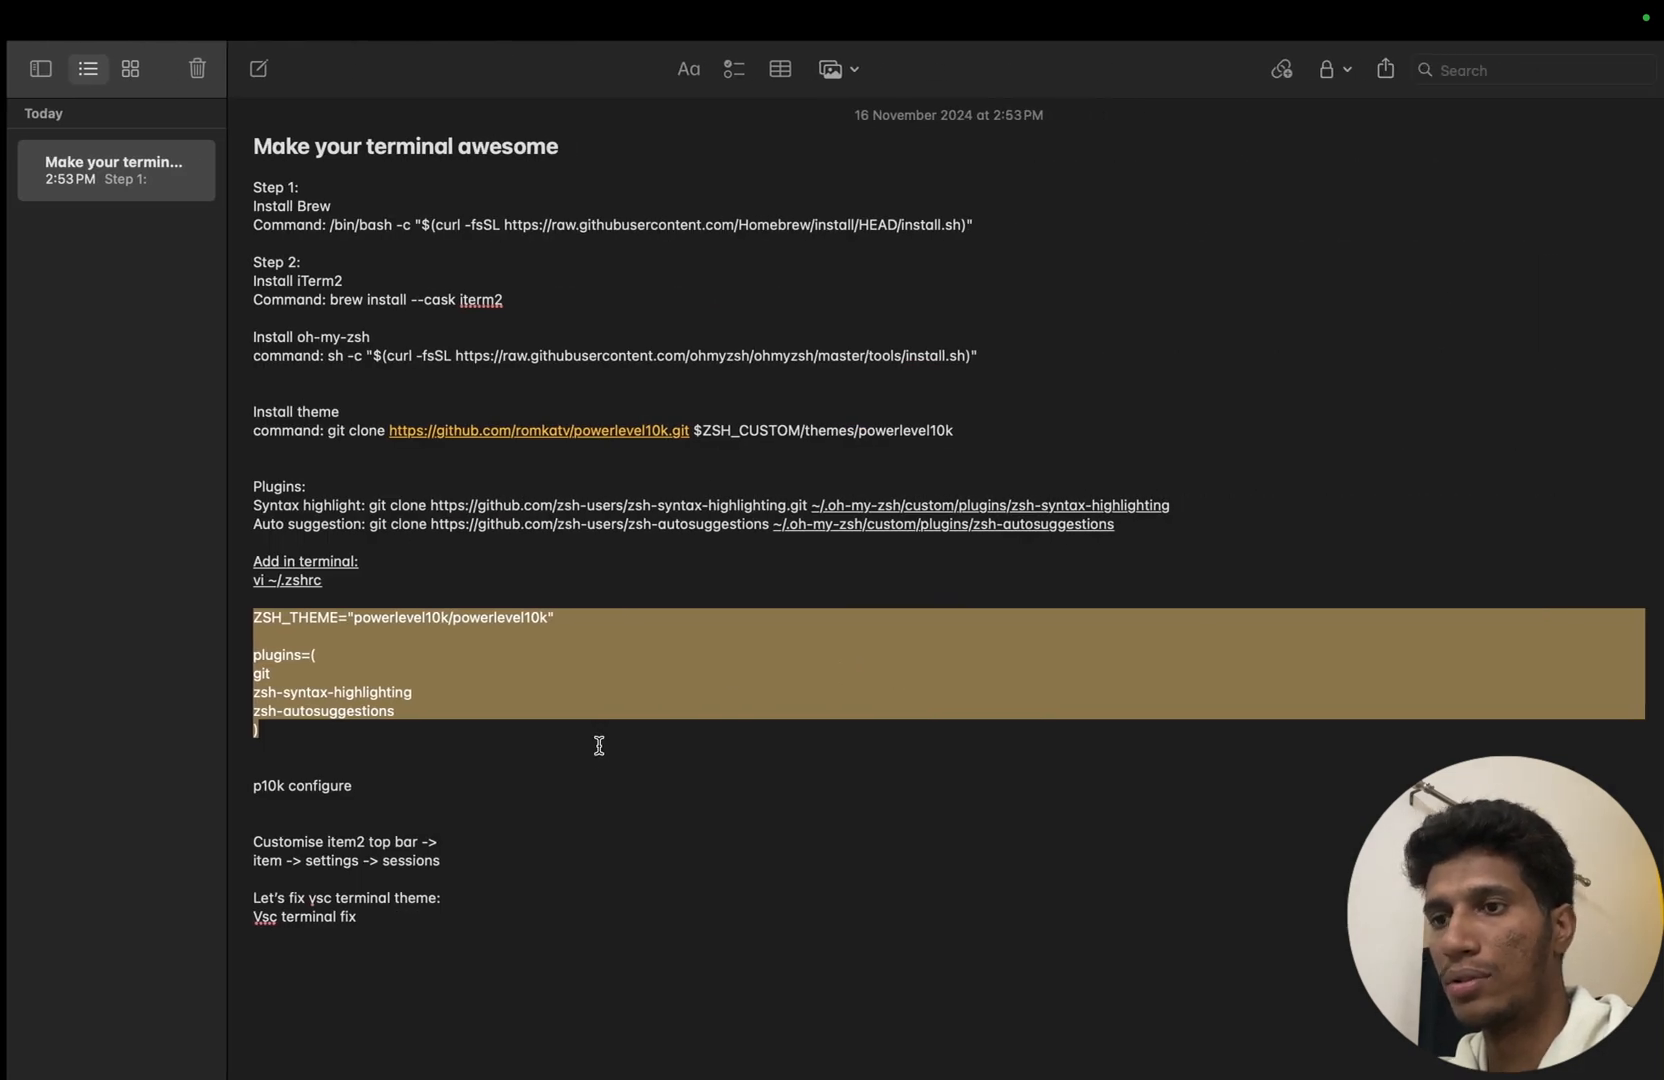
pyautogui.click(318, 580)
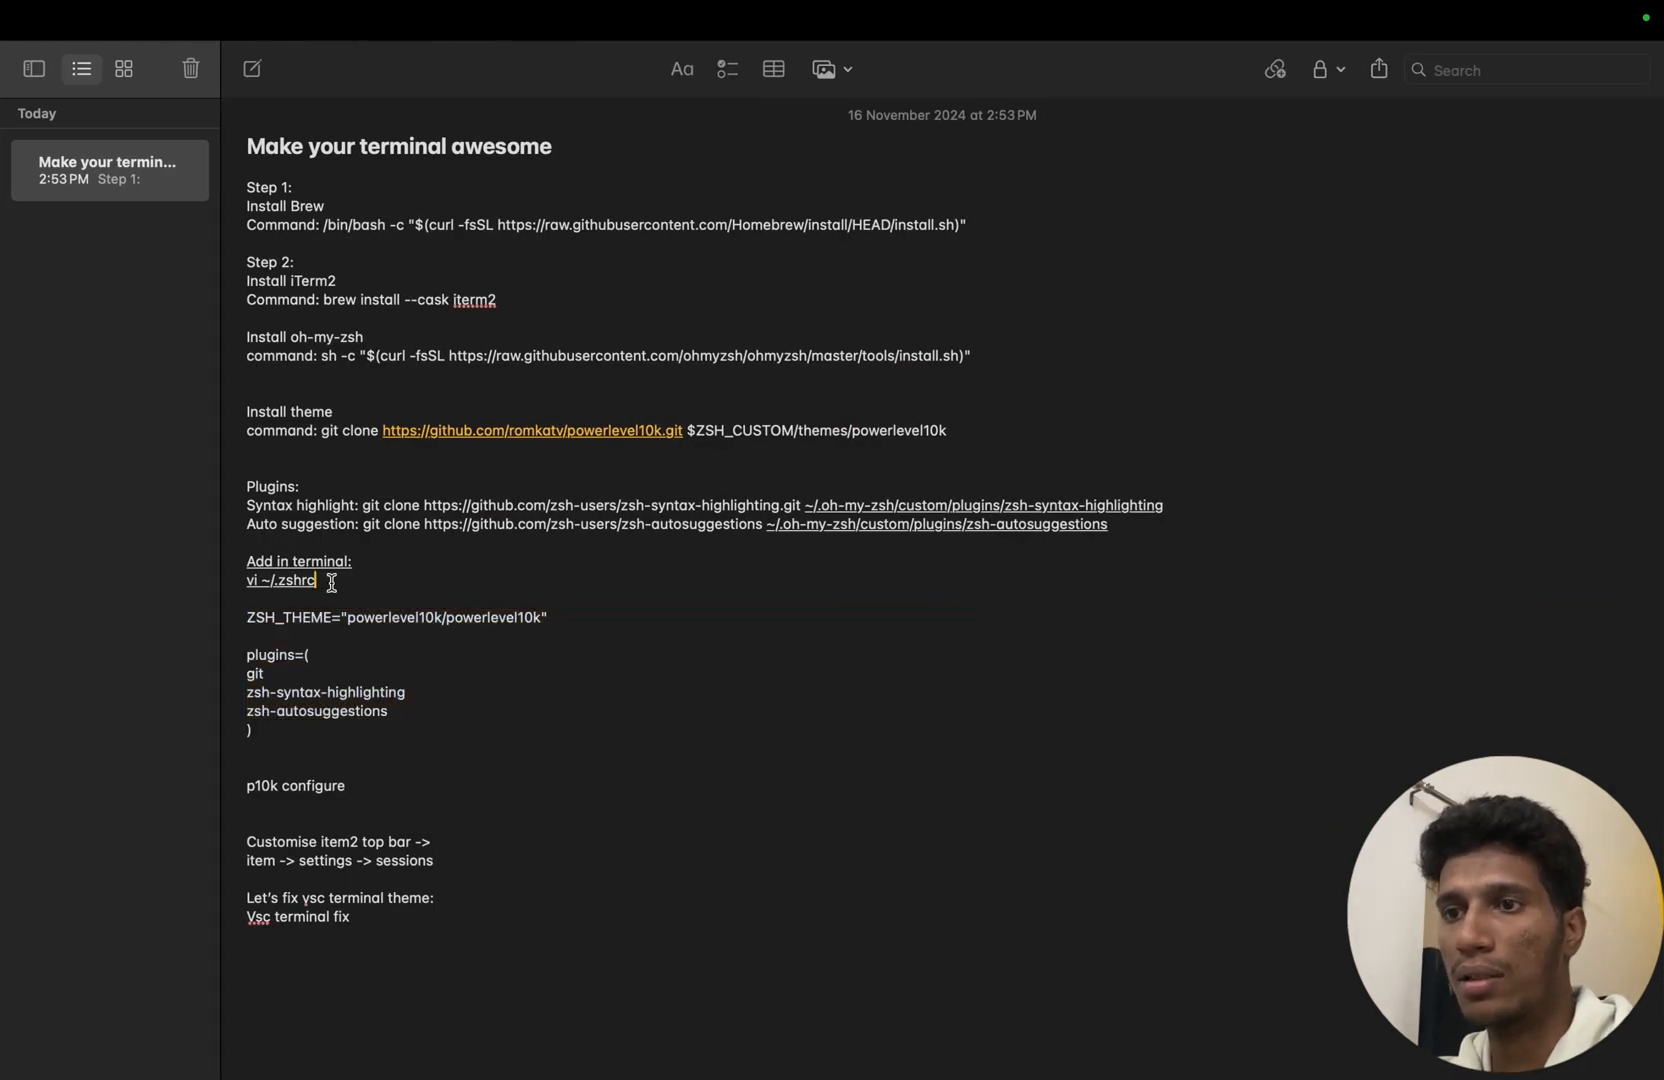
pyautogui.doubleClick(280, 580)
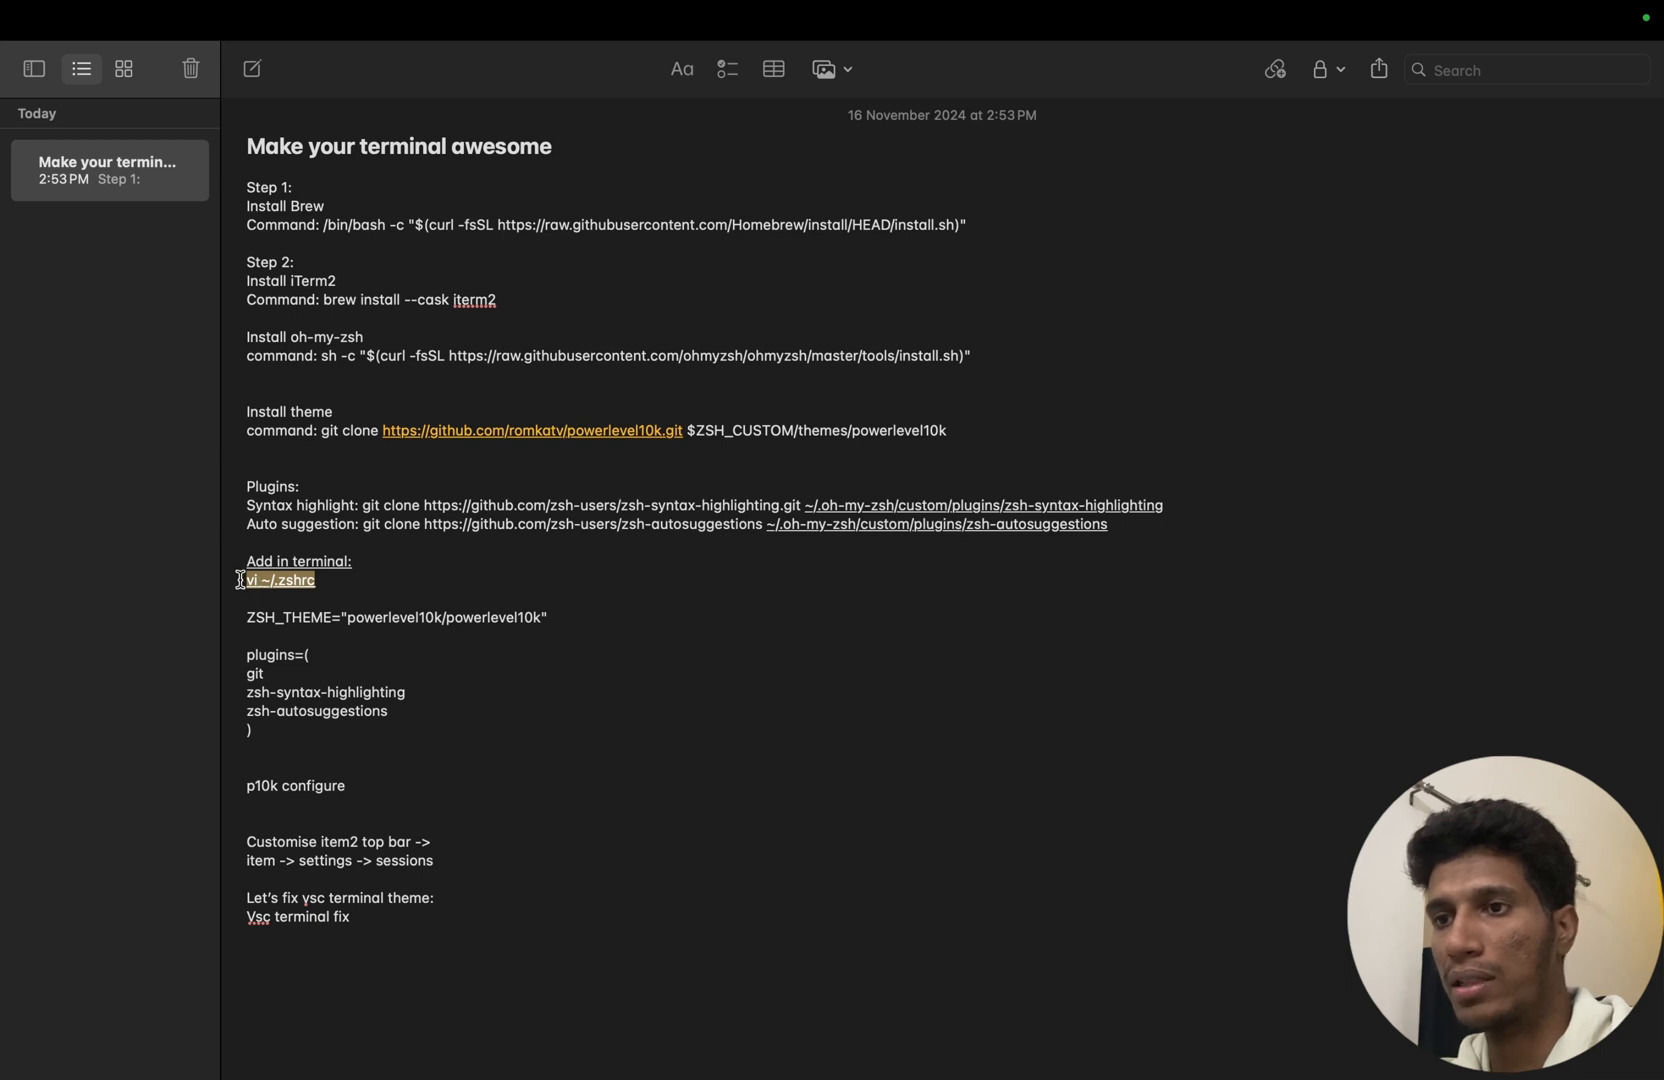
pyautogui.moveTo(279, 716)
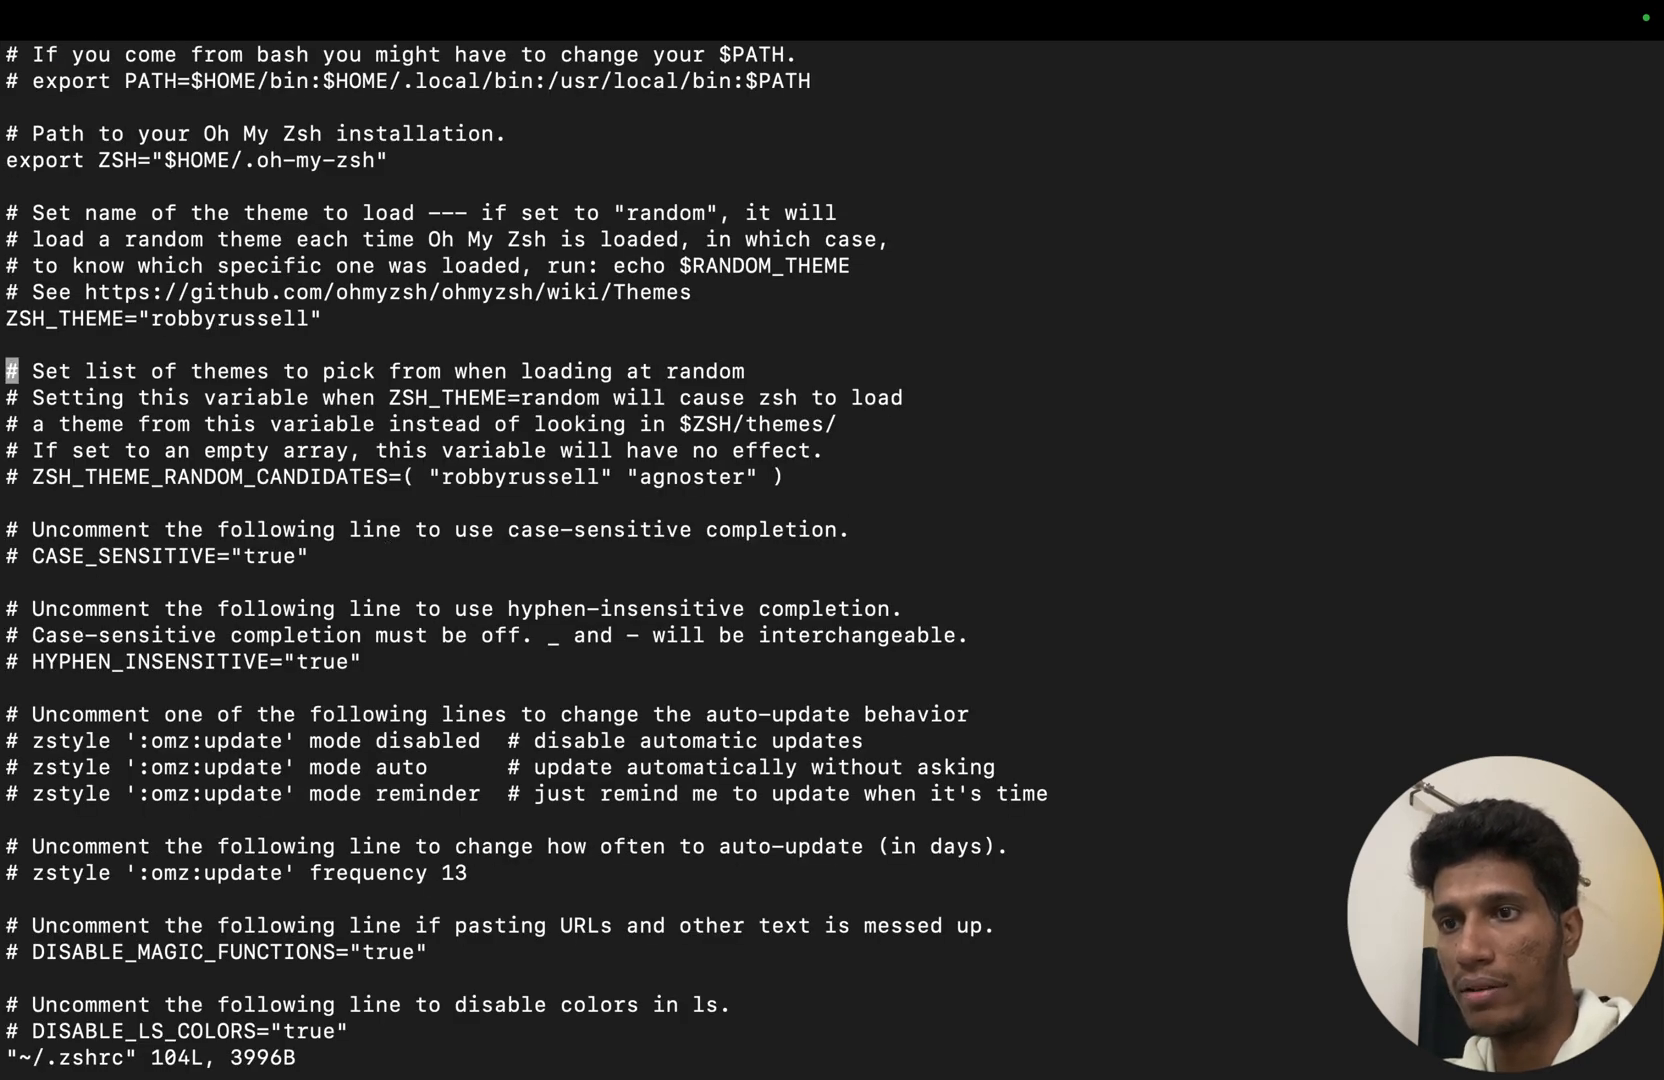
pyautogui.scroll(-3)
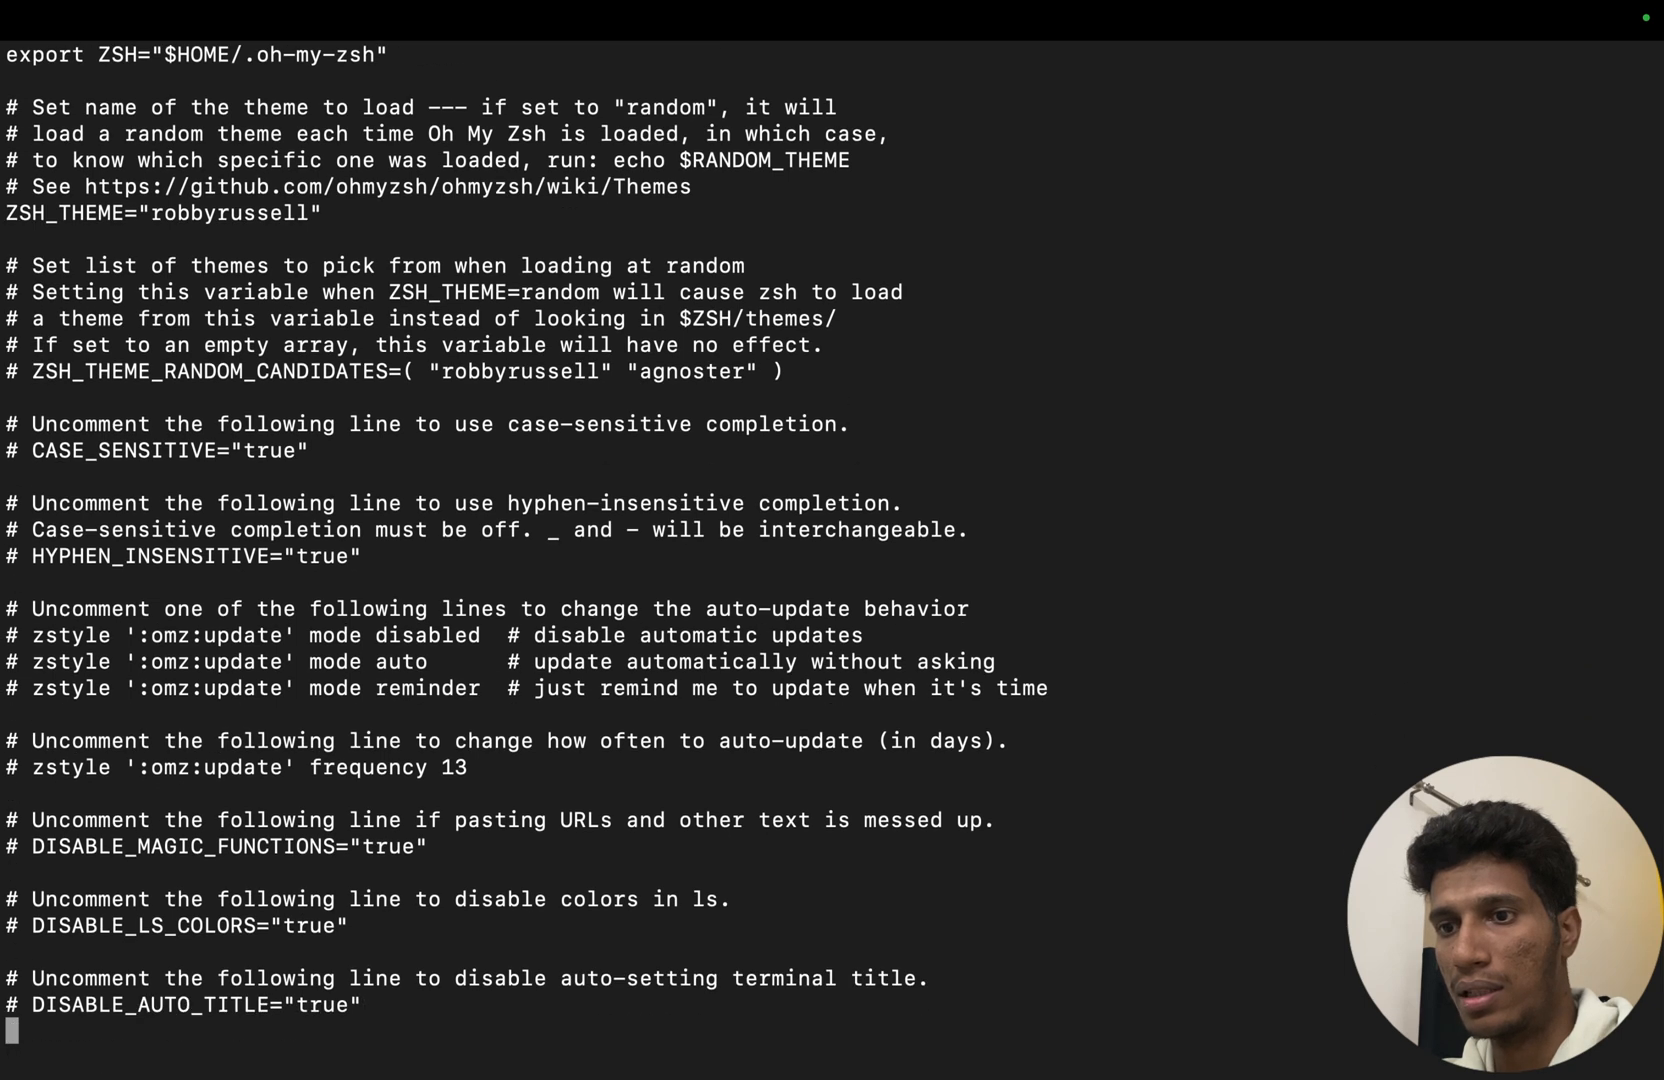
pyautogui.scroll(-3)
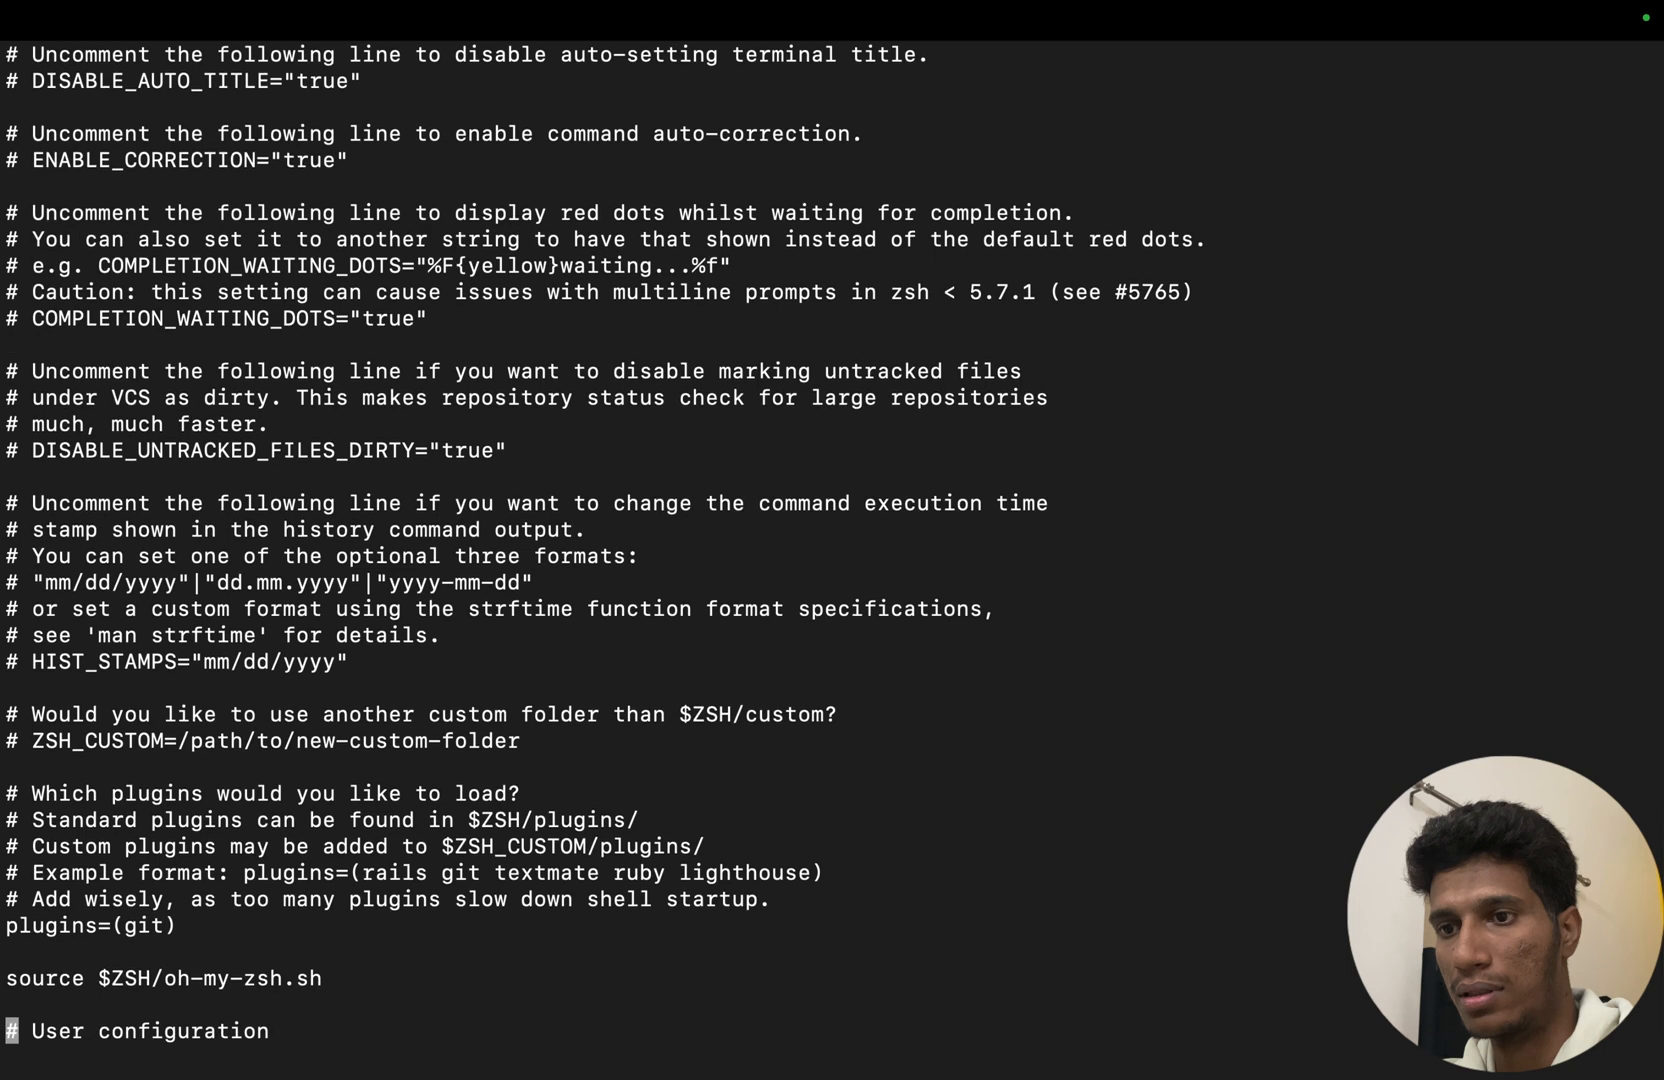
pyautogui.scroll(-3)
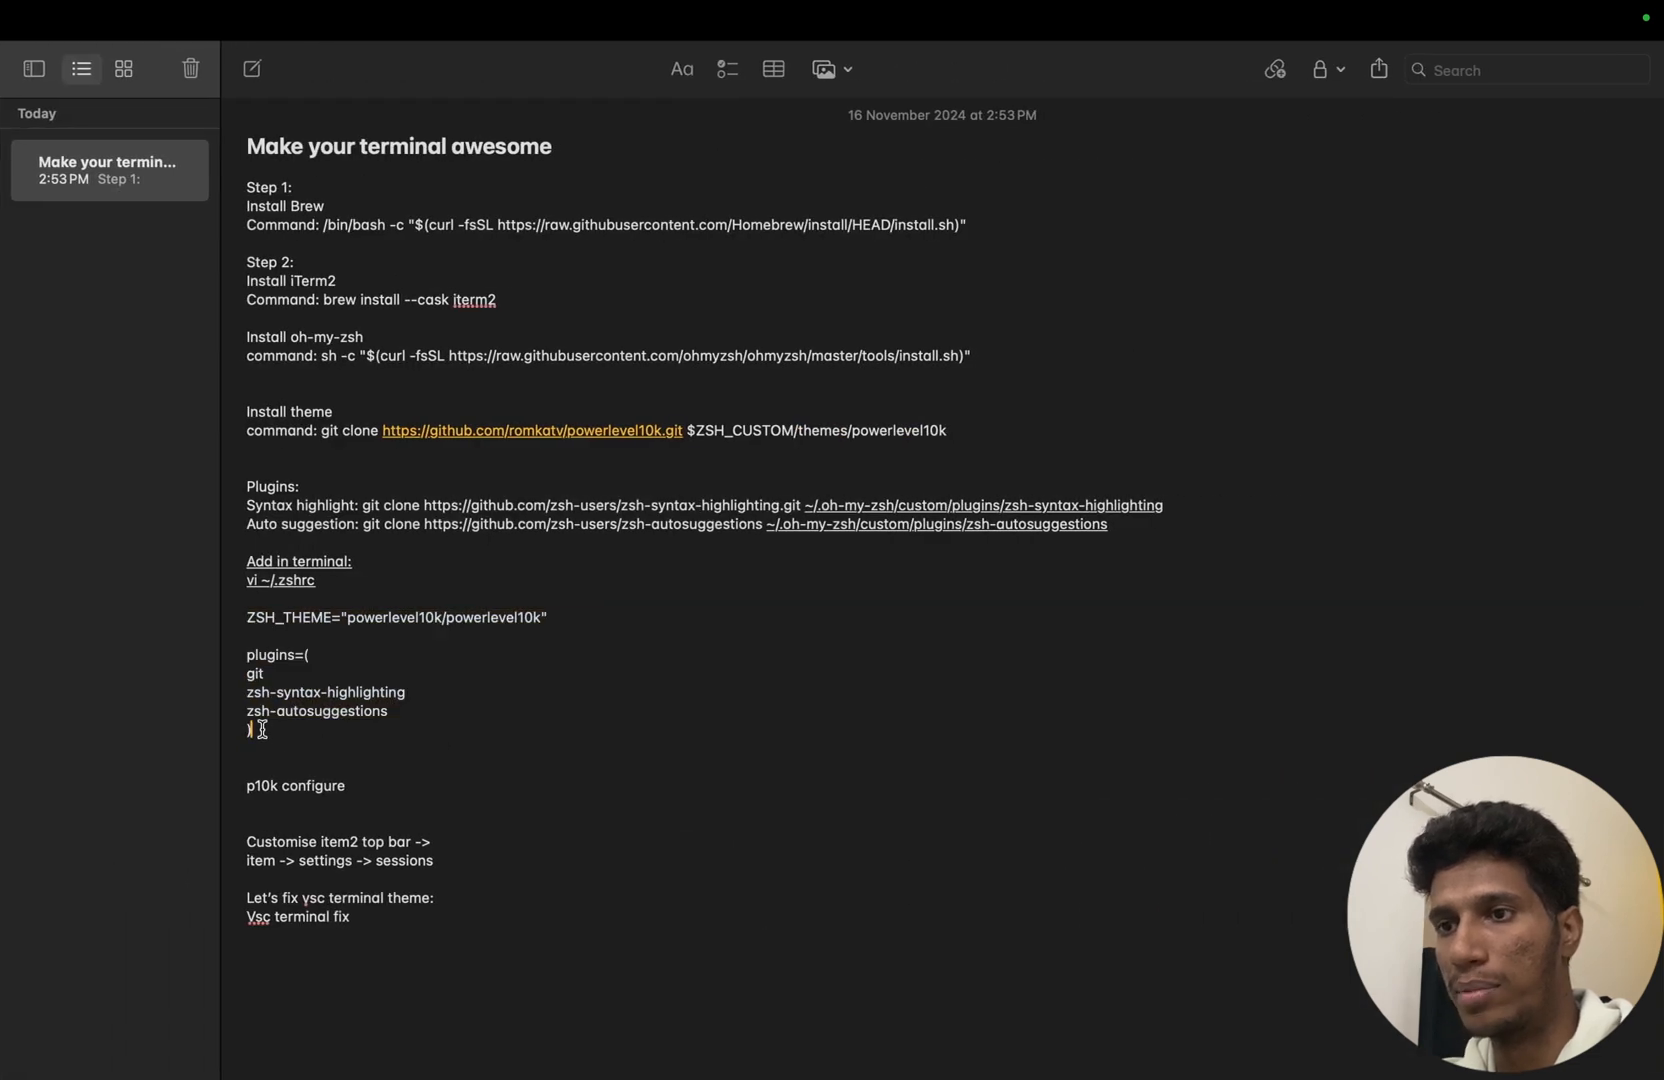
# Step: Swap plugins=(git) for ZSH_THEME powerlevel10k plus git, syntax-highlighting and autosuggestions plugins
pyautogui.moveTo(249, 617); pyautogui.dragTo(262, 730)
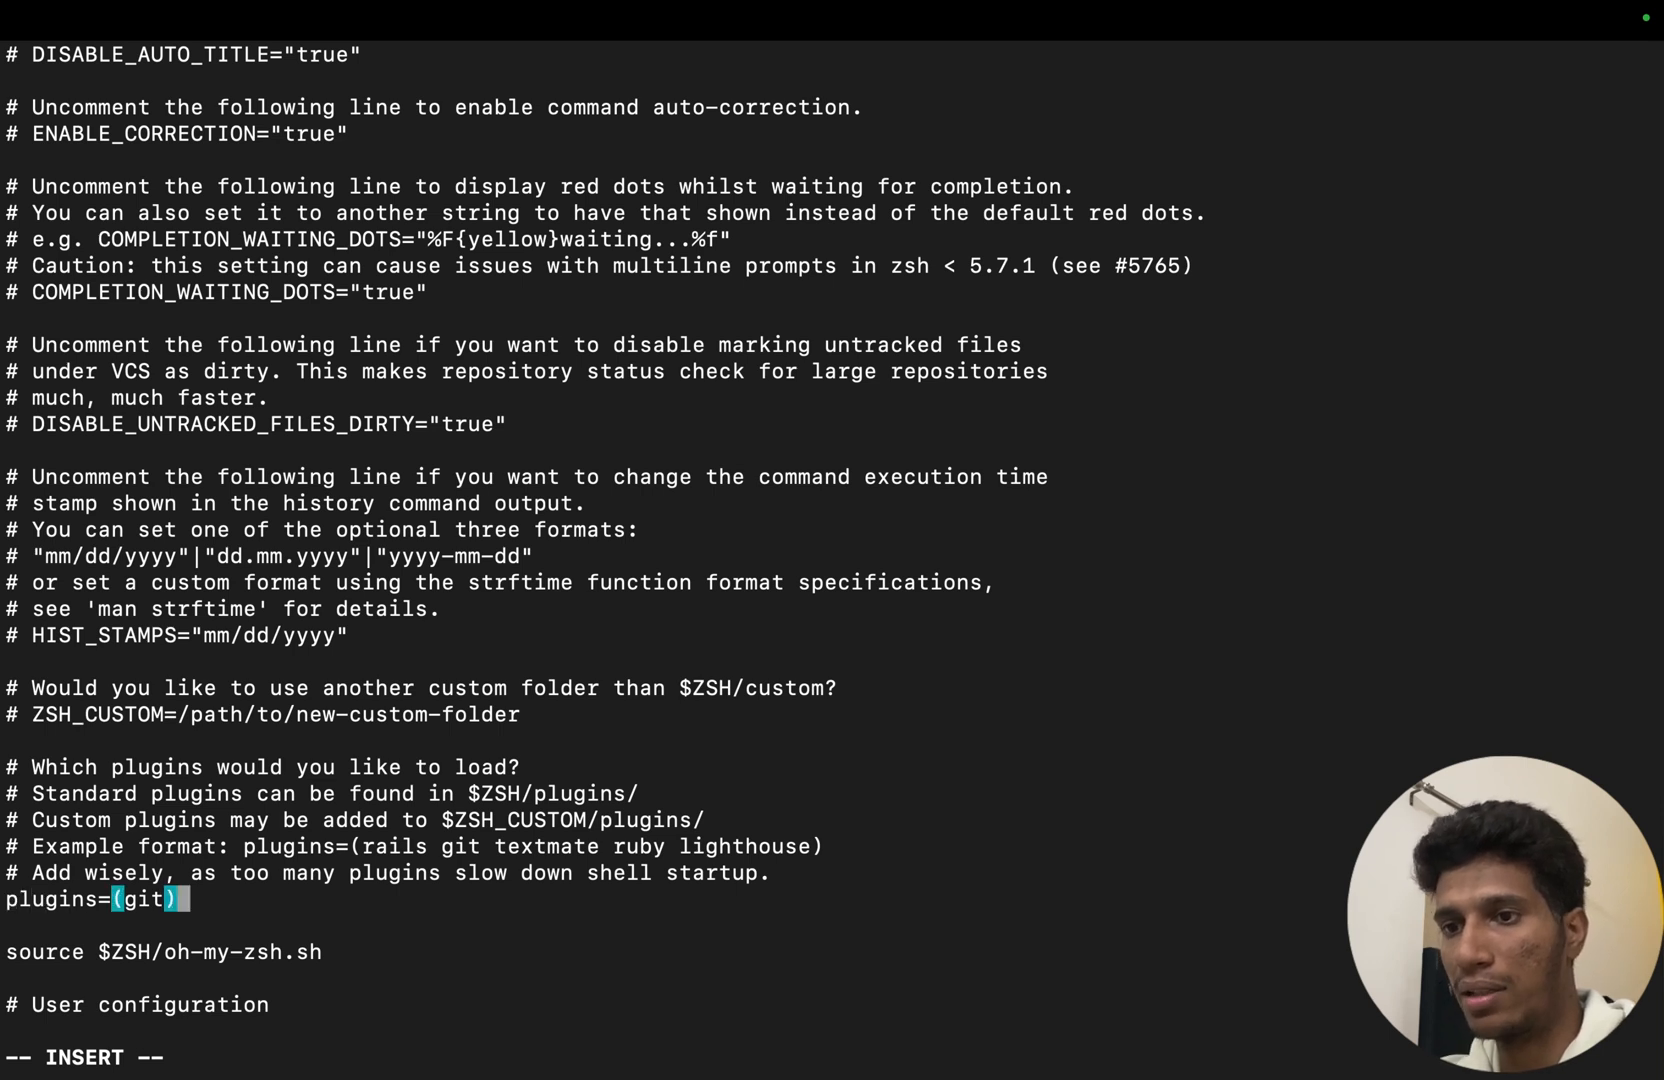
pyautogui.press('BackSpace')
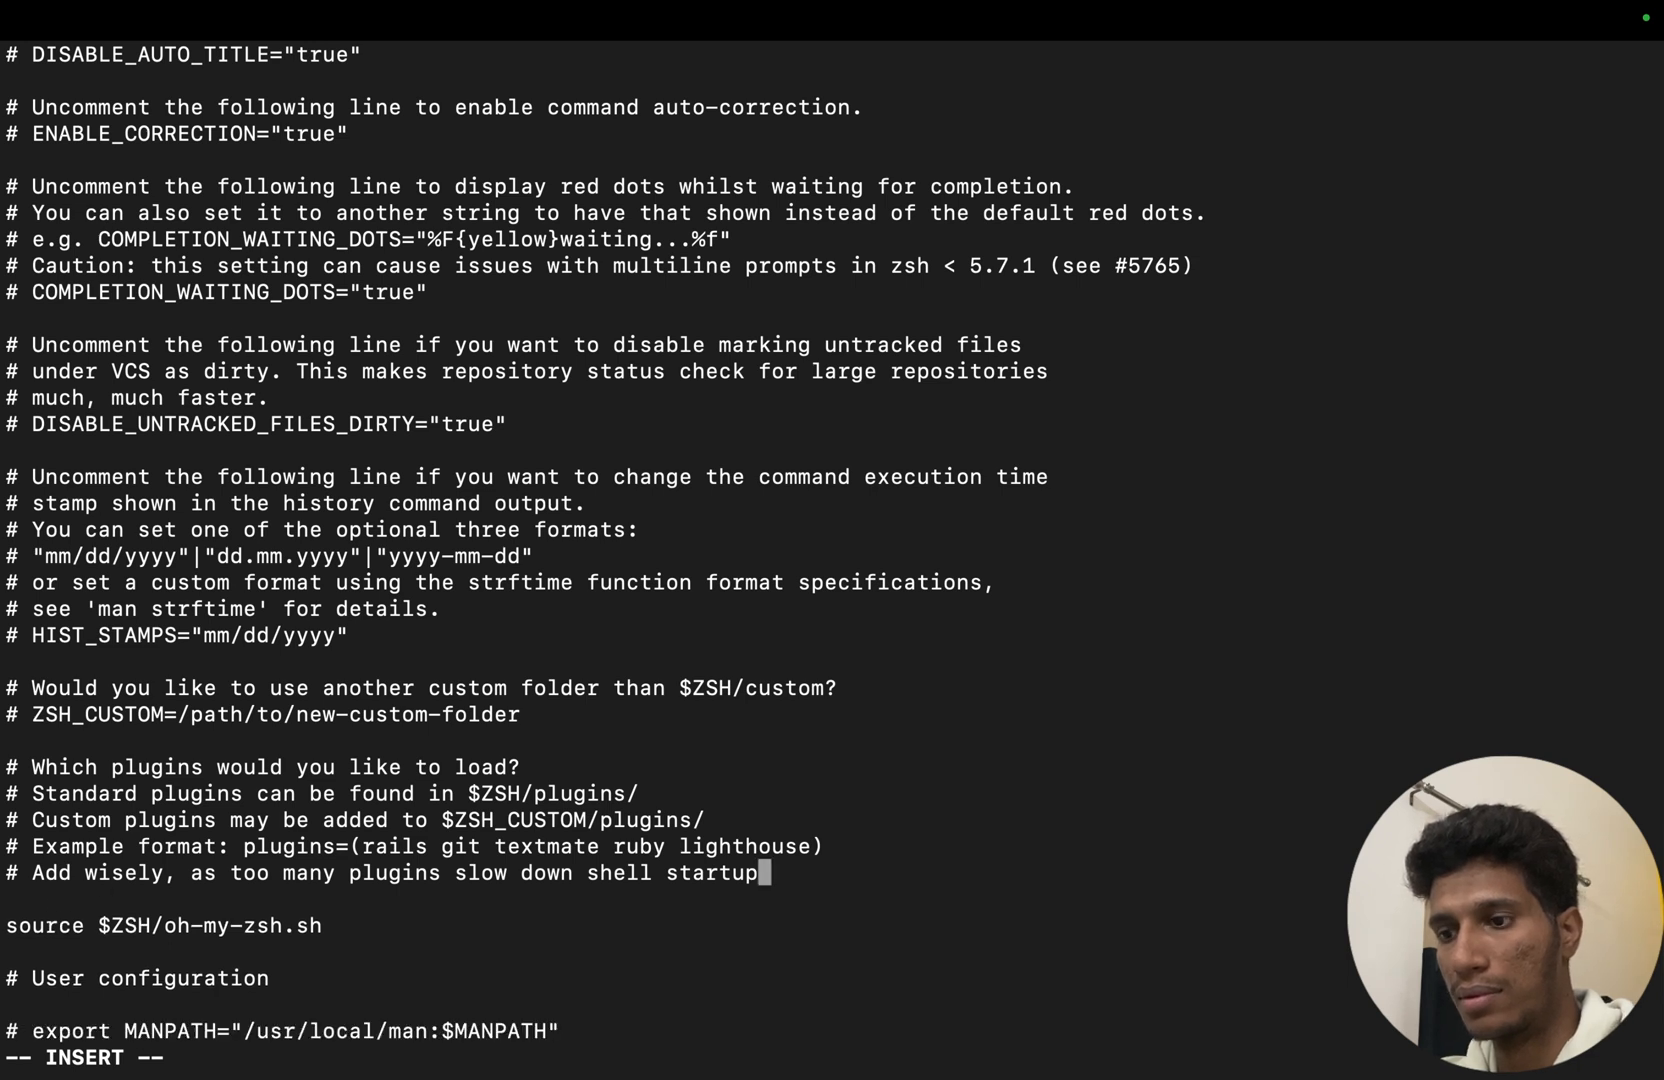
pyautogui.press('Return')
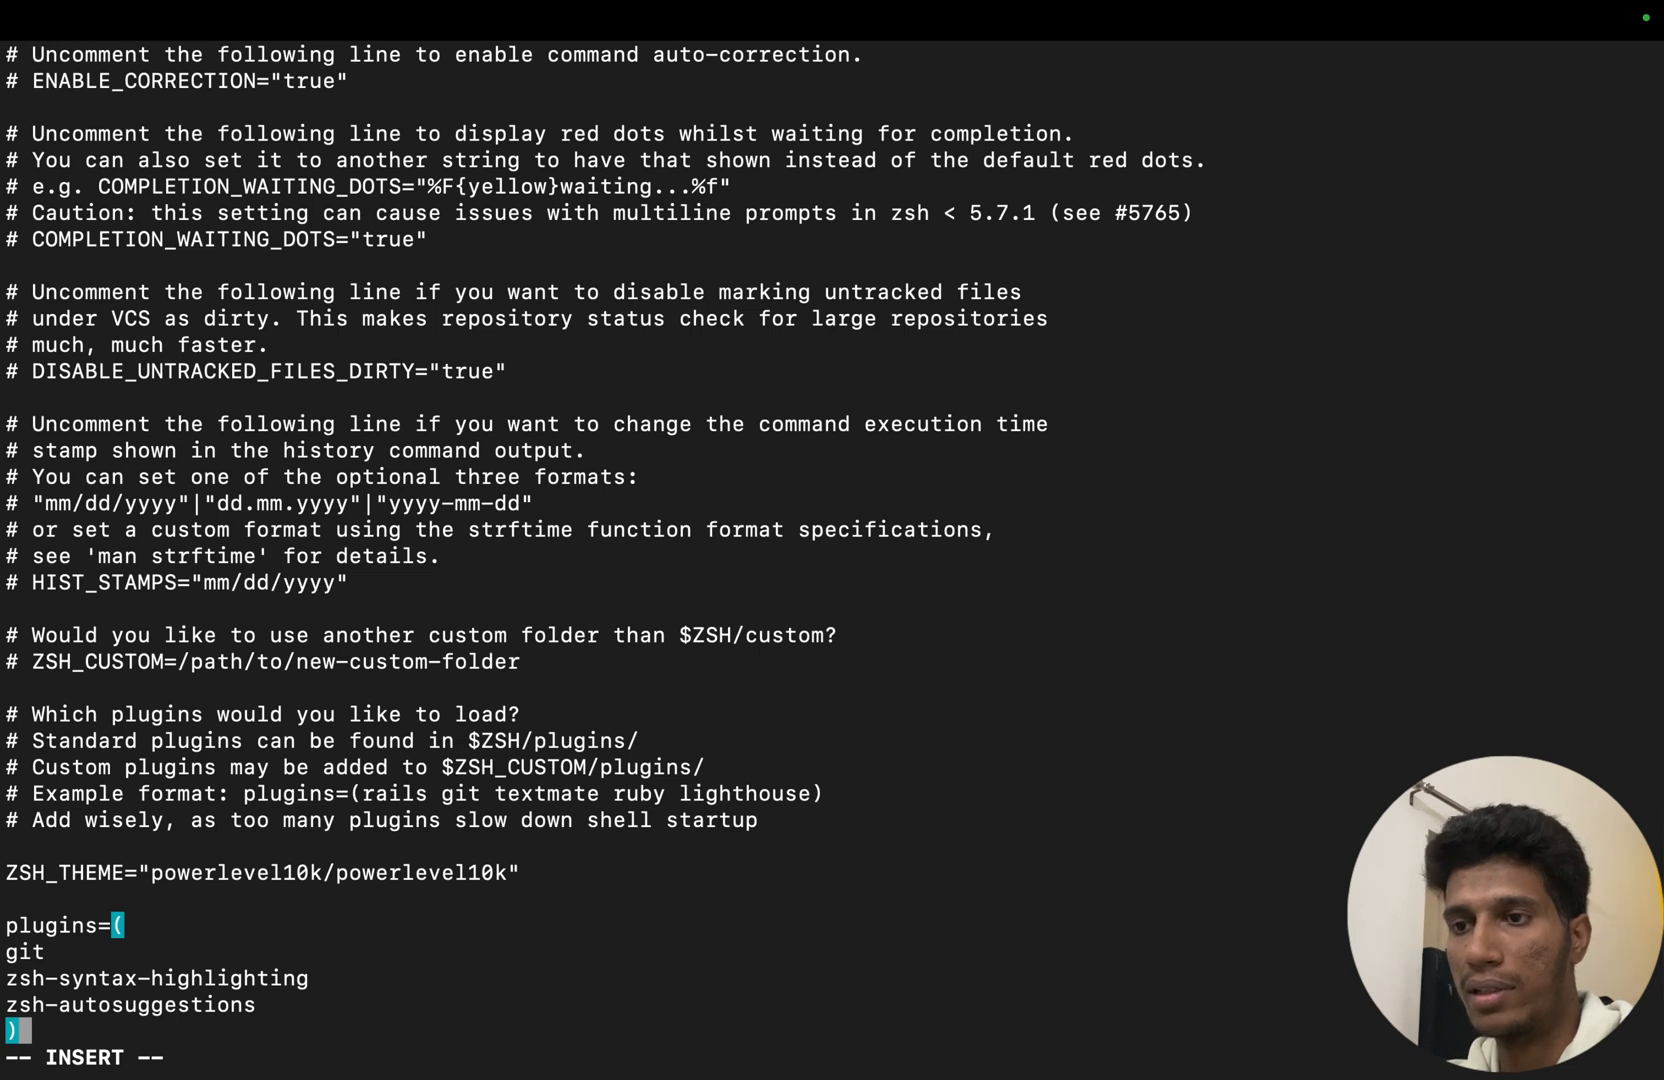
pyautogui.press('Escape')
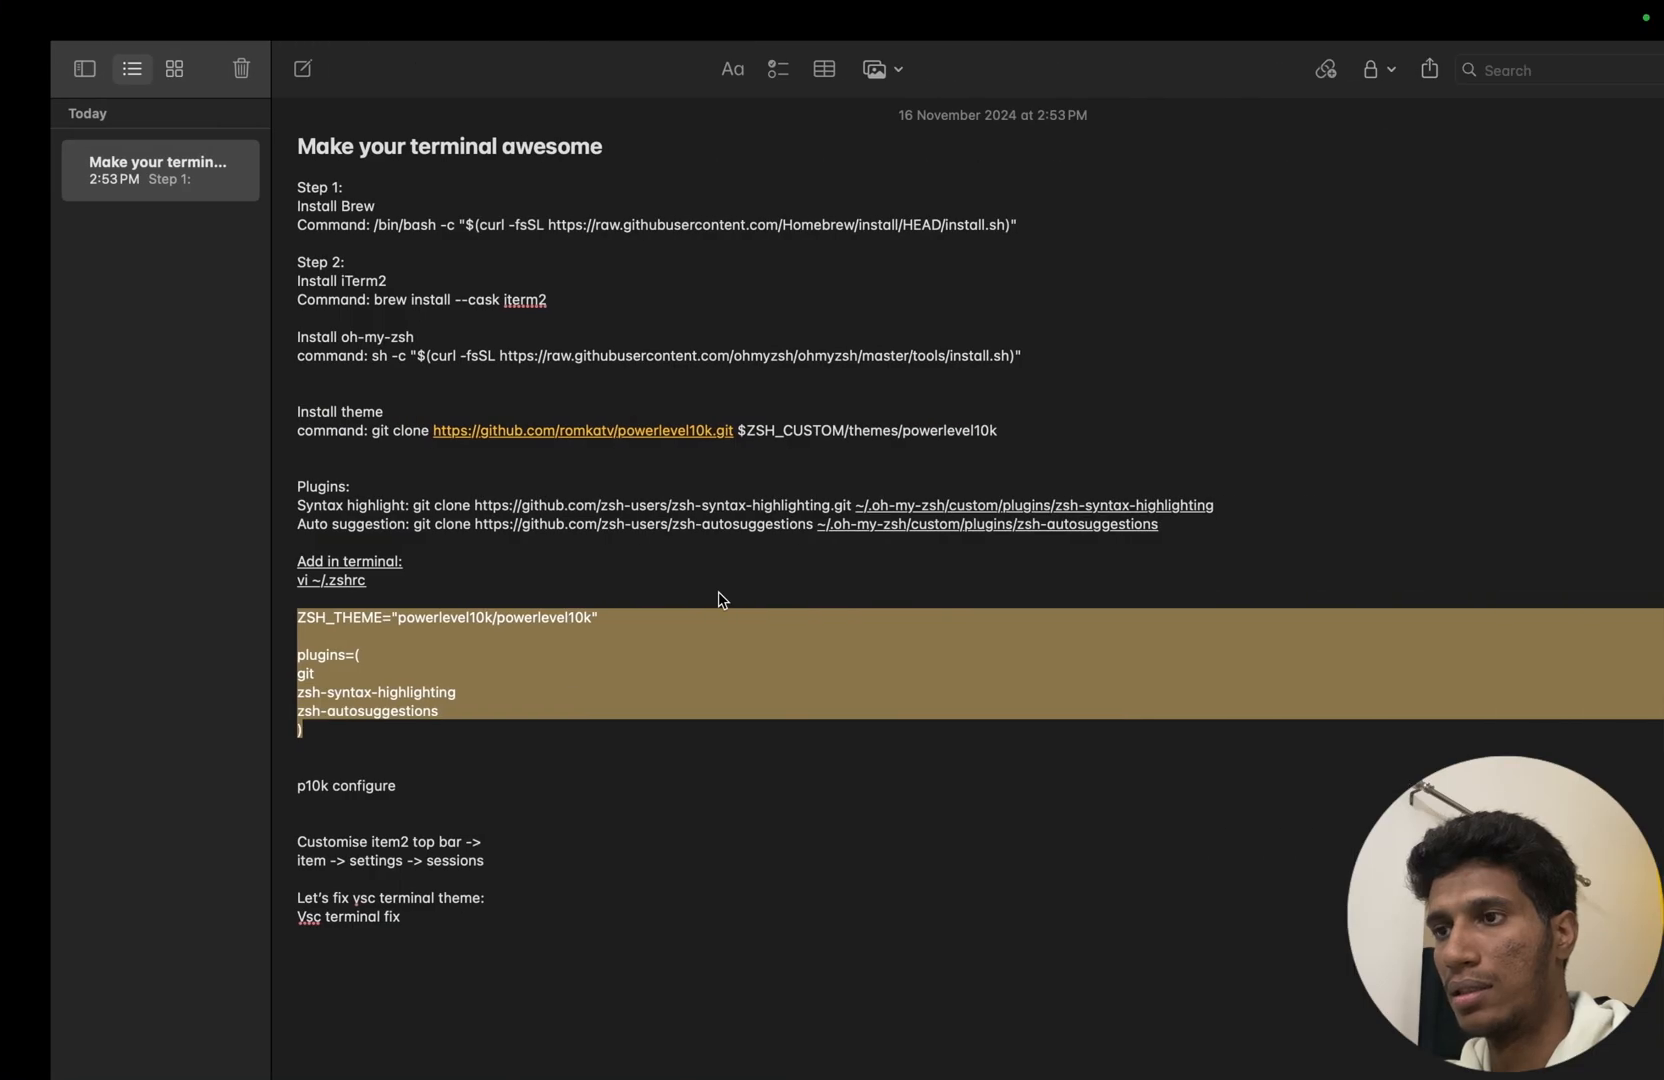
# Step: Maximize iTerm2, run p10k configure and answer y to install Meslo Nerd Font
pyautogui.write('te')
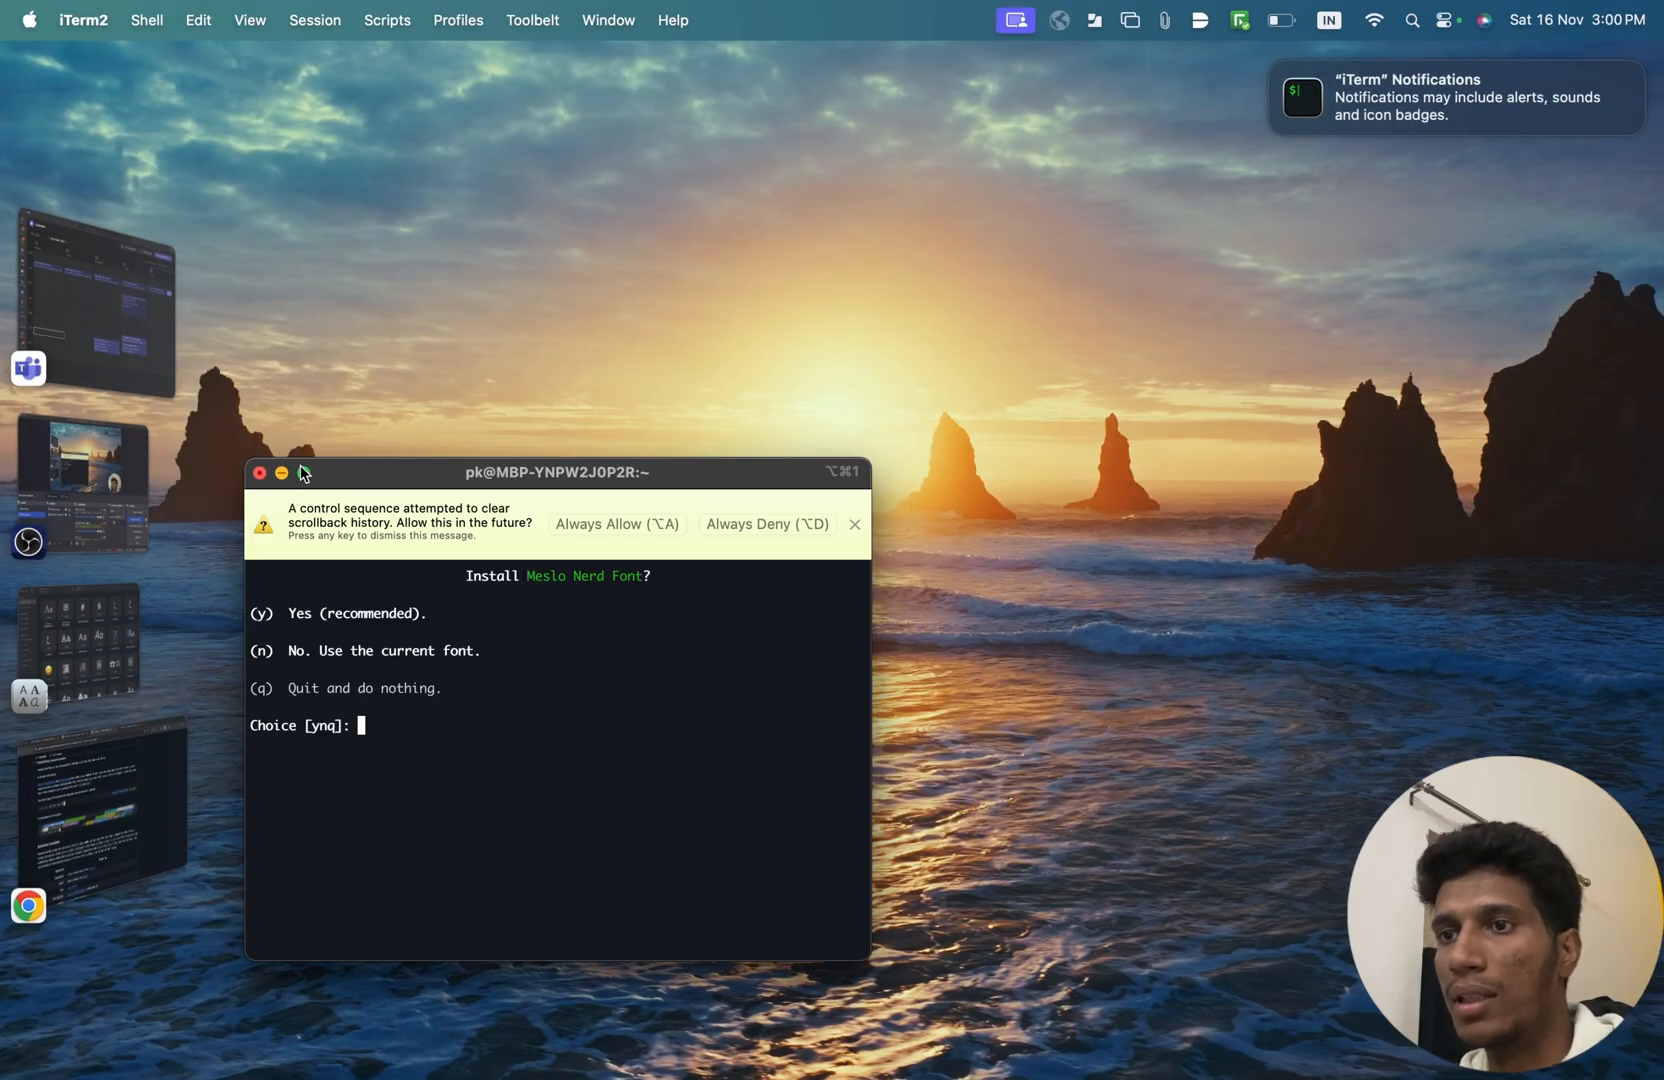
pyautogui.click(281, 473)
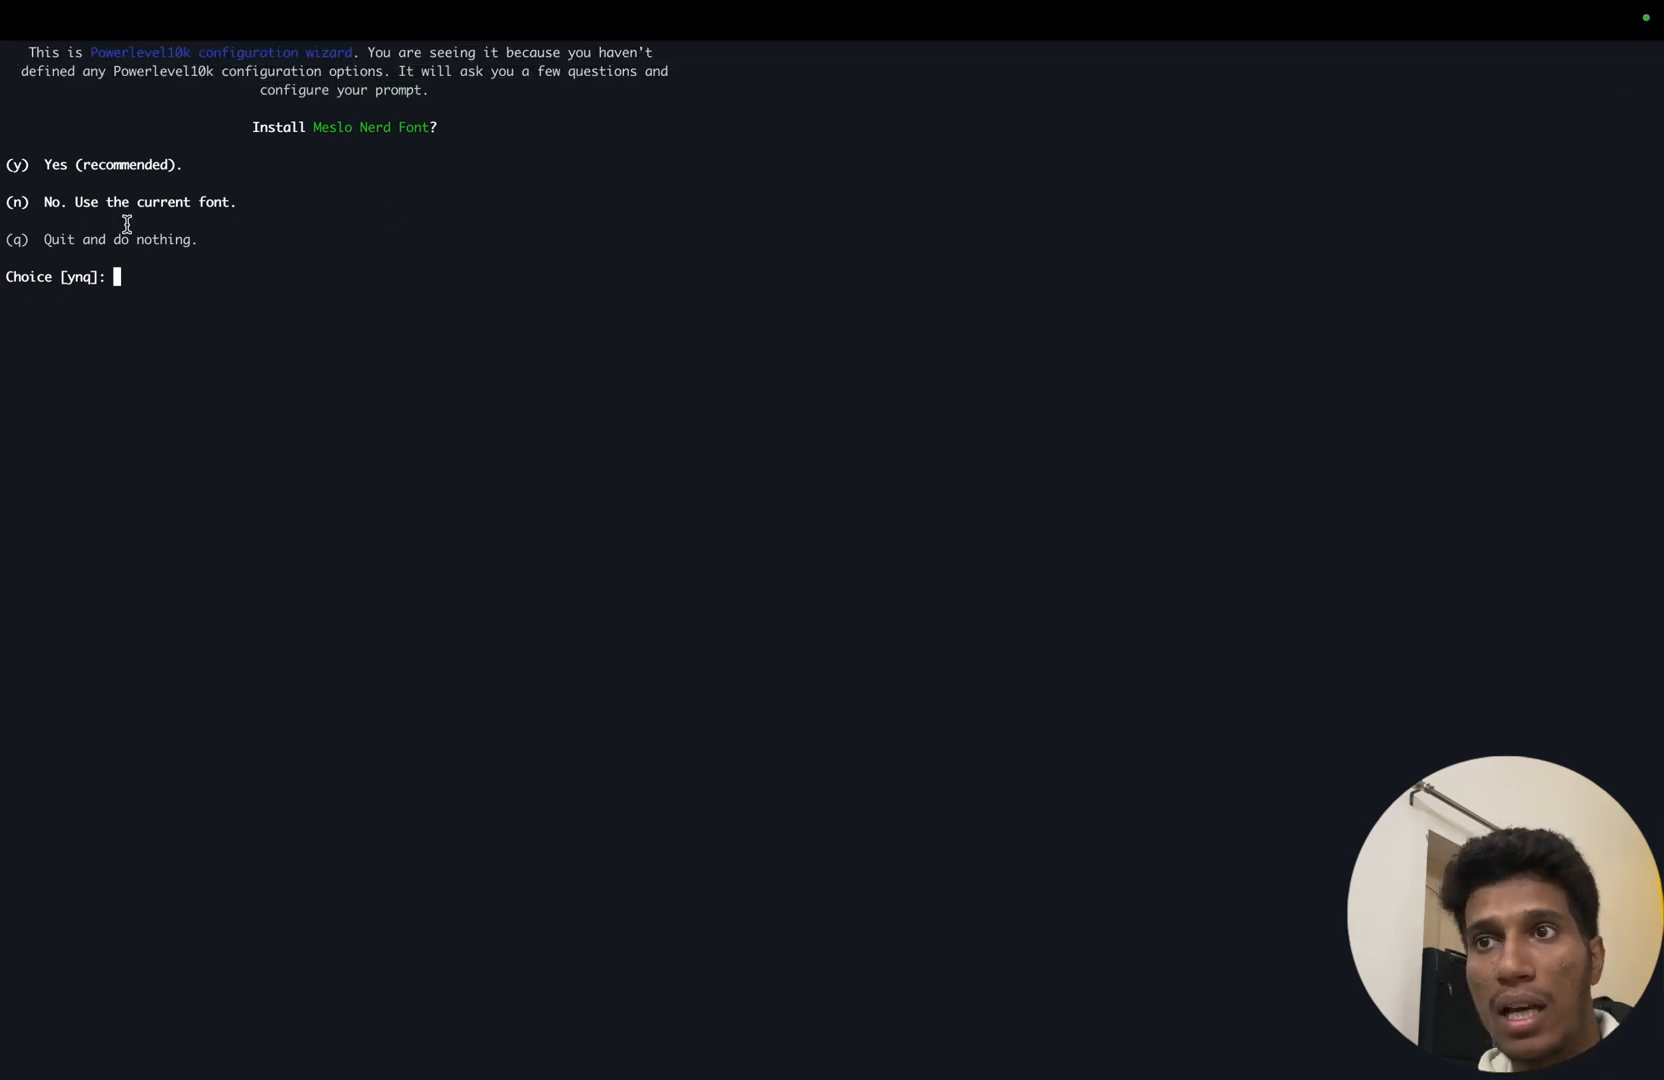
pyautogui.doubleClick(162, 71)
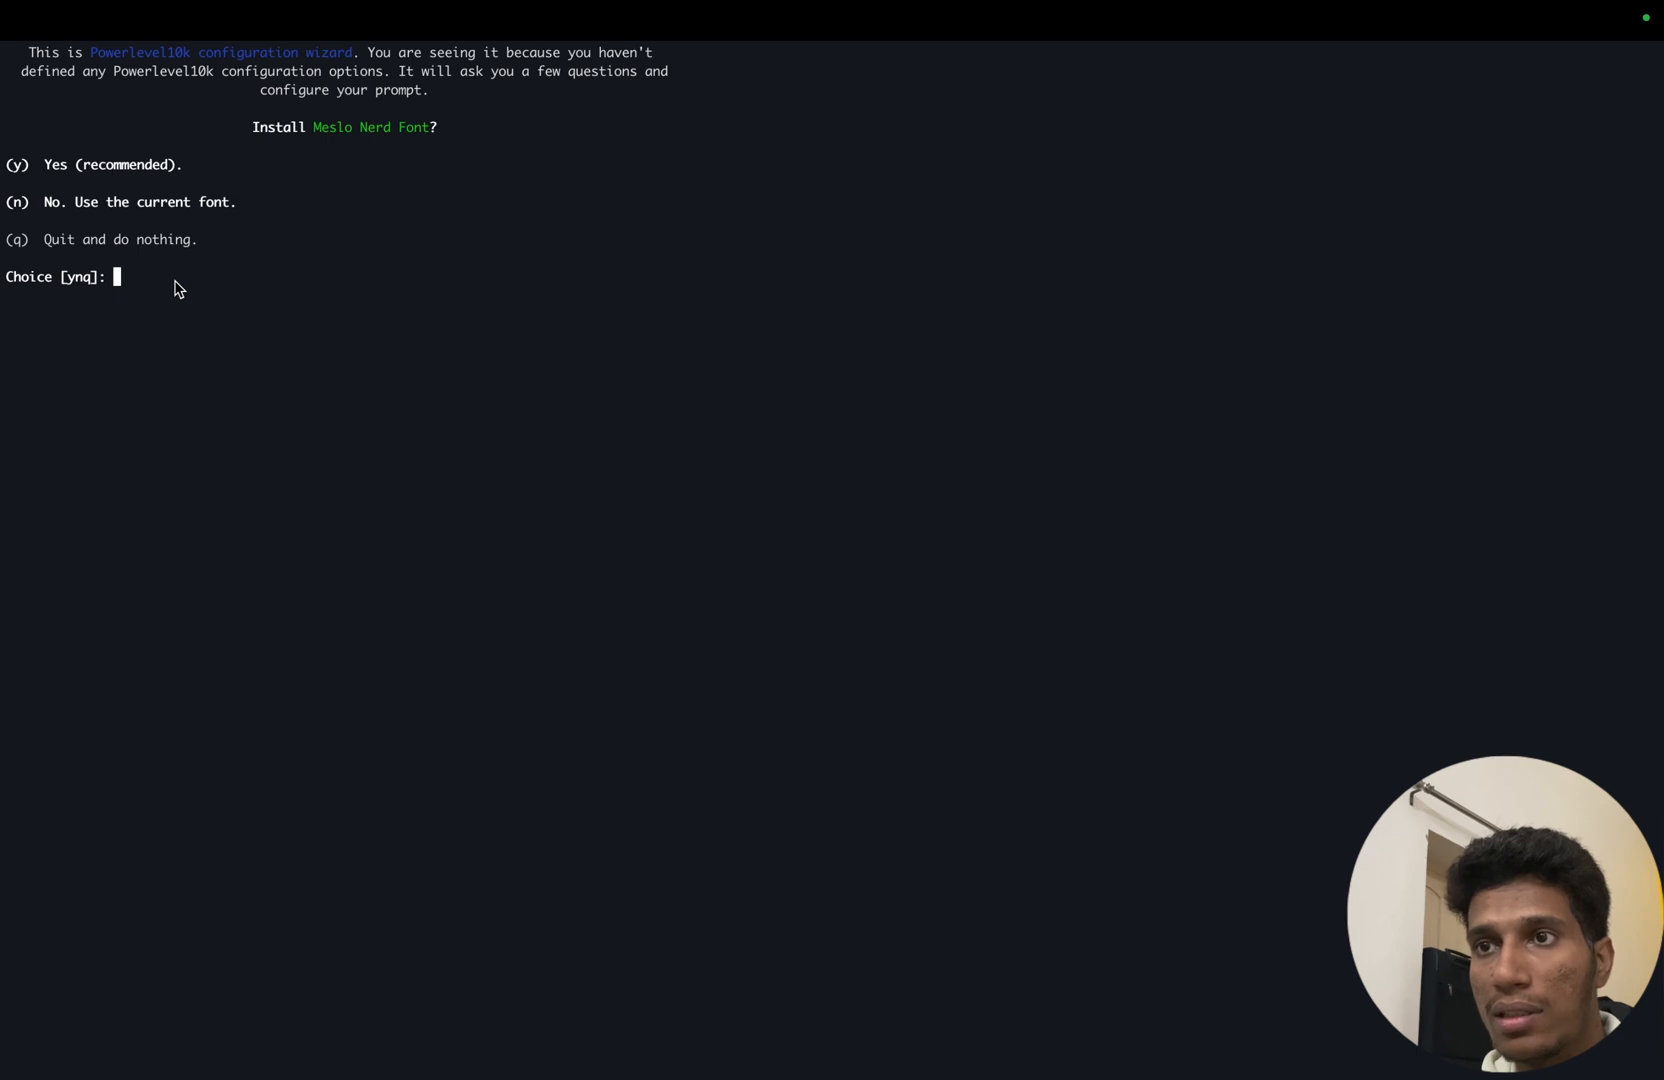
pyautogui.moveTo(283, 139)
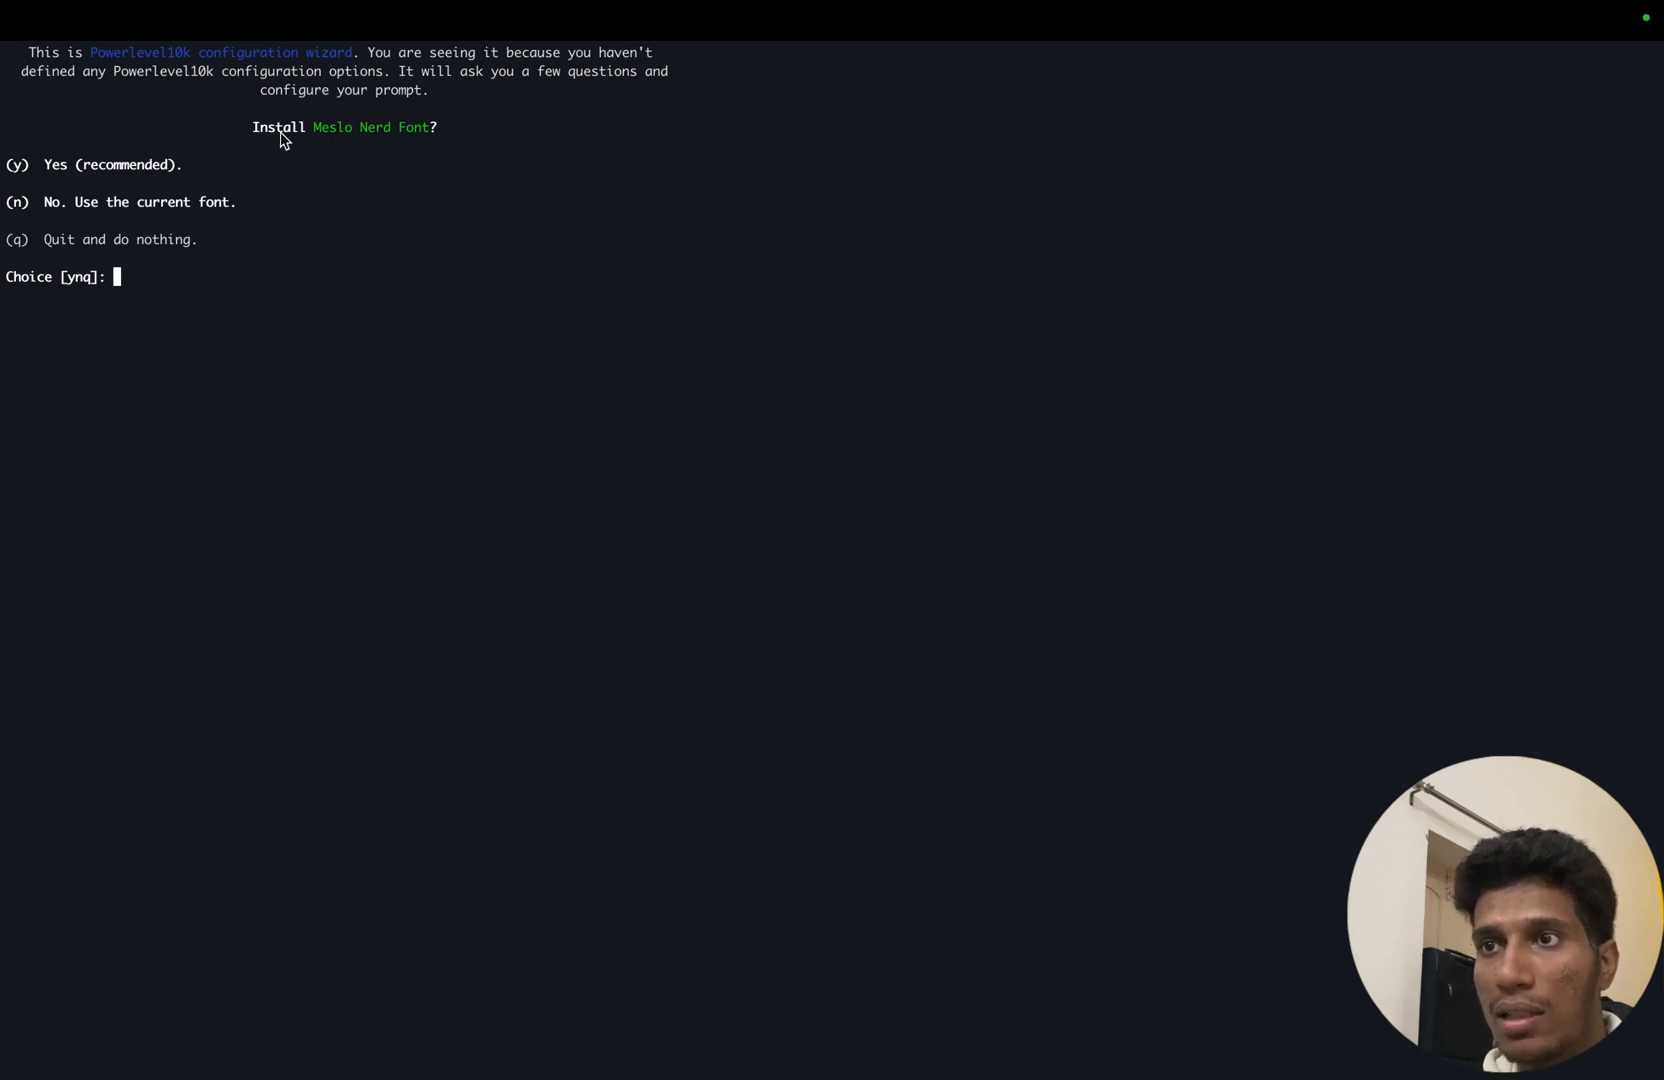
pyautogui.moveTo(142, 295)
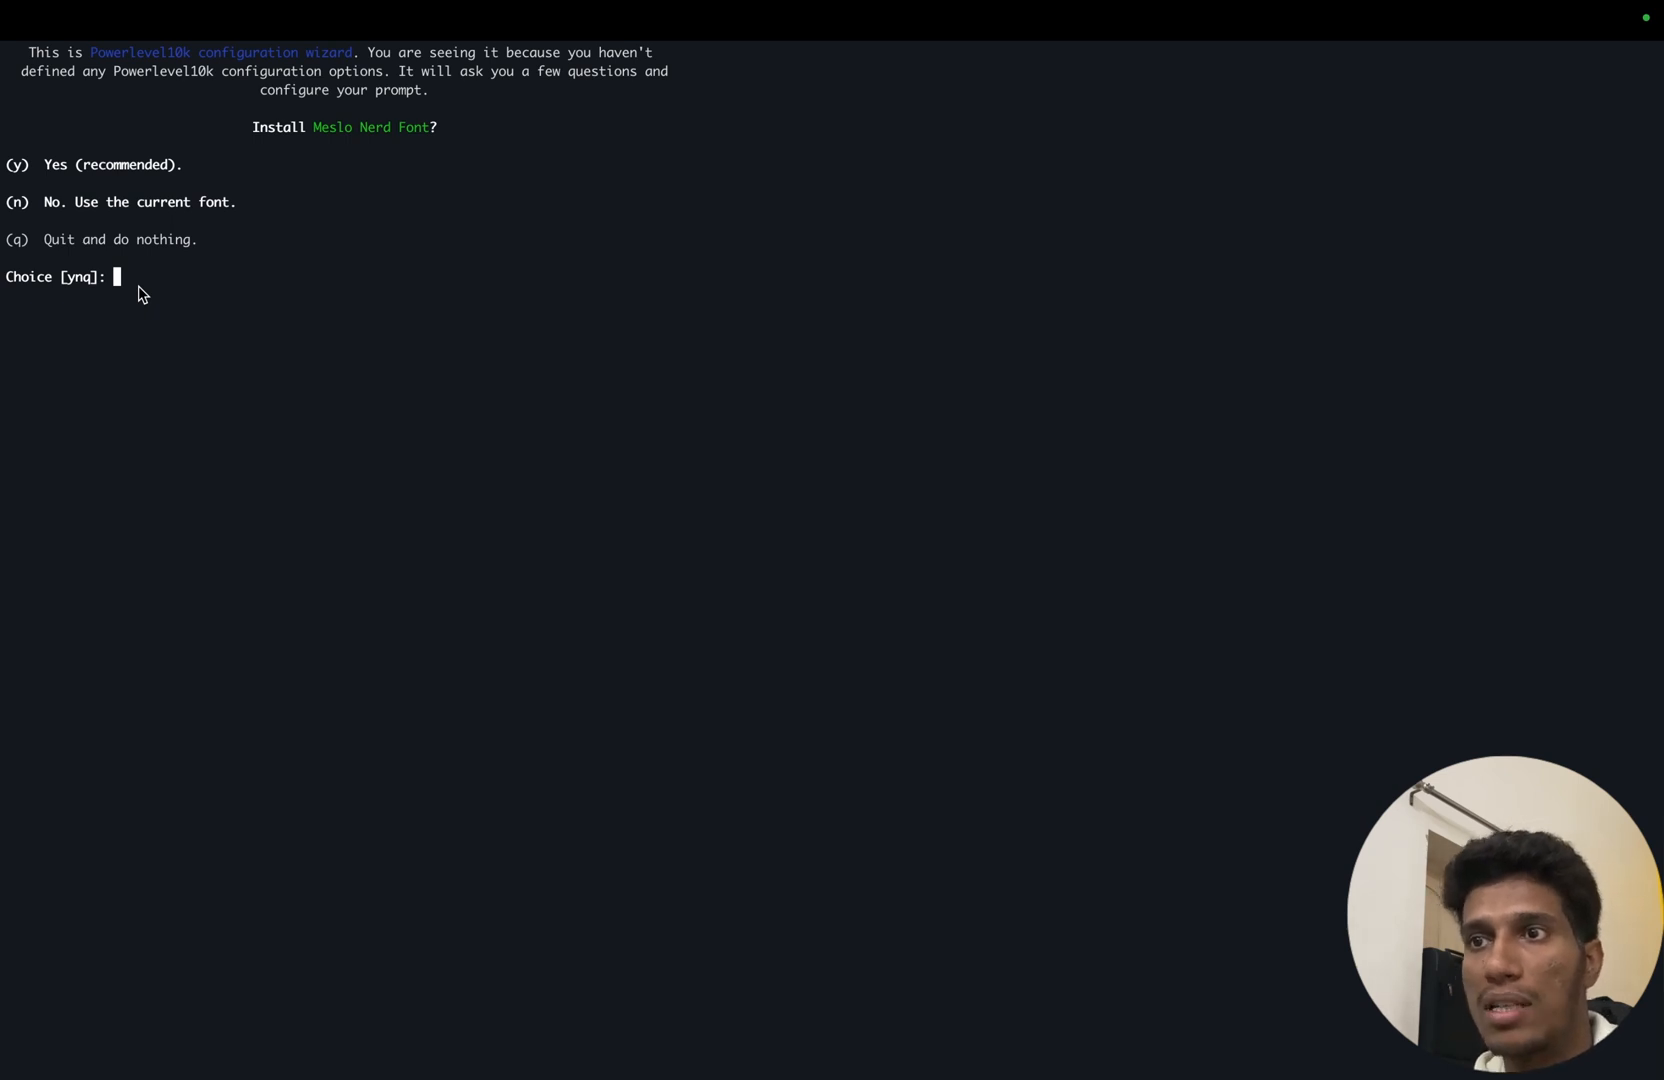
pyautogui.moveTo(327, 136)
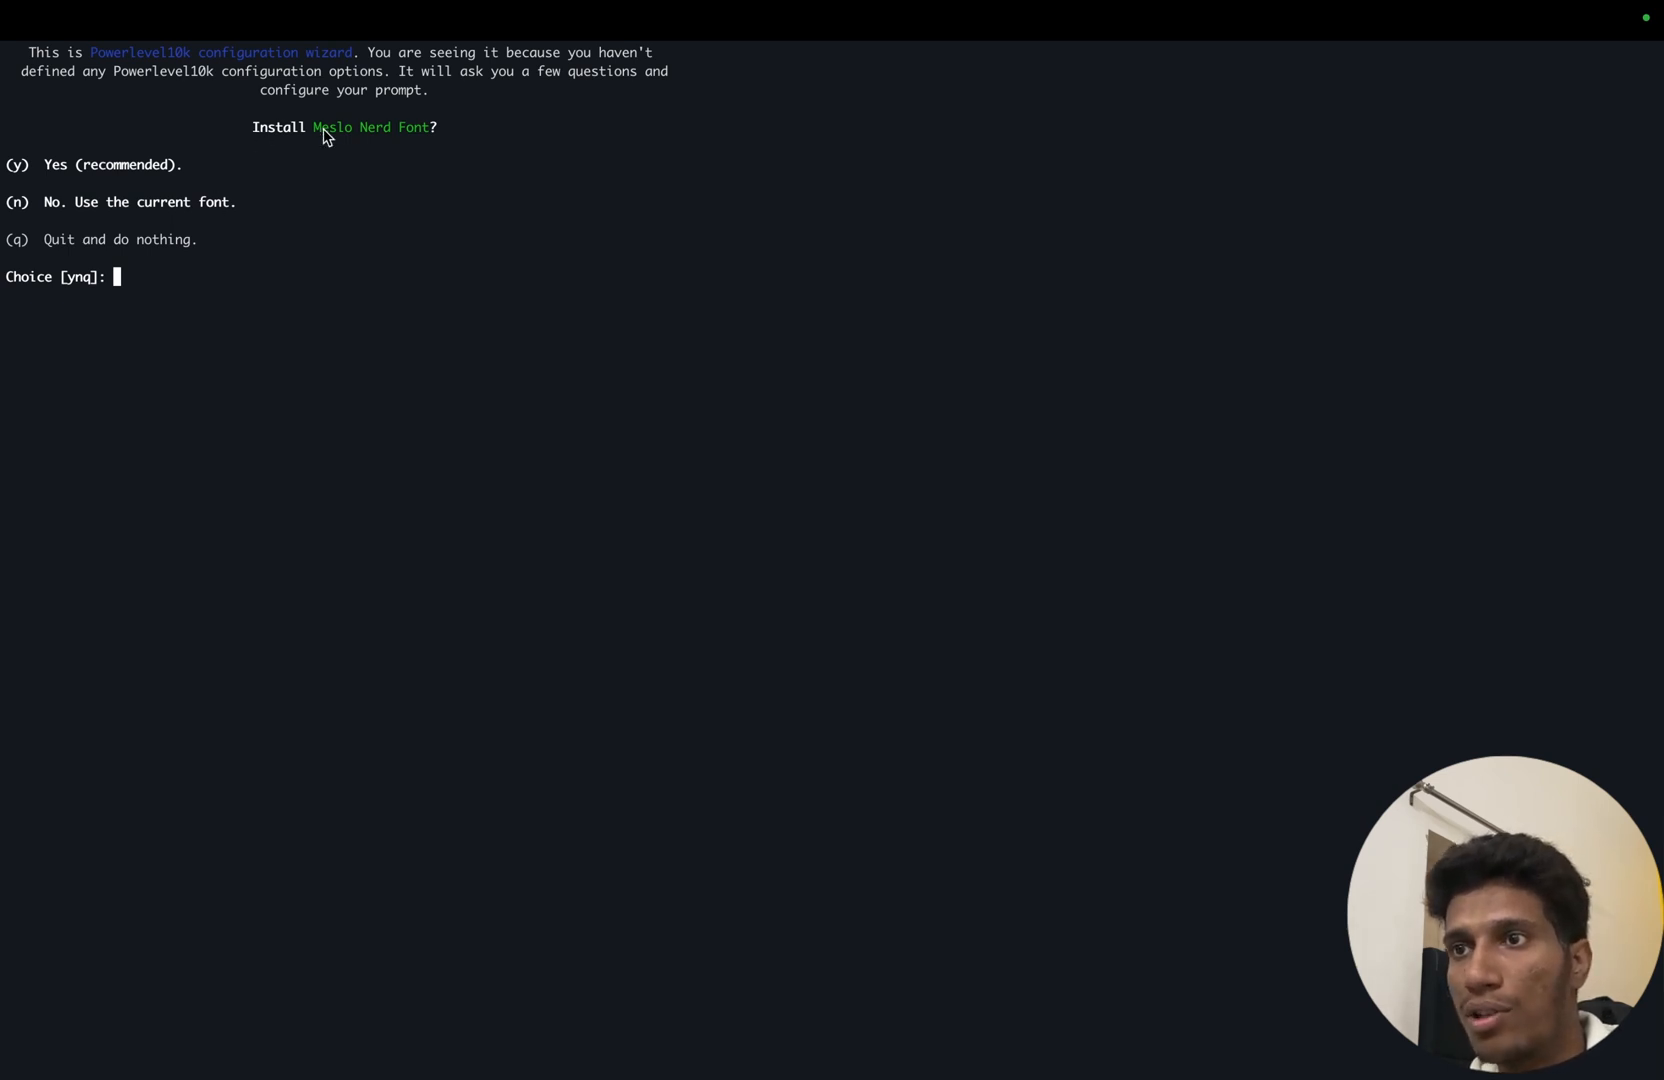
pyautogui.write('y')
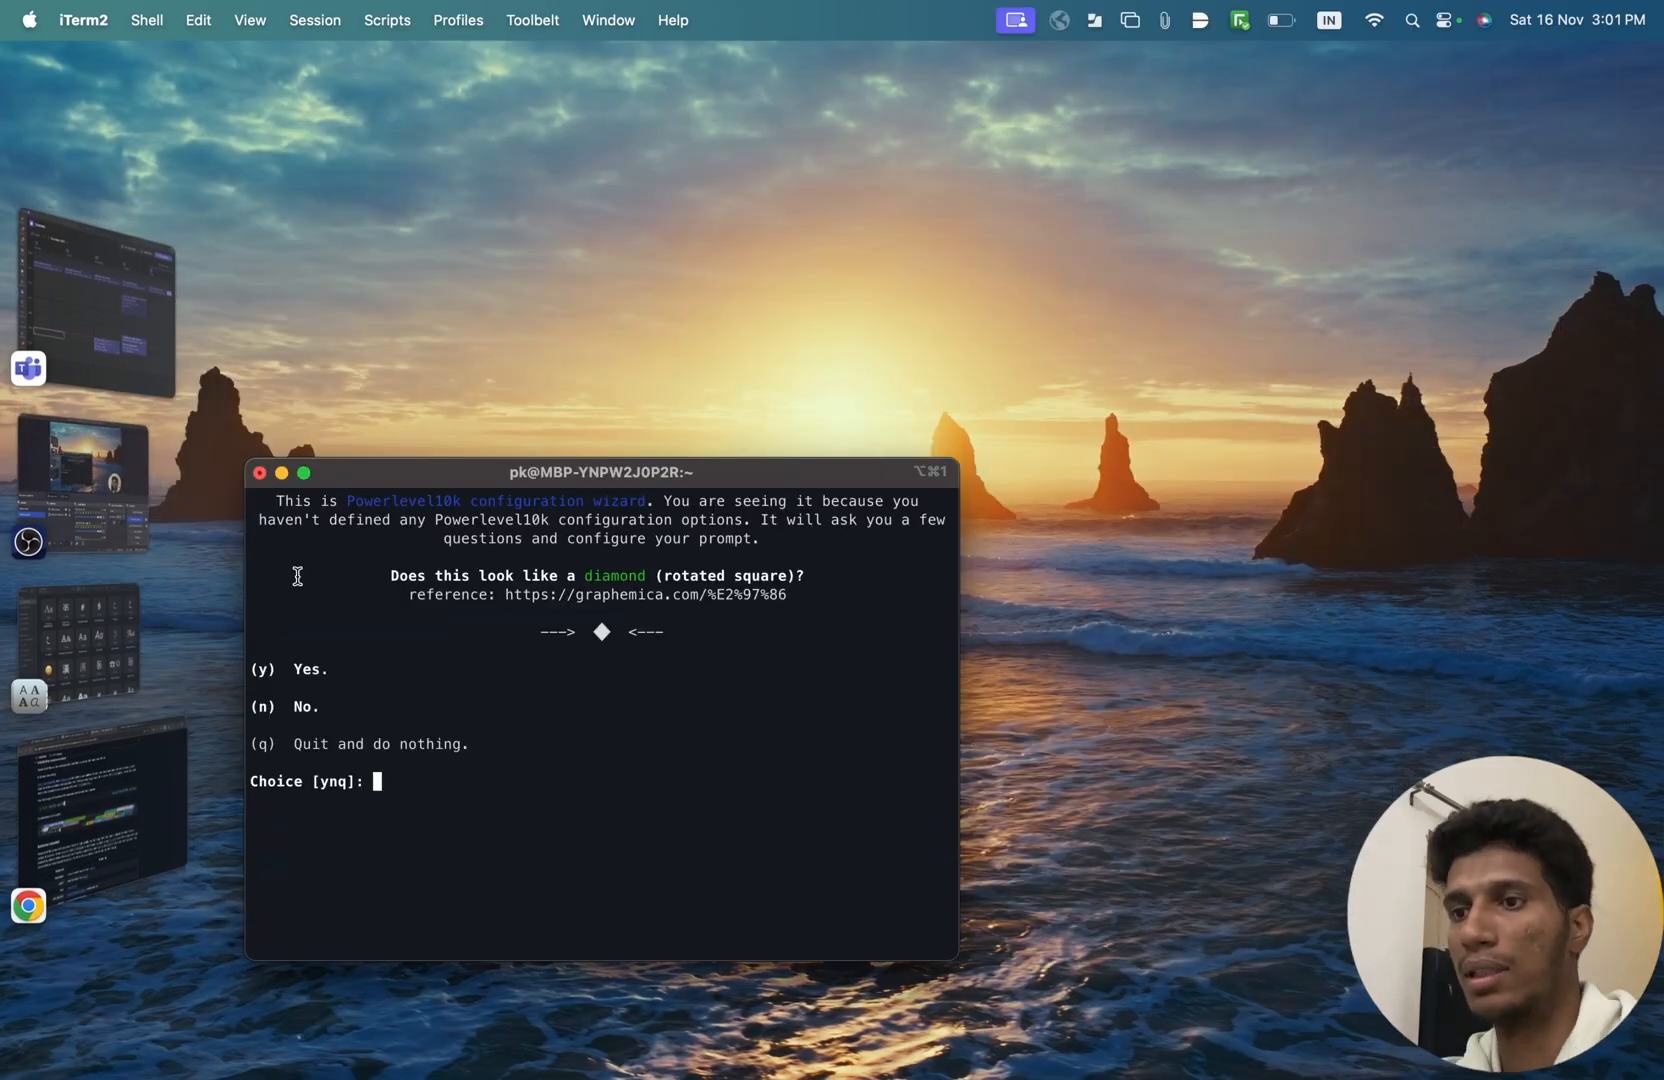
# Step: Answer y to the wizard's diamond and icons-between-crosses display checks
pyautogui.click(304, 473)
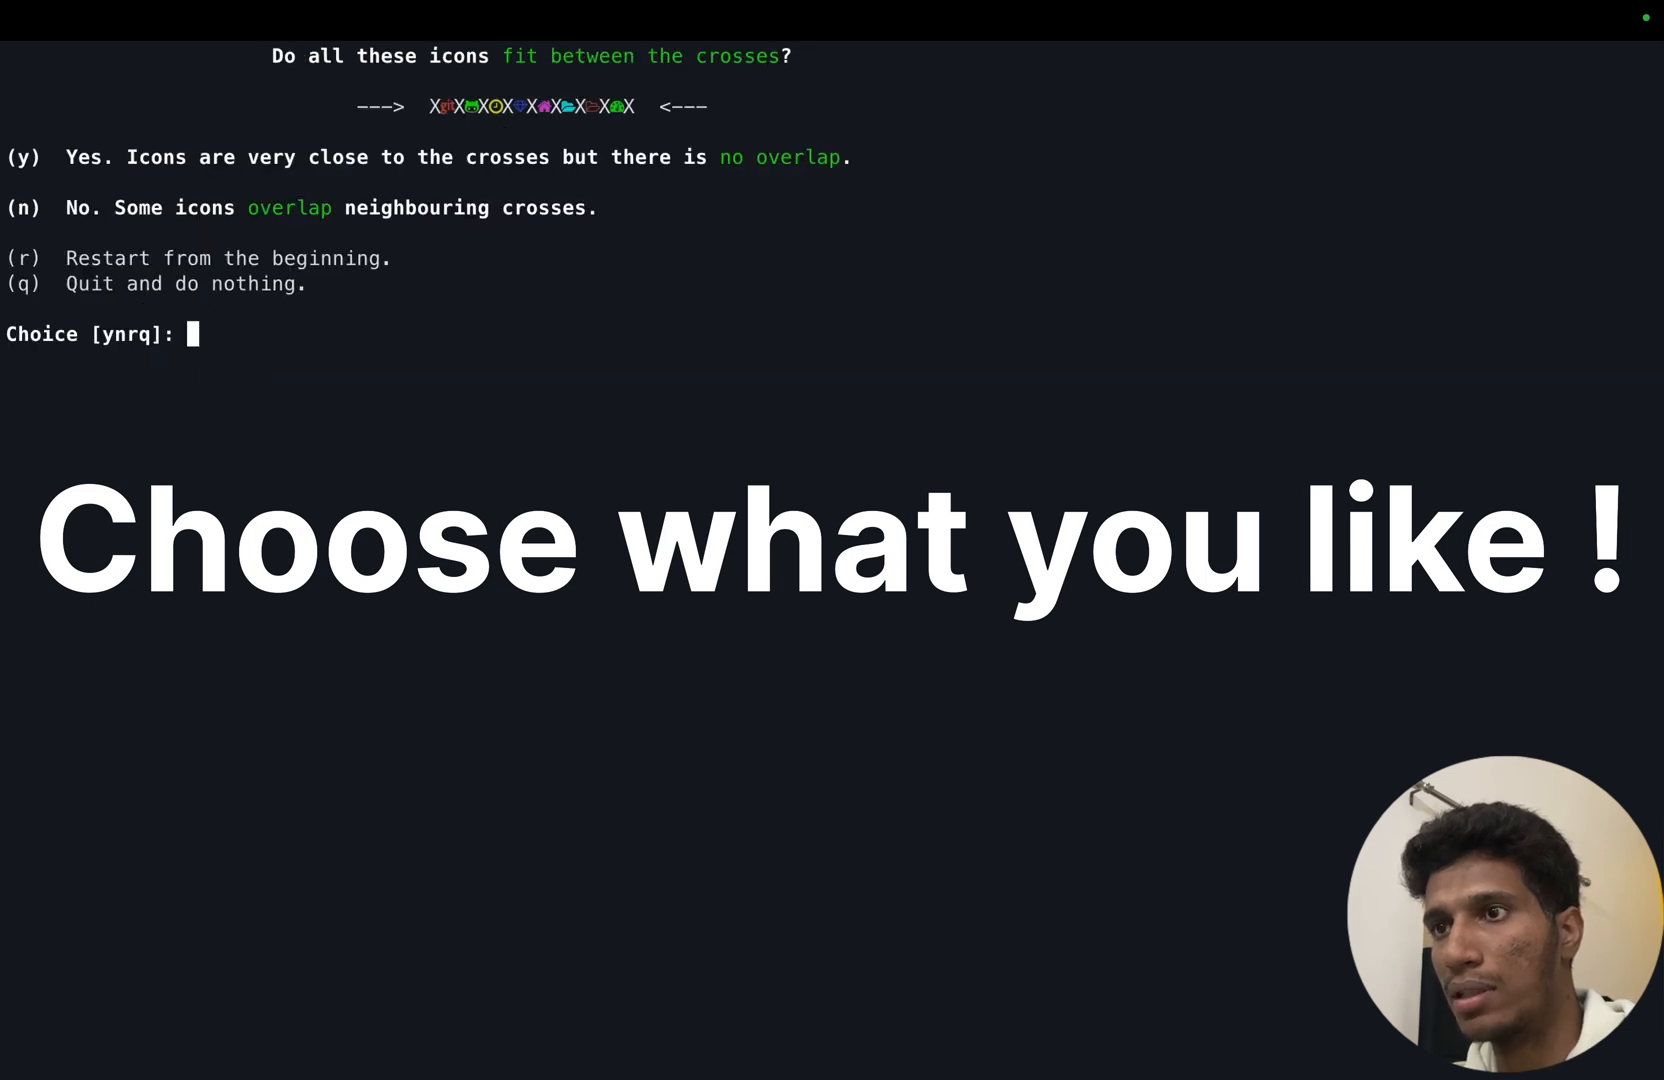
pyautogui.write('y')
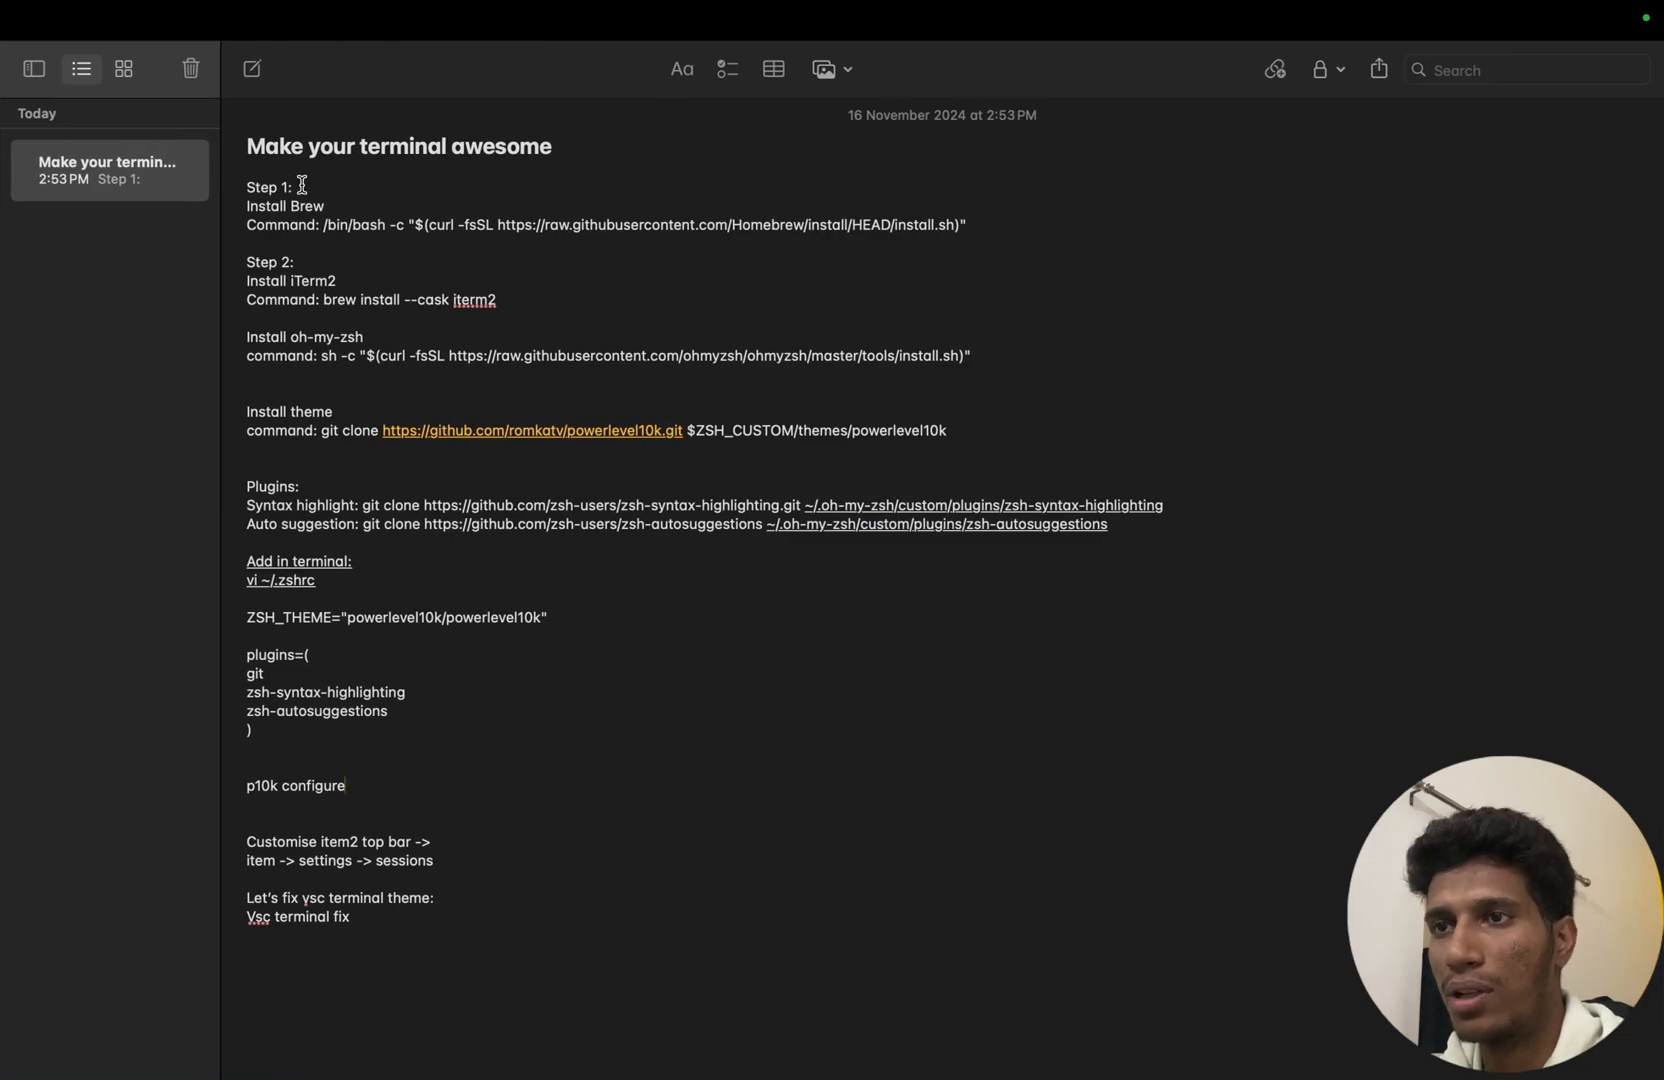
pyautogui.moveTo(245, 187)
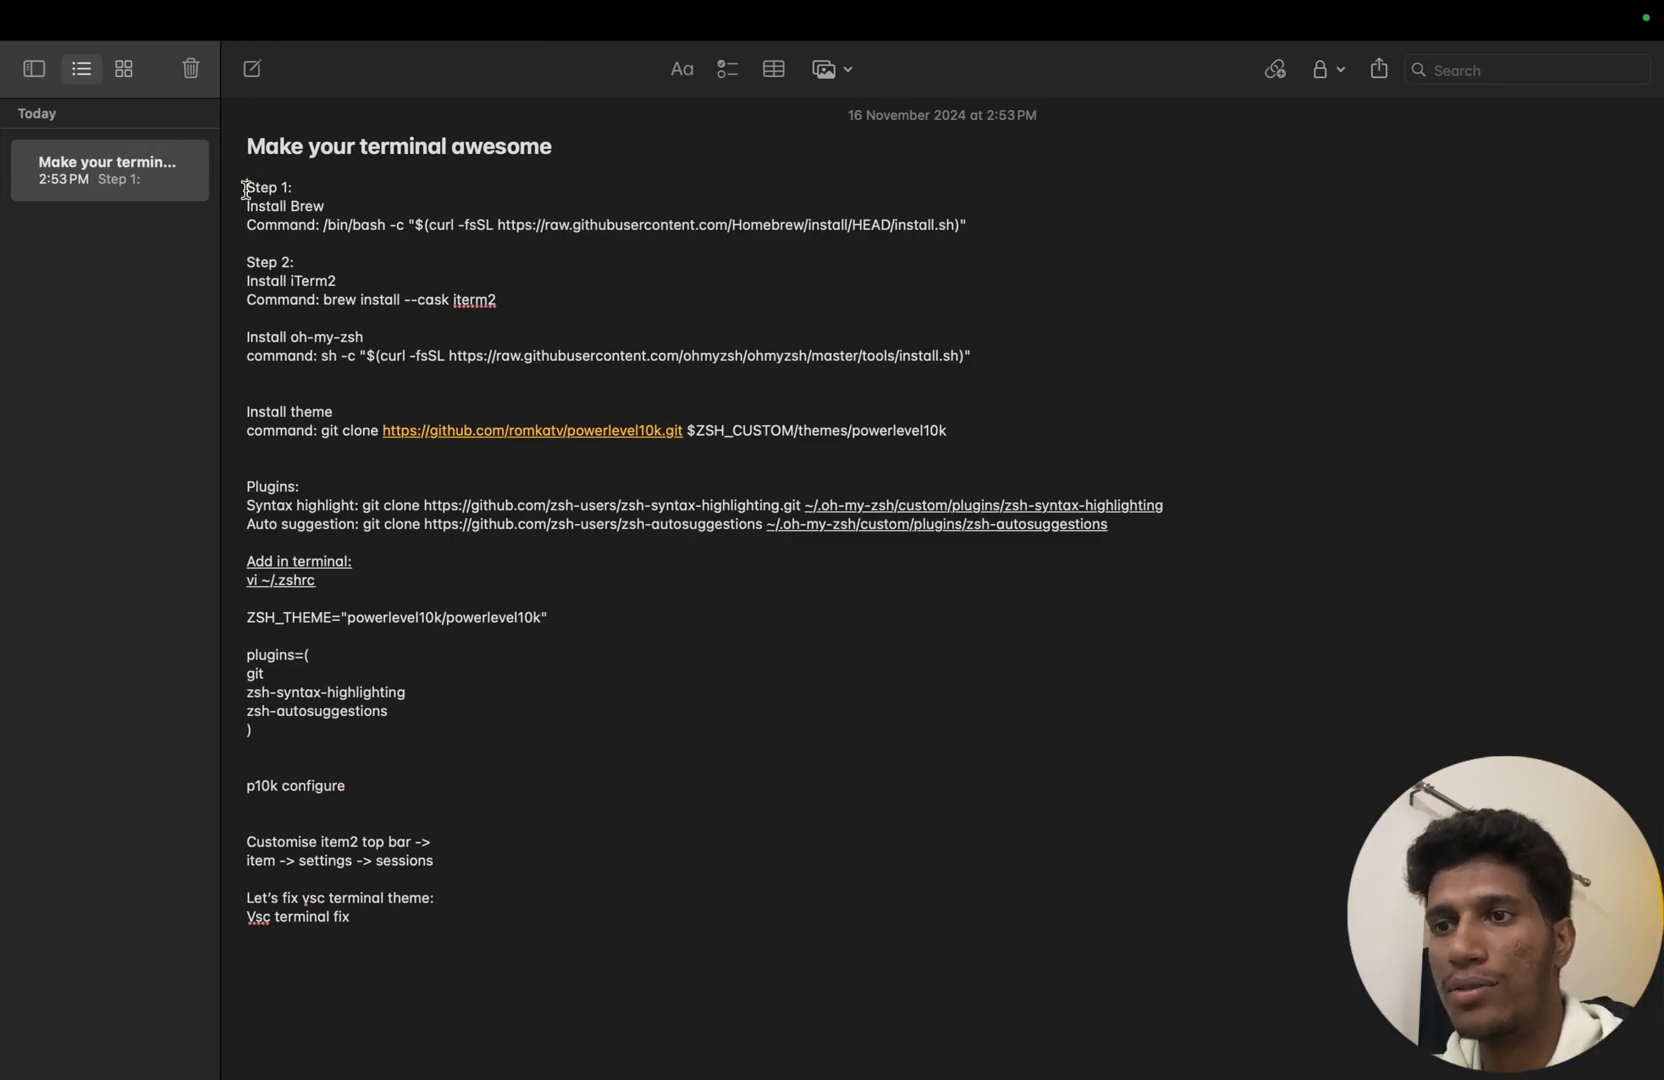
pyautogui.moveTo(246, 187); pyautogui.dragTo(393, 841)
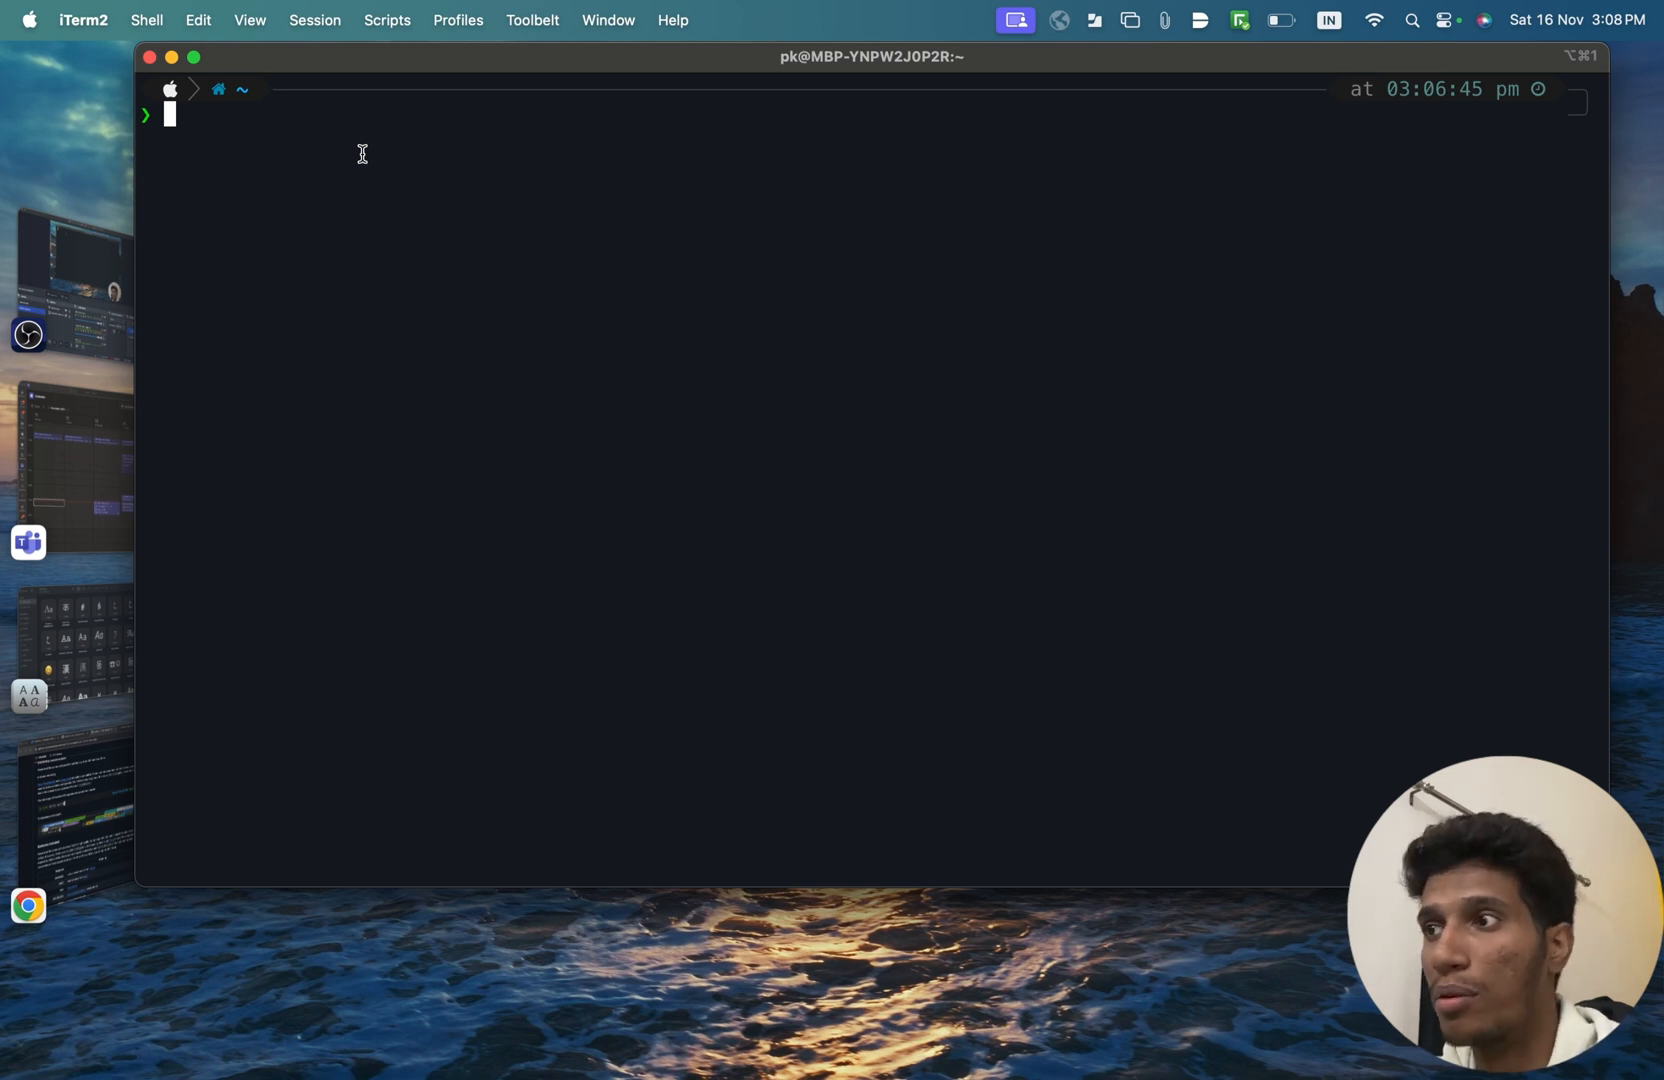
# Step: Tick Status bar enabled in Session > Edit Session's Session tab and choose Configure Status Bar
pyautogui.click(314, 19)
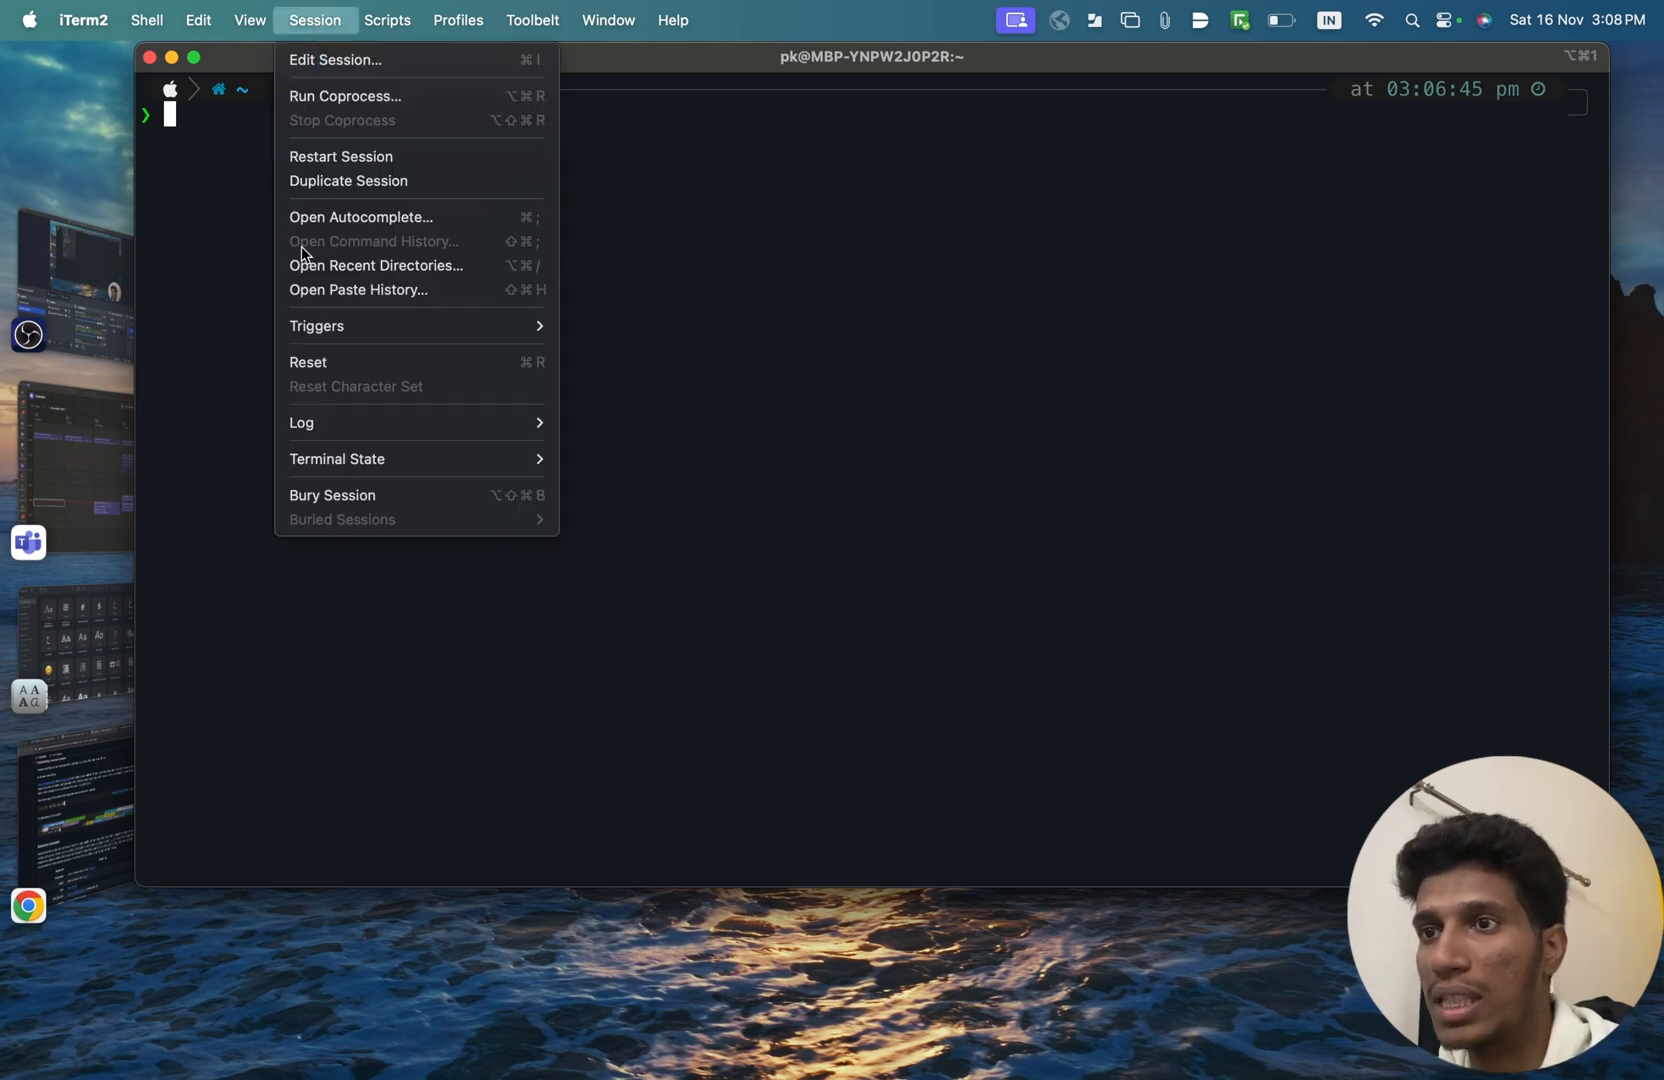
pyautogui.moveTo(360, 184)
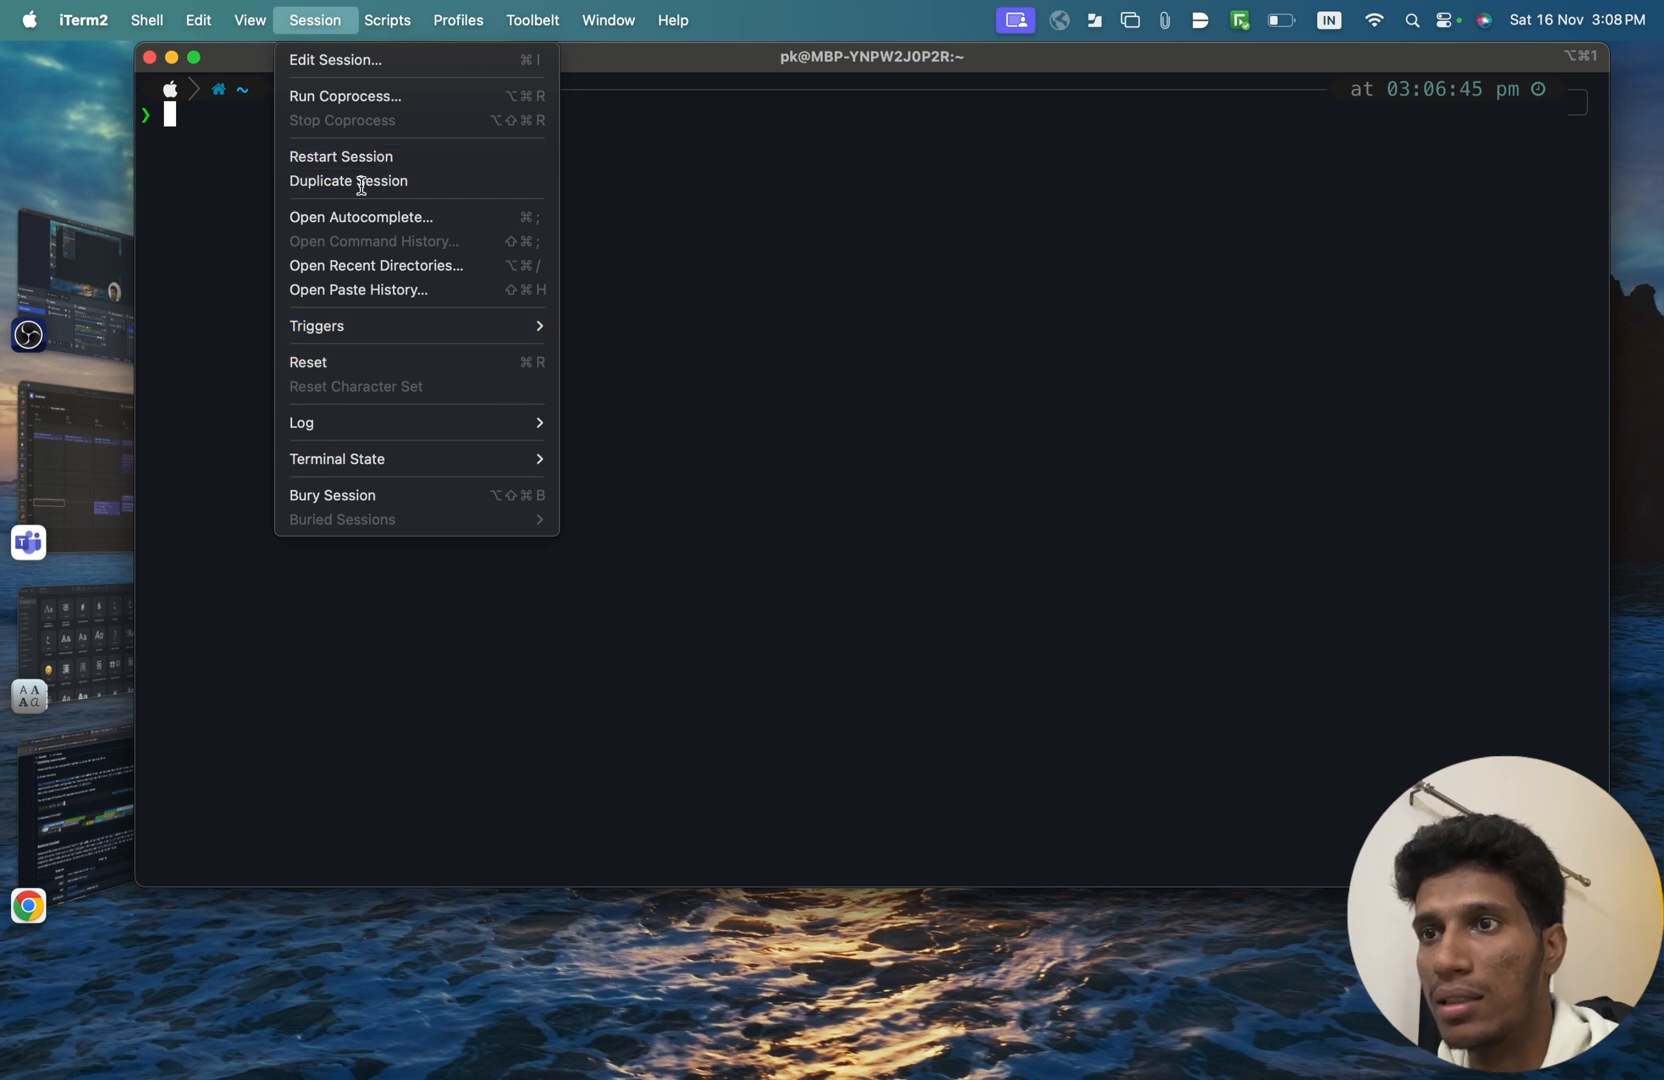
pyautogui.moveTo(335, 536)
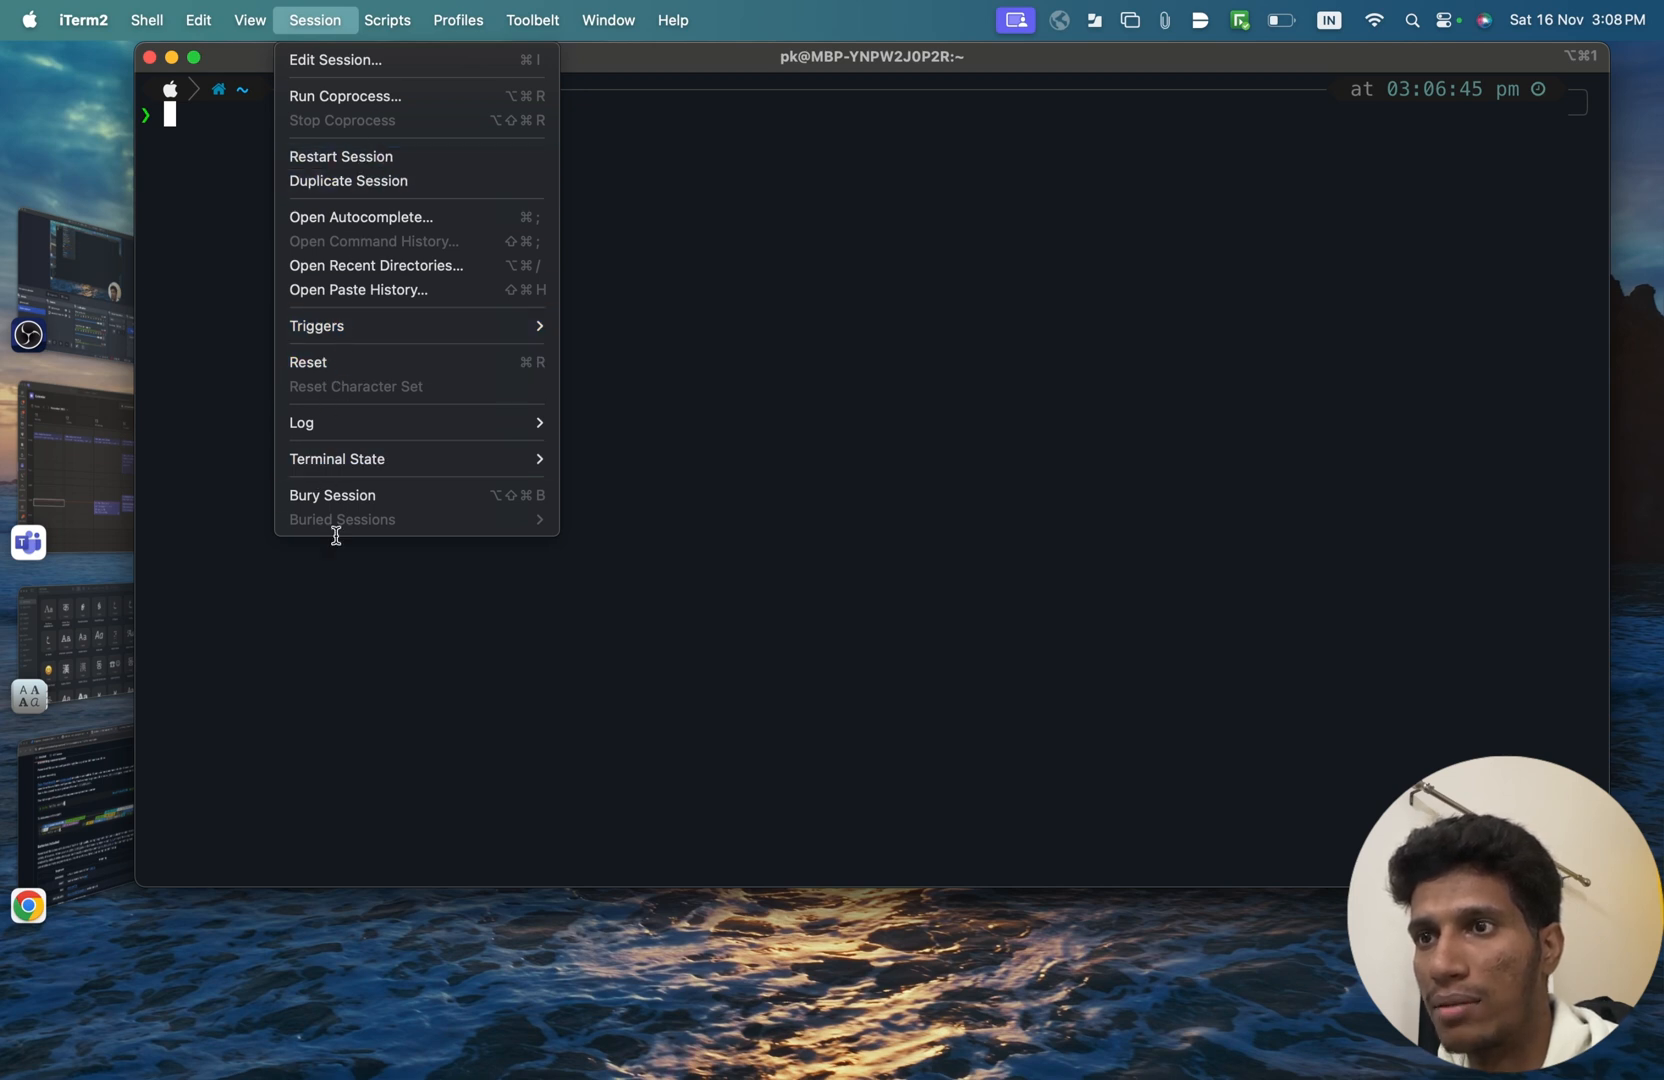
pyautogui.click(334, 59)
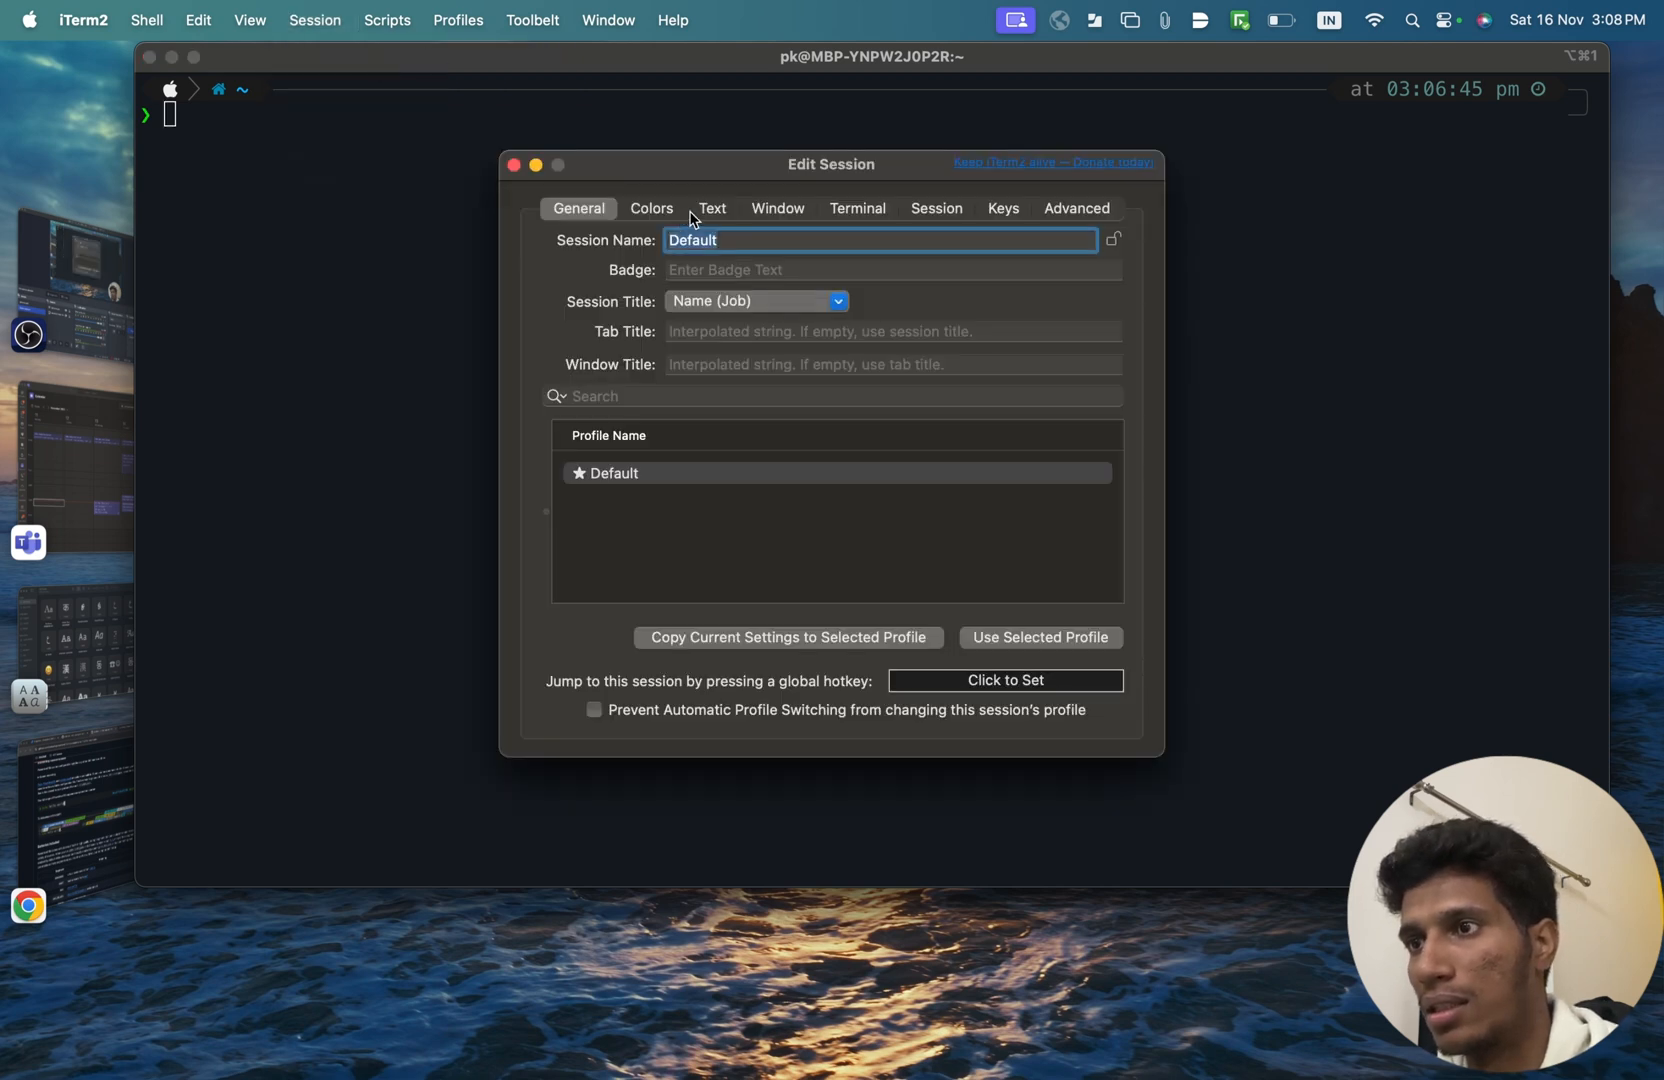
pyautogui.click(932, 208)
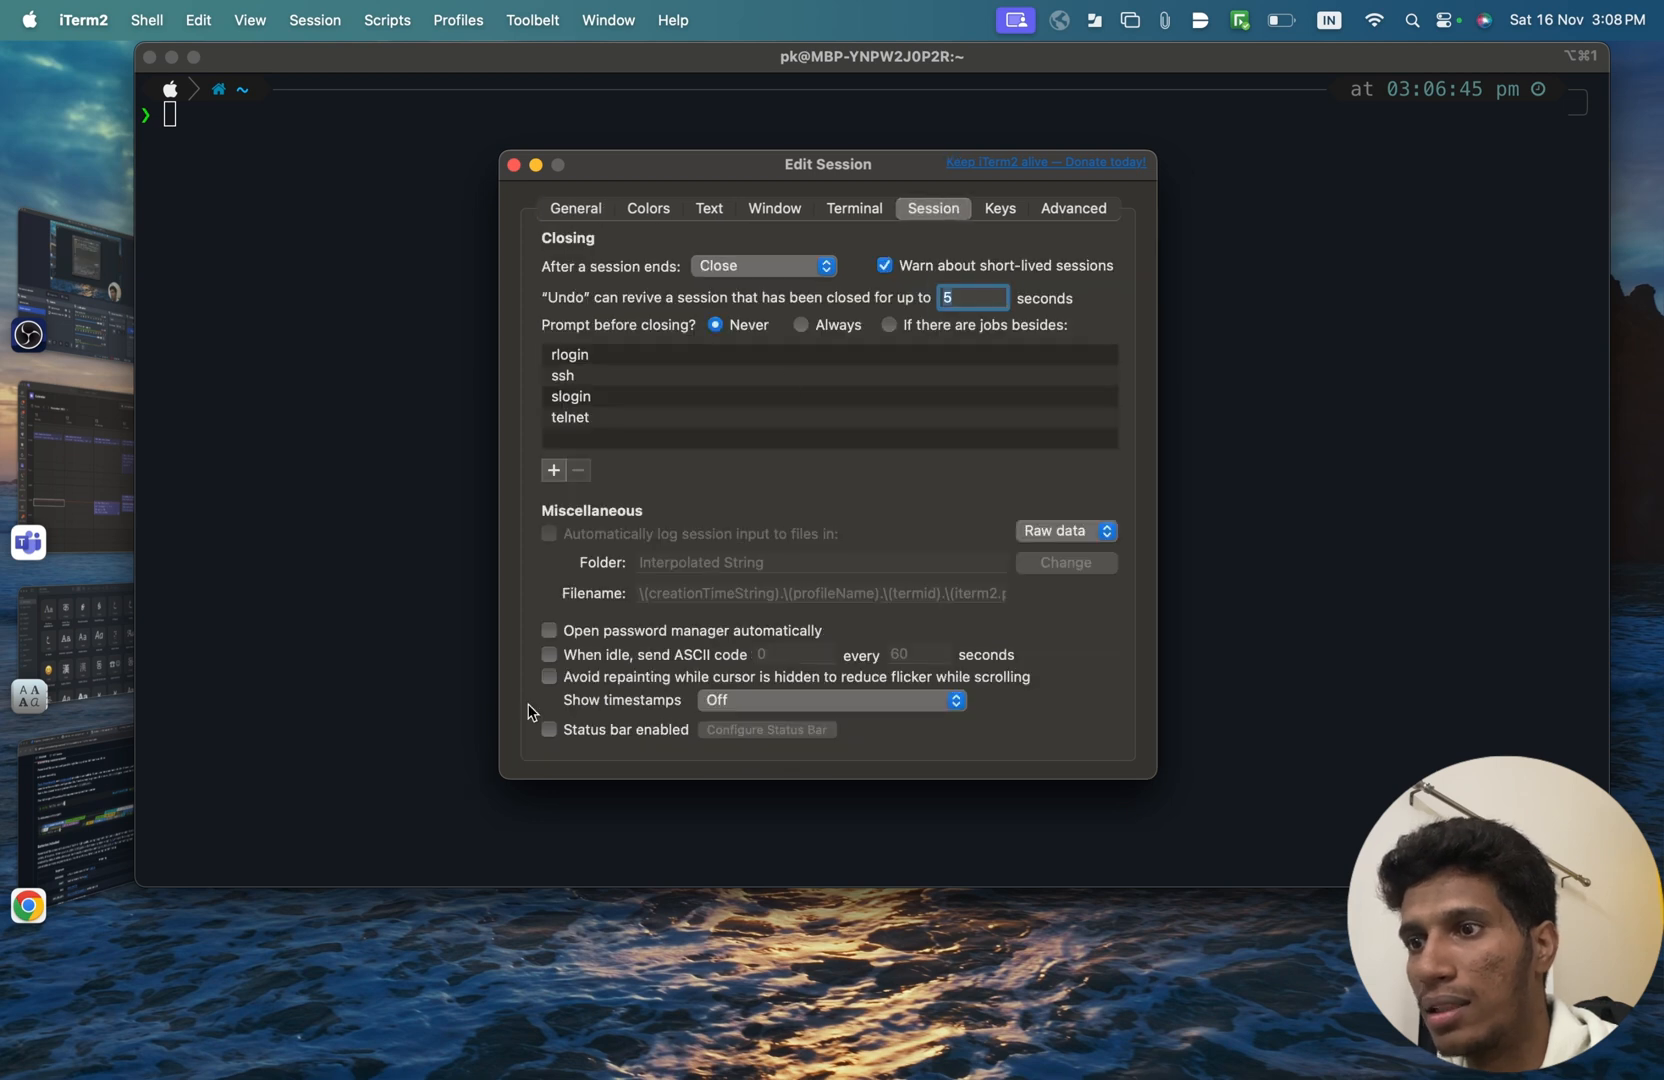
pyautogui.click(550, 736)
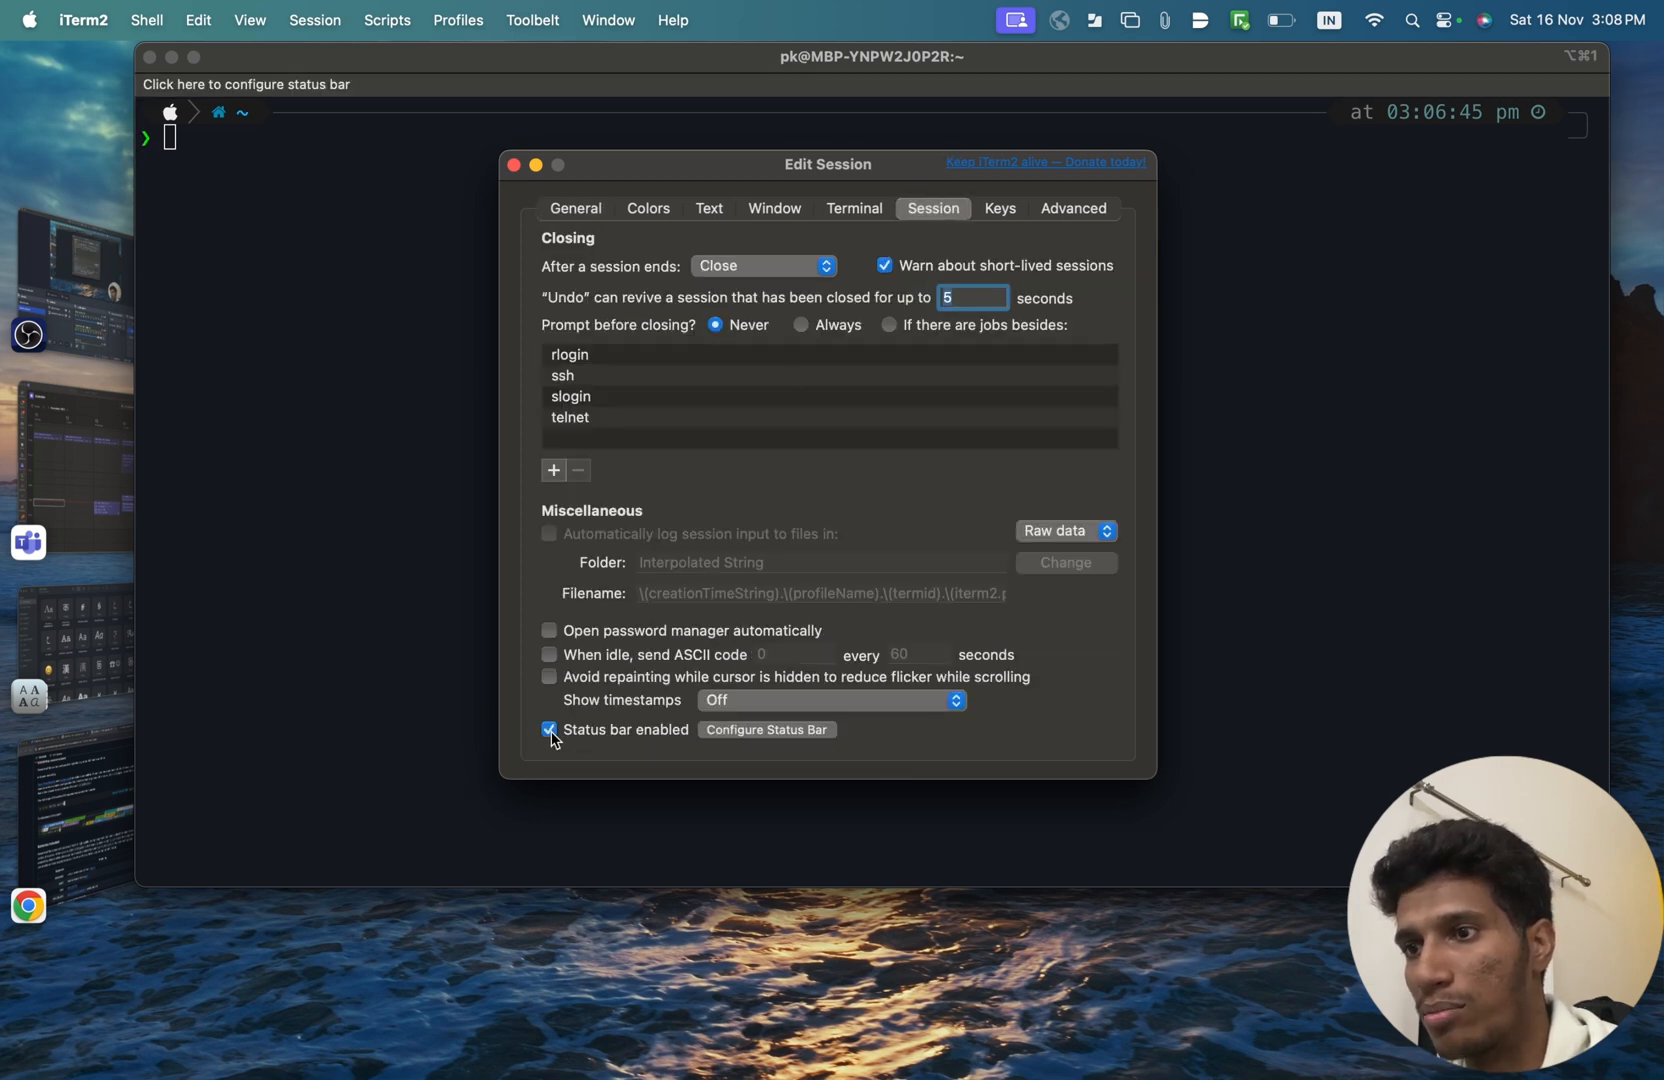
pyautogui.click(518, 167)
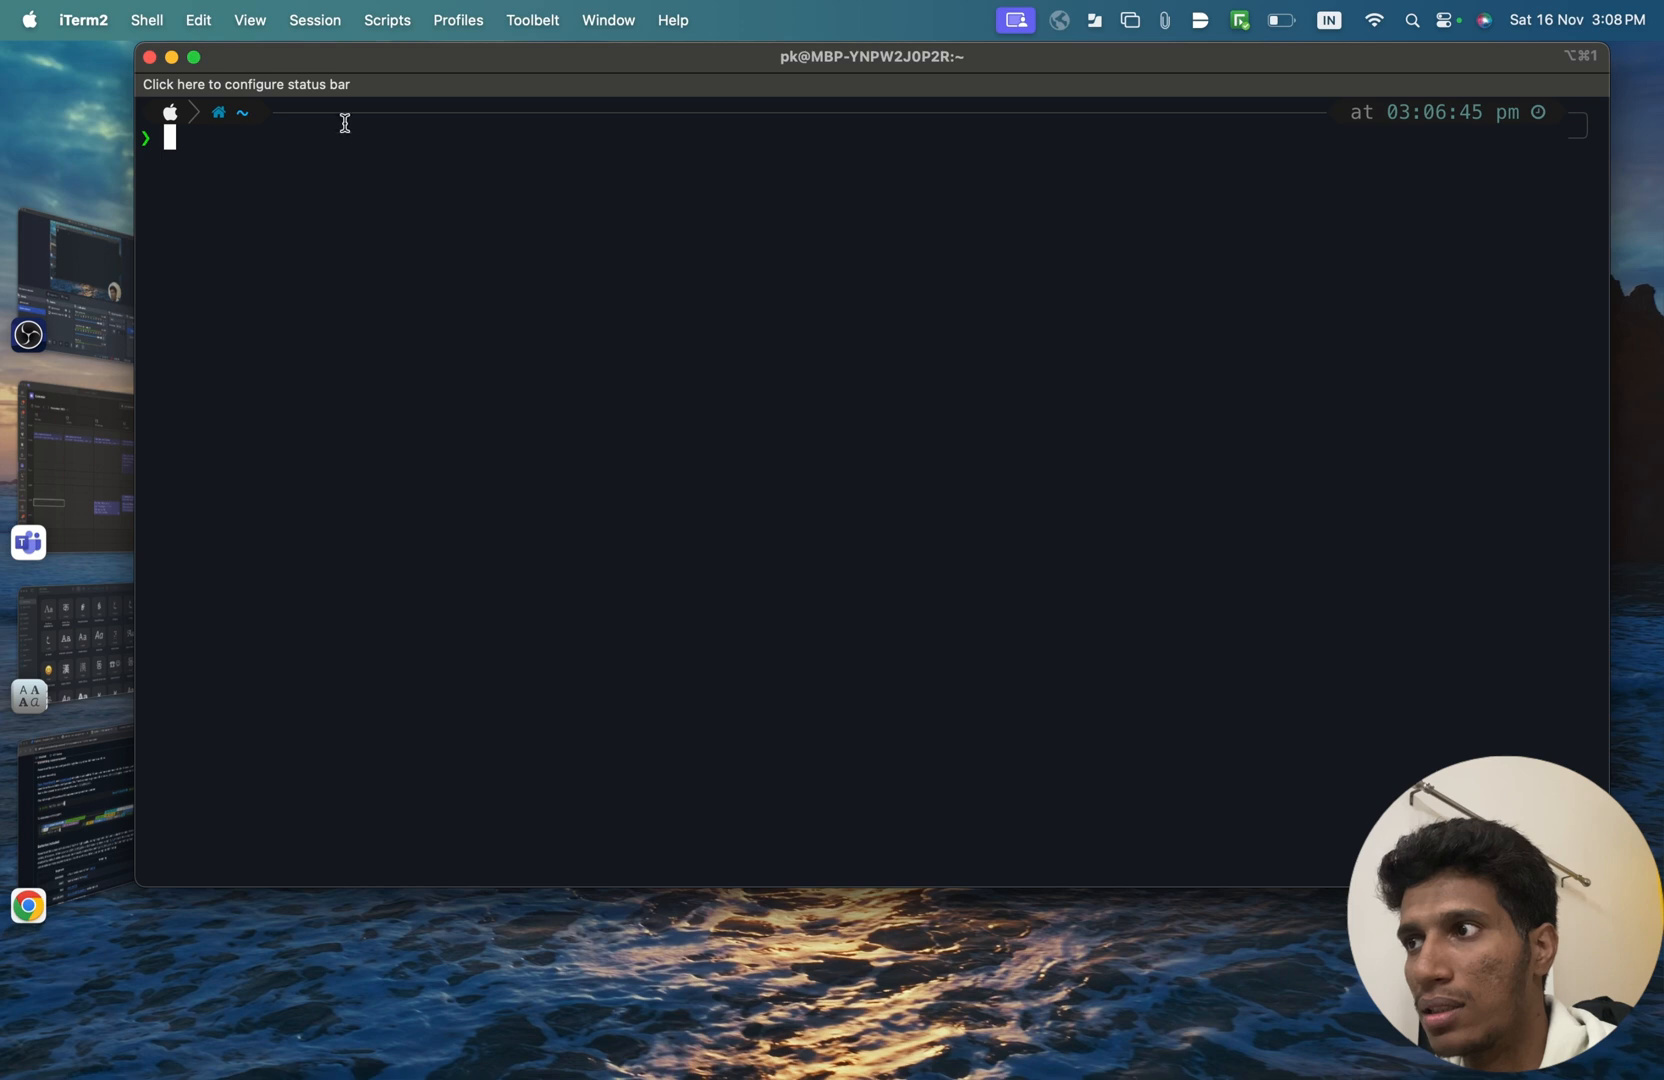
# Step: Add CPU and Memory Utilization components and set Auto-Rainbow to Dark Colors
pyautogui.click(246, 84)
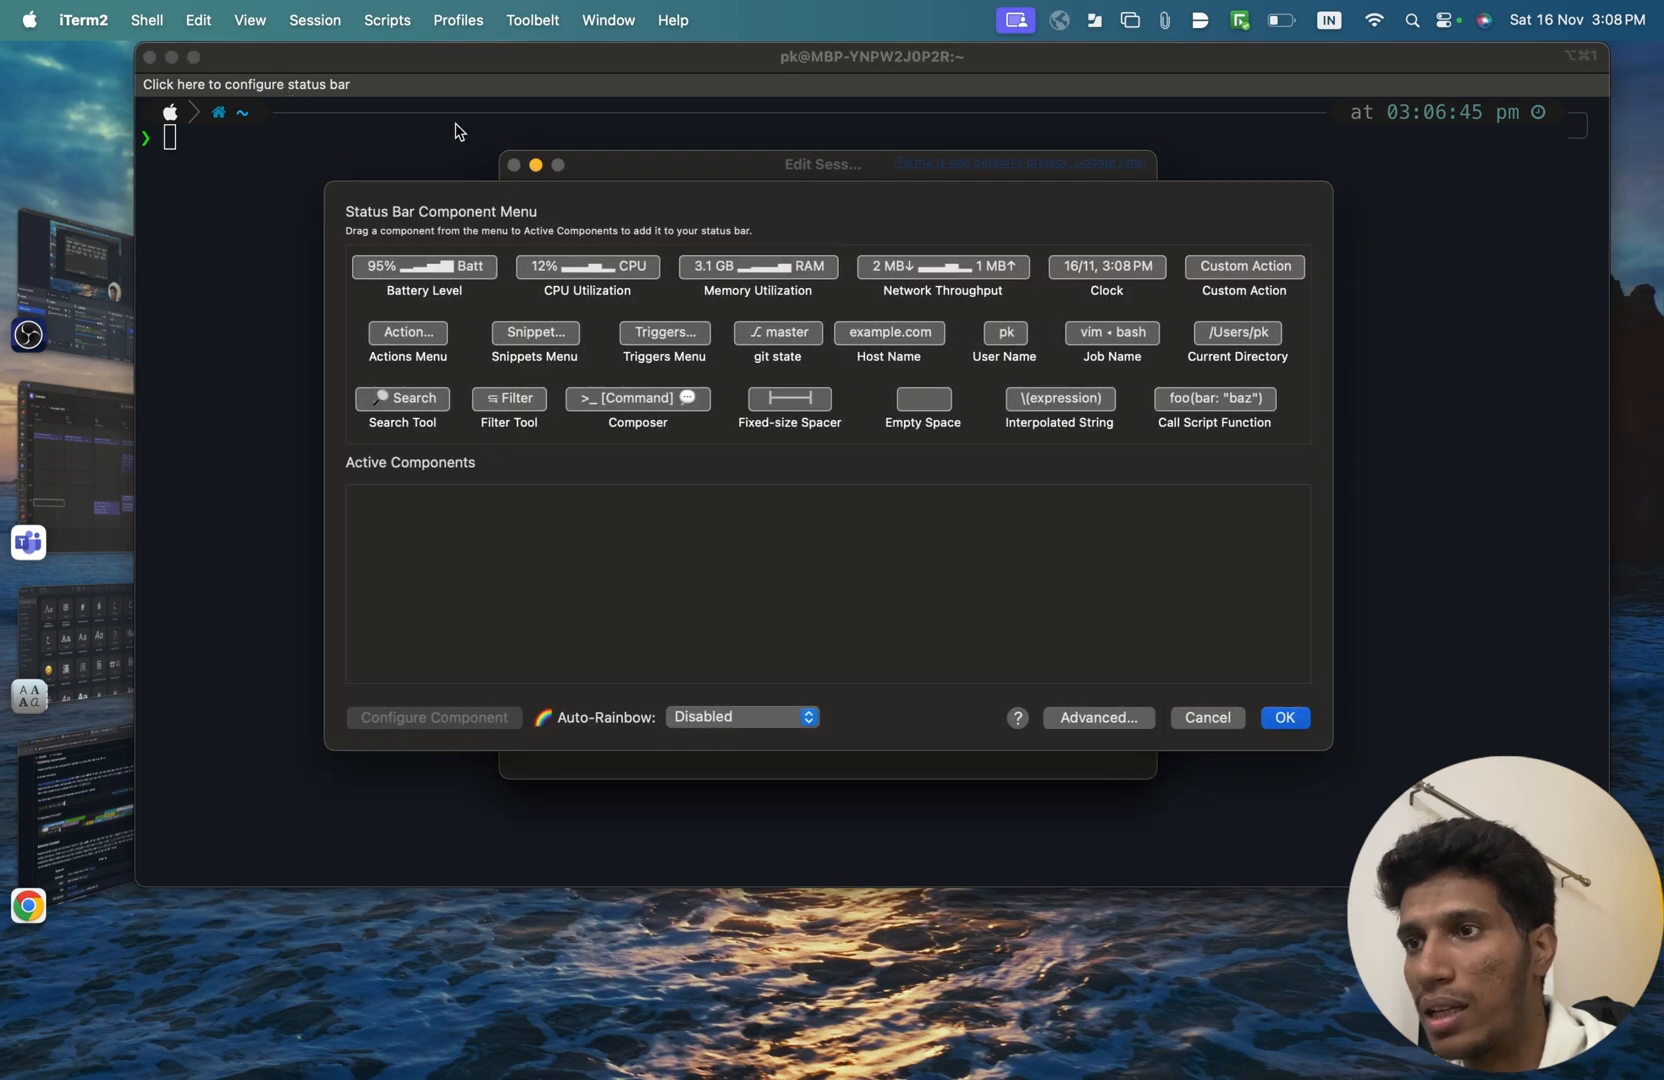
pyautogui.moveTo(586, 266); pyautogui.dragTo(423, 506)
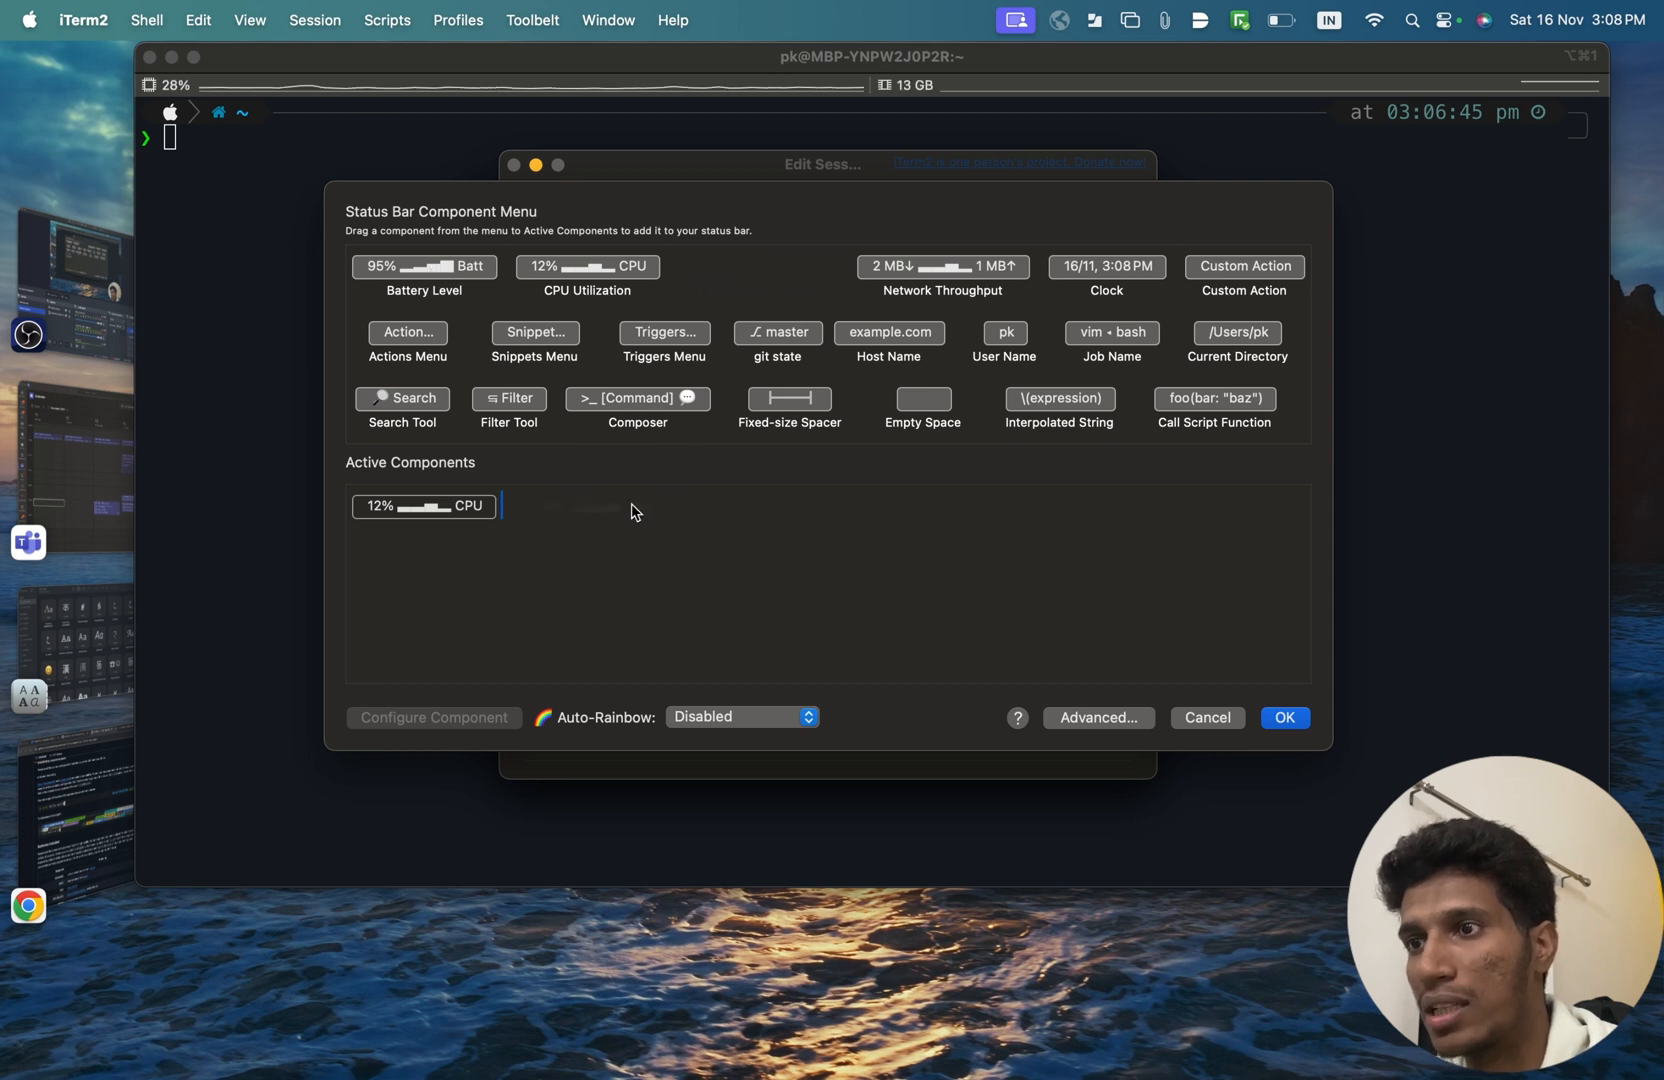
pyautogui.moveTo(758, 266); pyautogui.dragTo(586, 506)
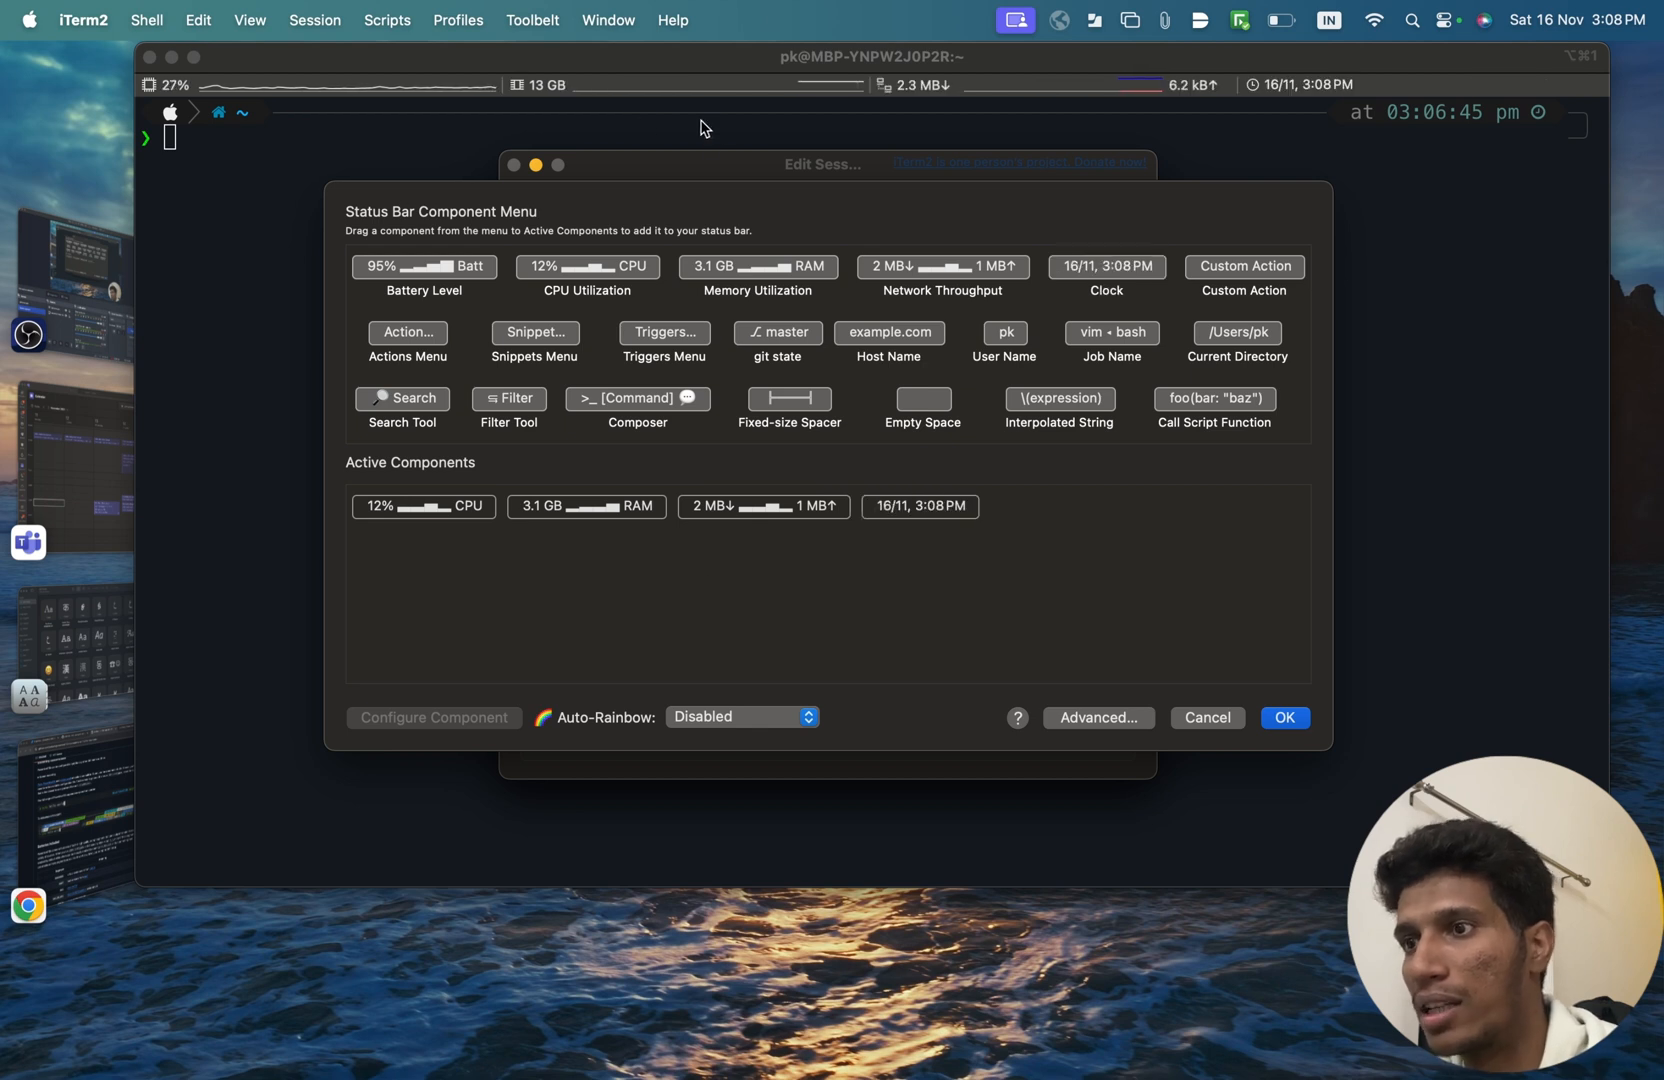
pyautogui.moveTo(777, 332)
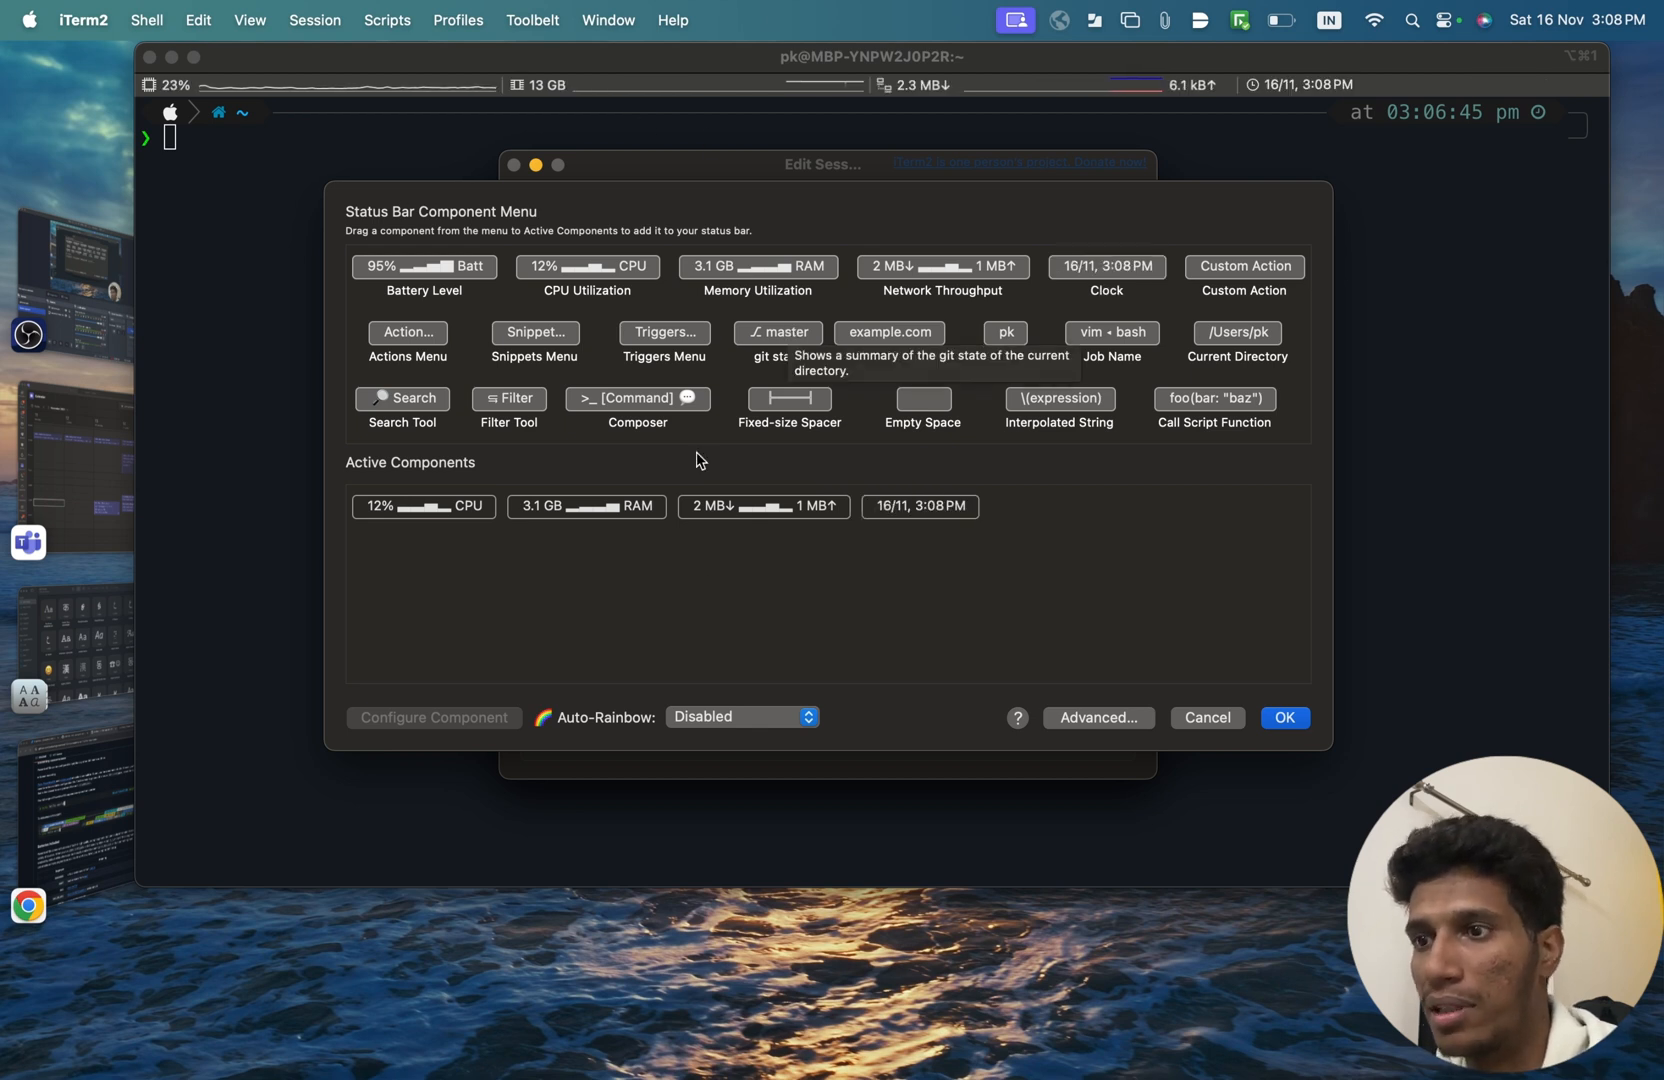
pyautogui.moveTo(499, 539)
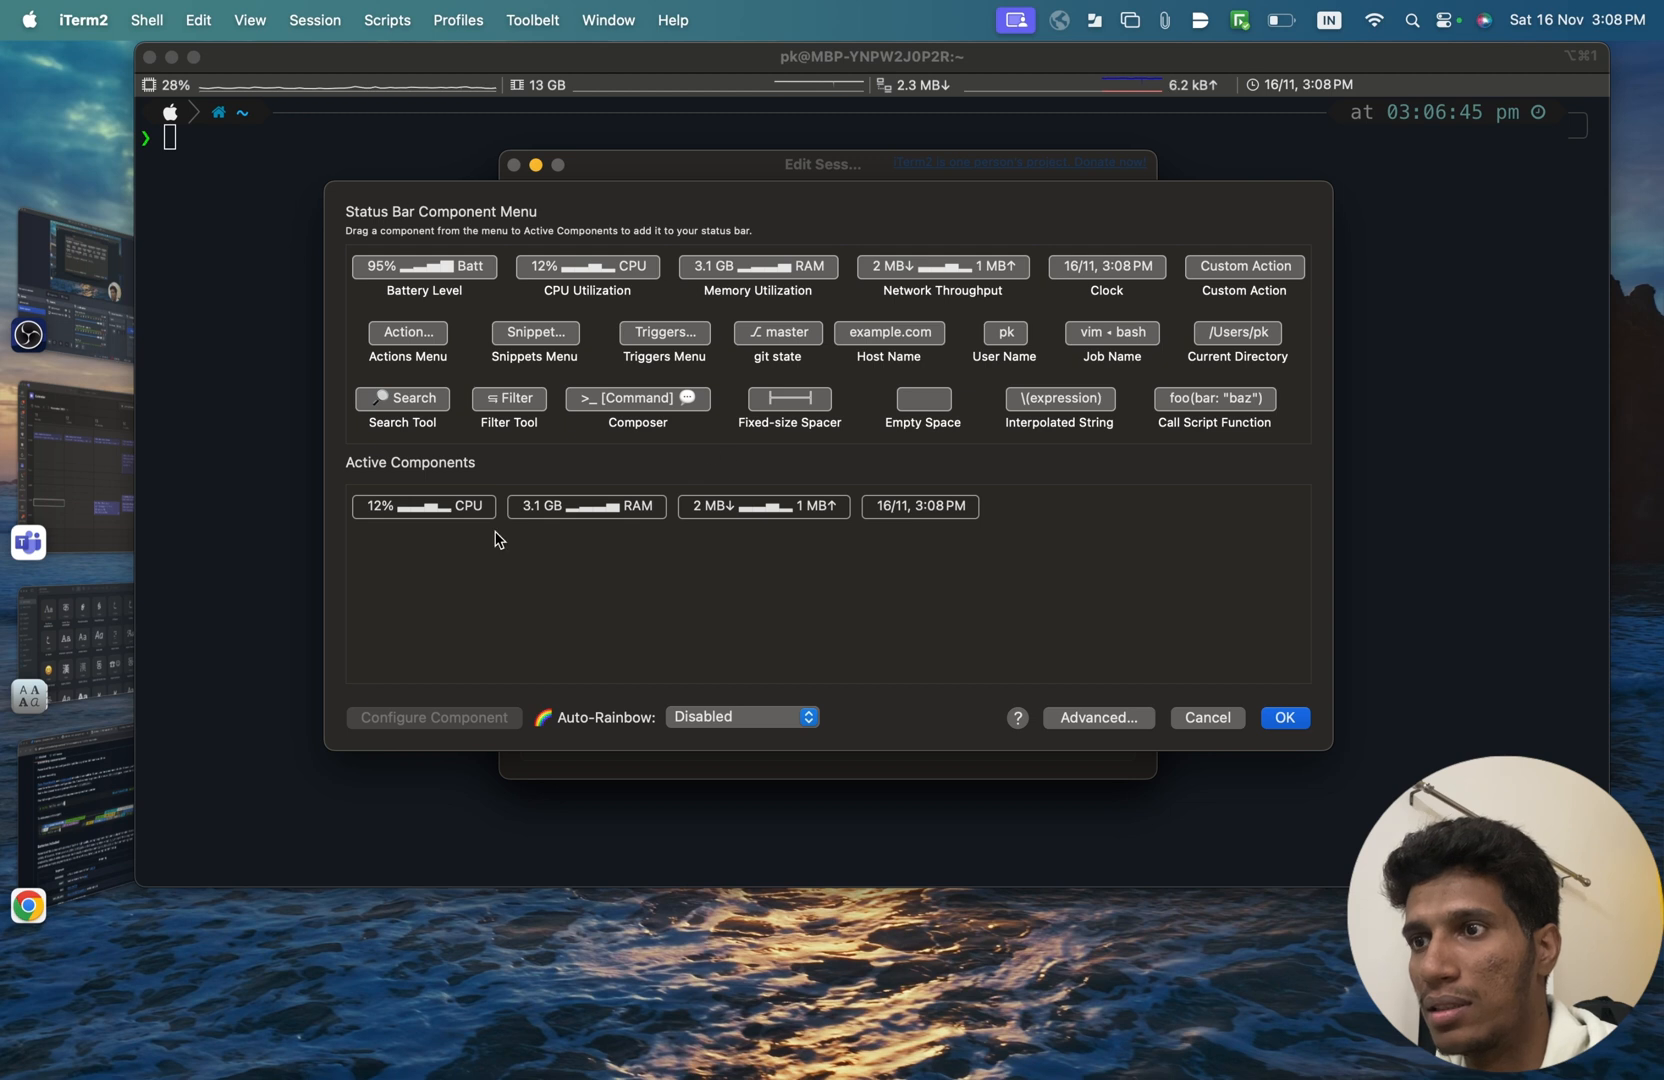
pyautogui.click(741, 716)
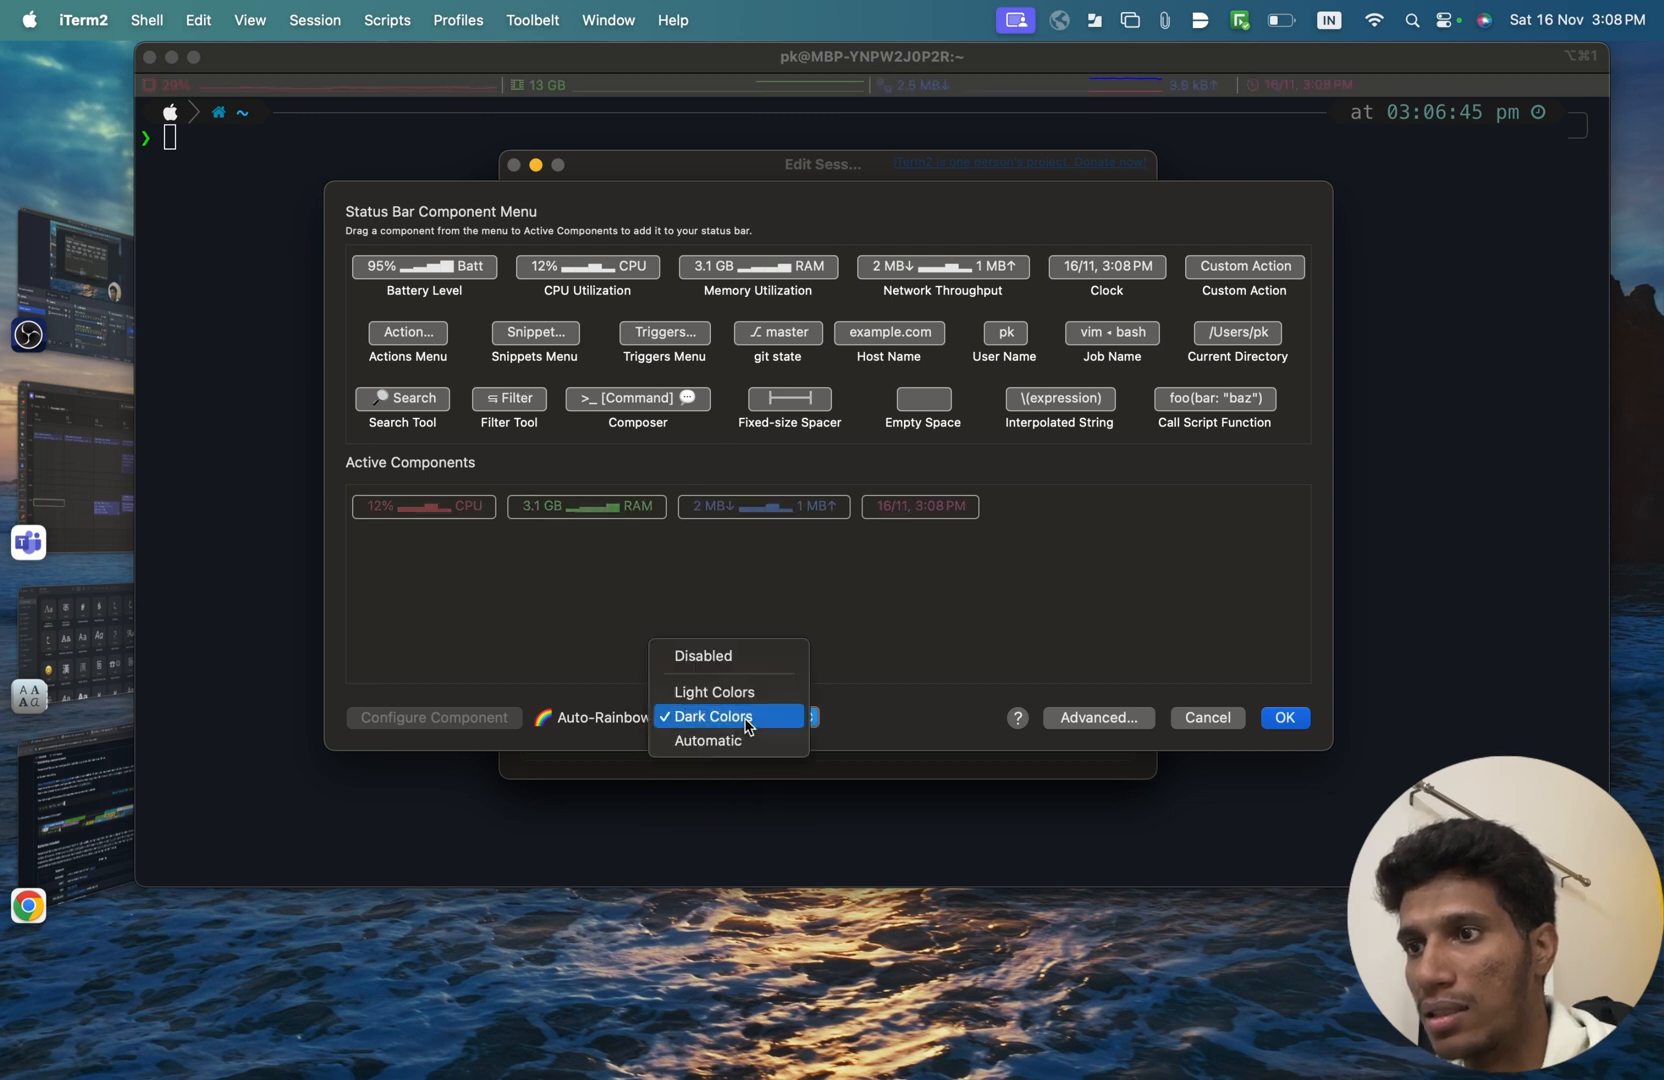
pyautogui.click(707, 741)
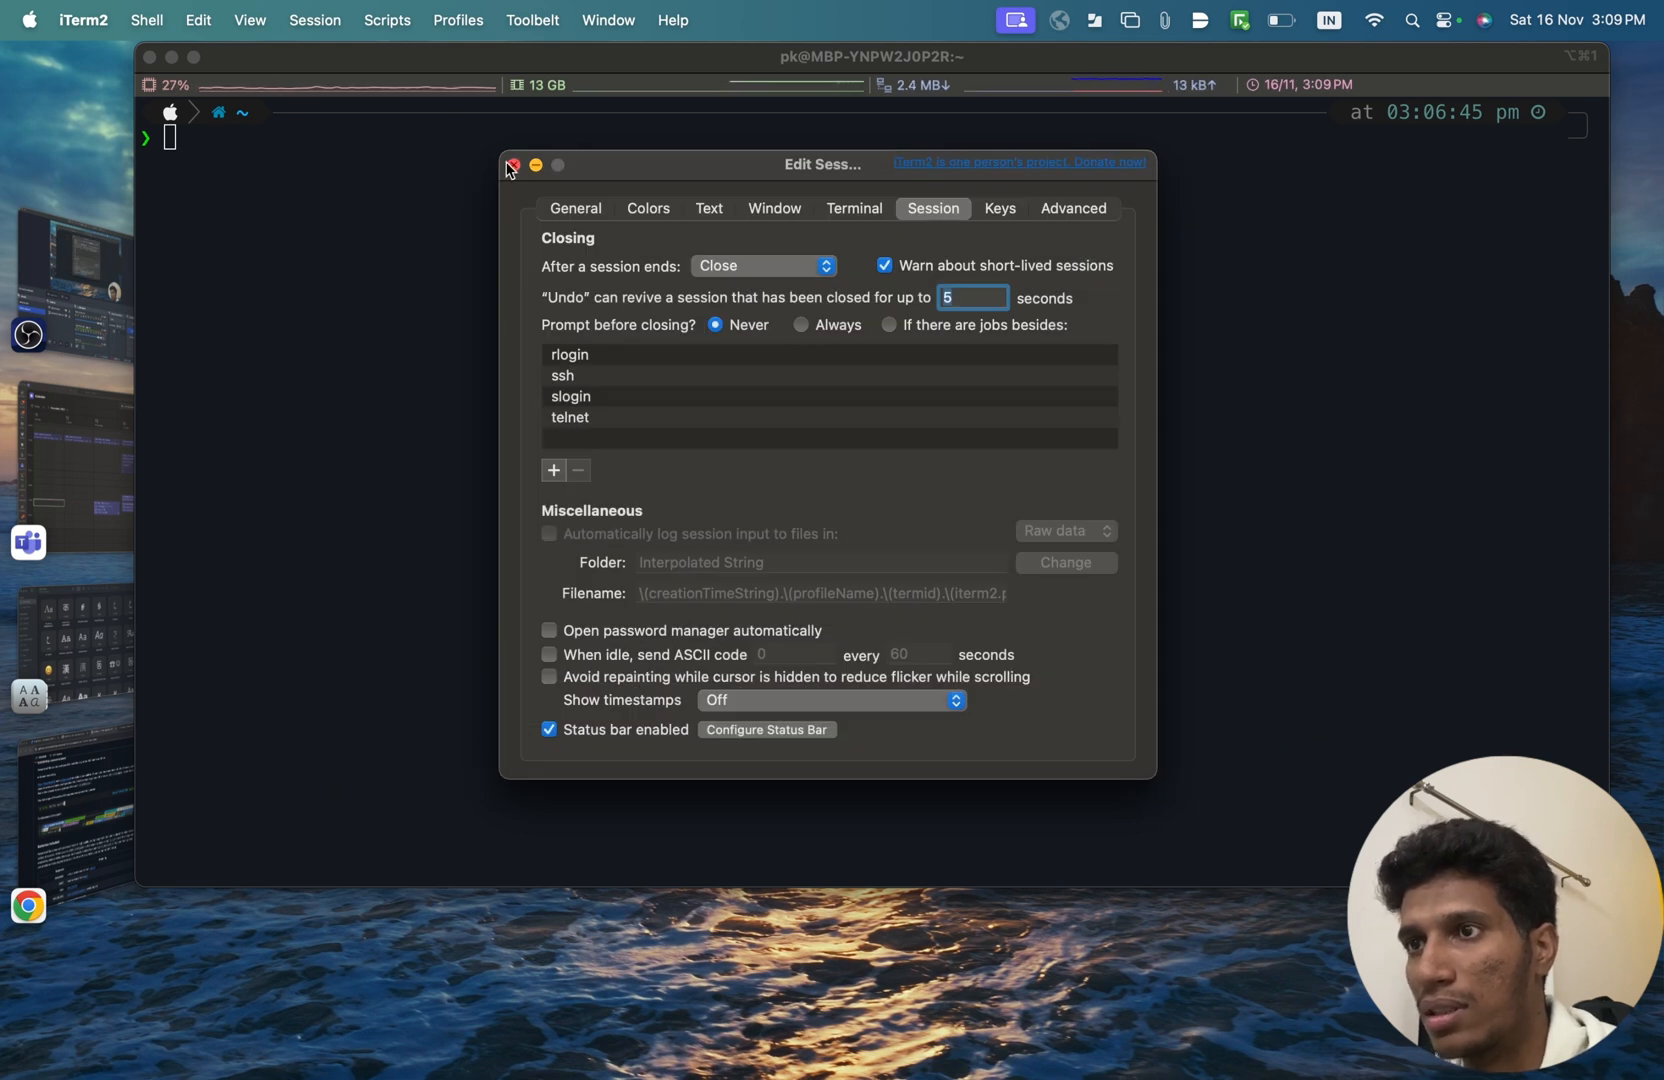
# Step: Close the Edit Session window and open a second tab with a fresh zsh session
pyautogui.click(514, 164)
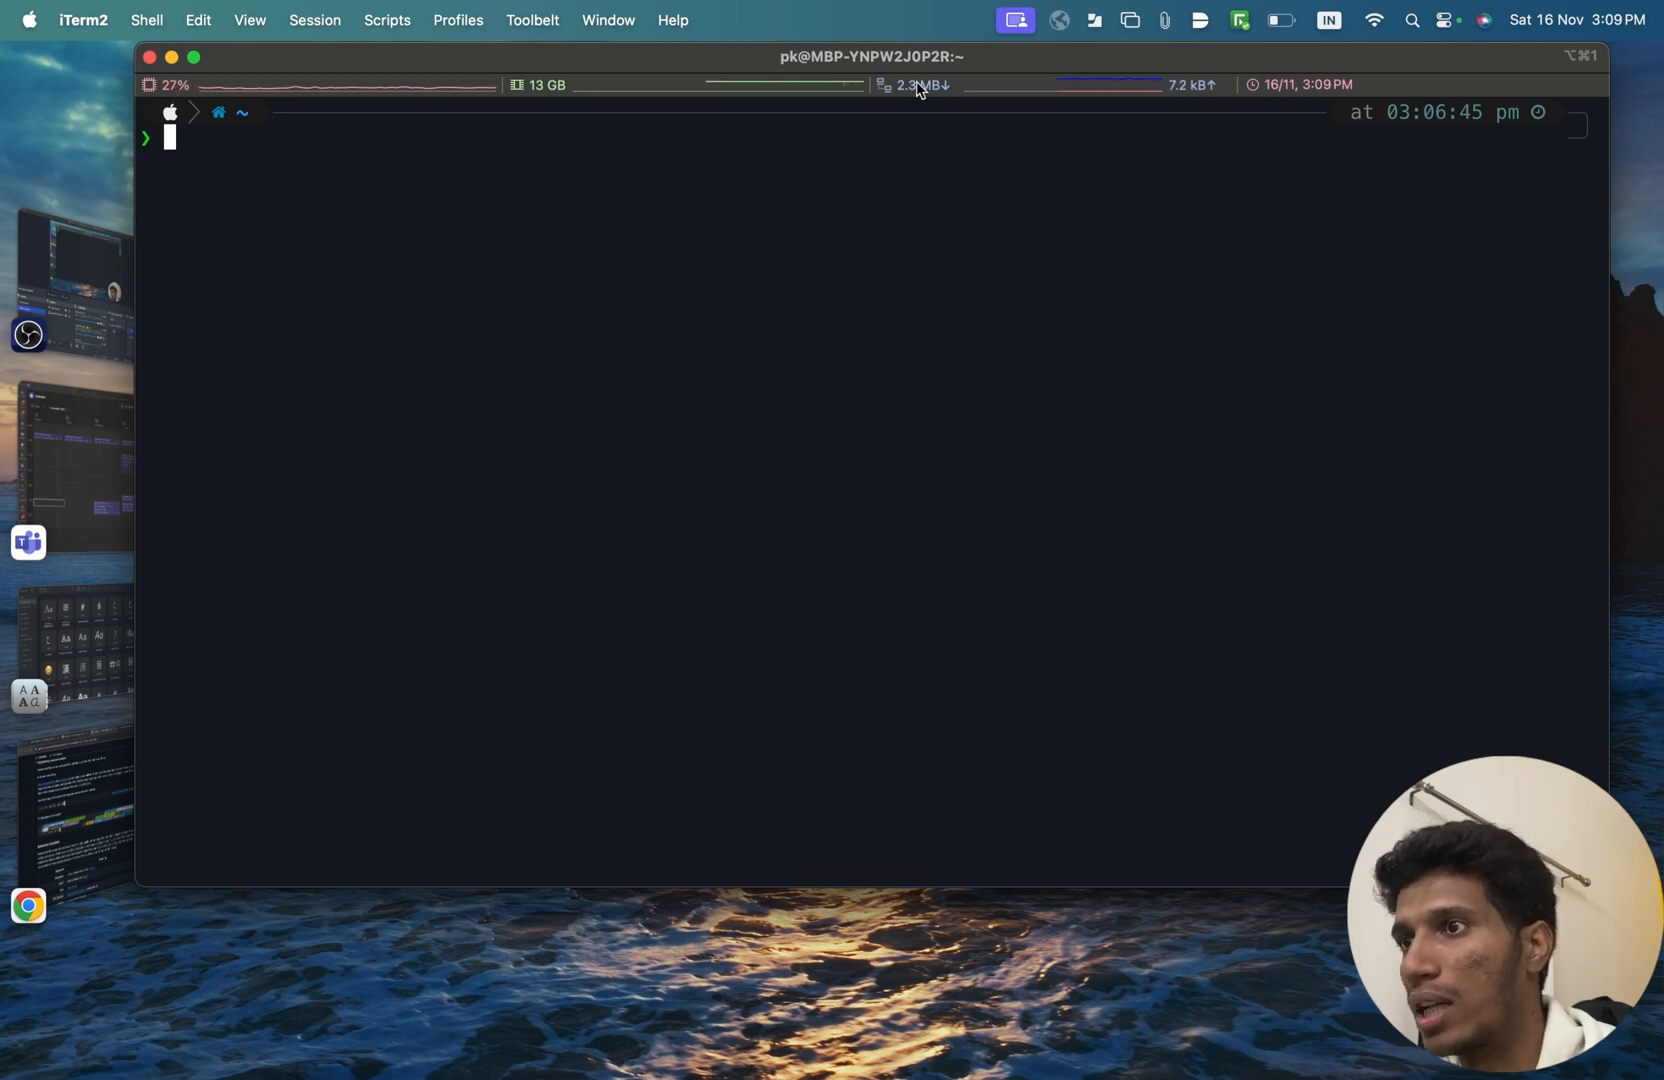
pyautogui.moveTo(938, 528)
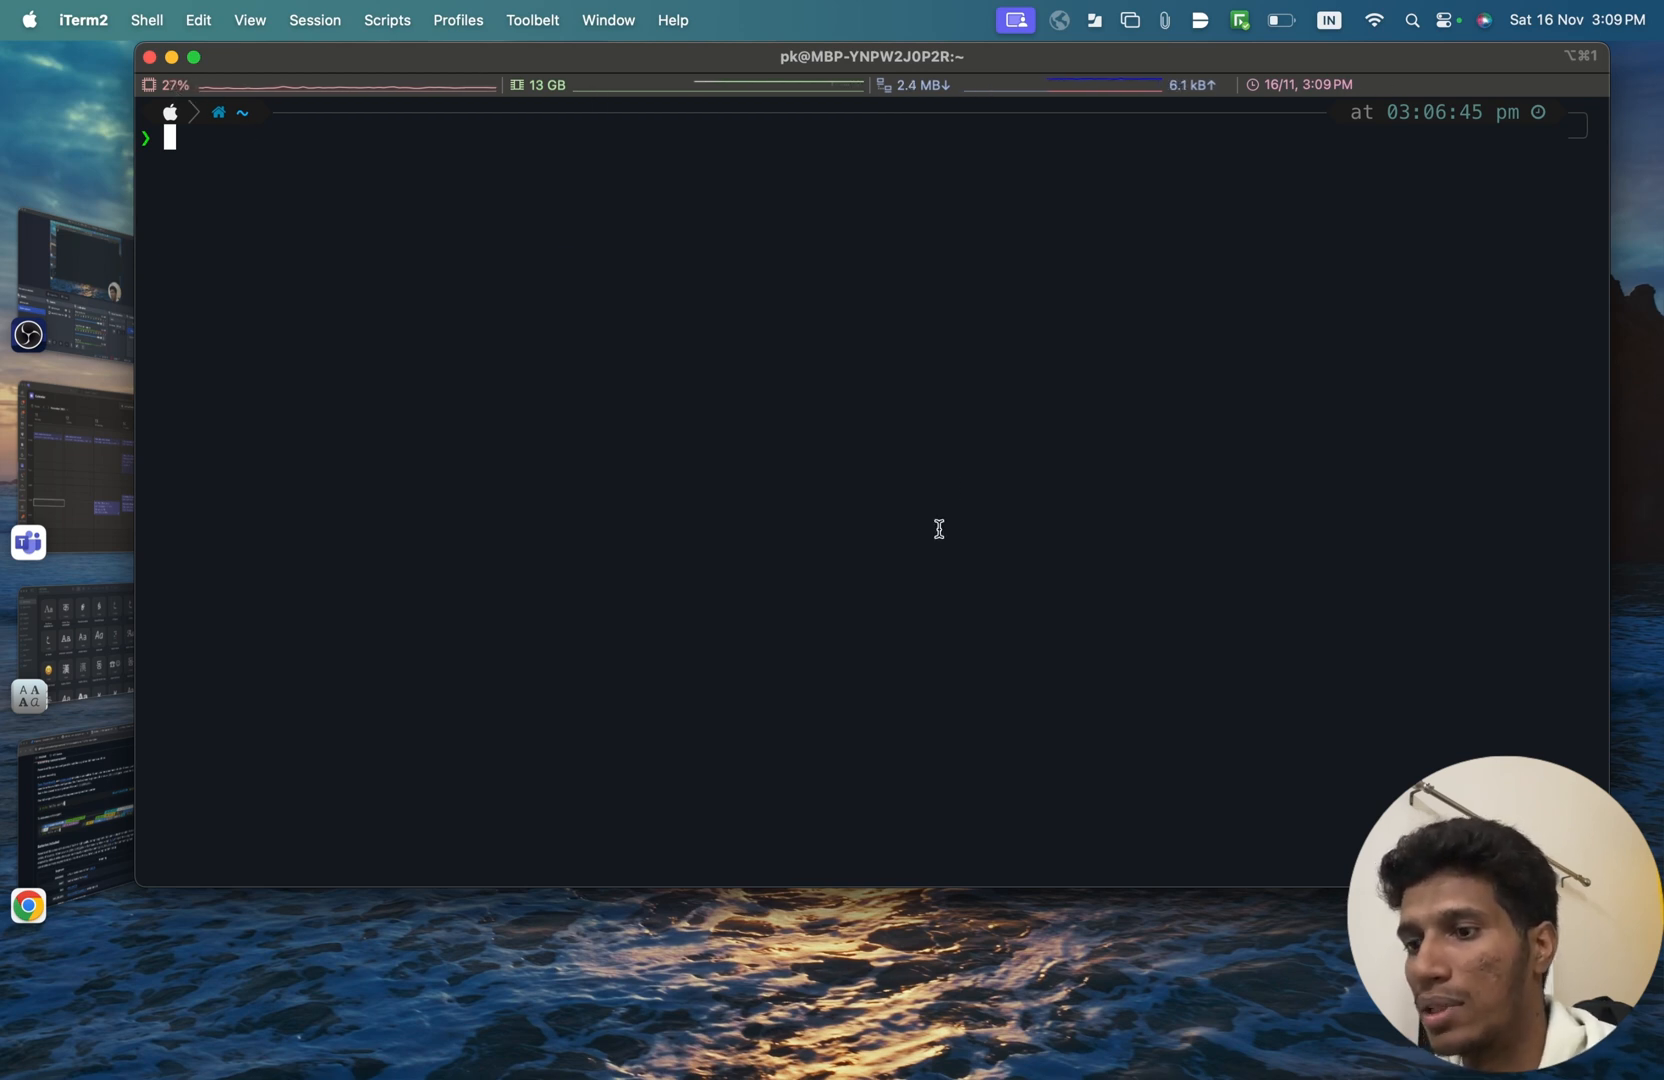
pyautogui.click(1597, 86)
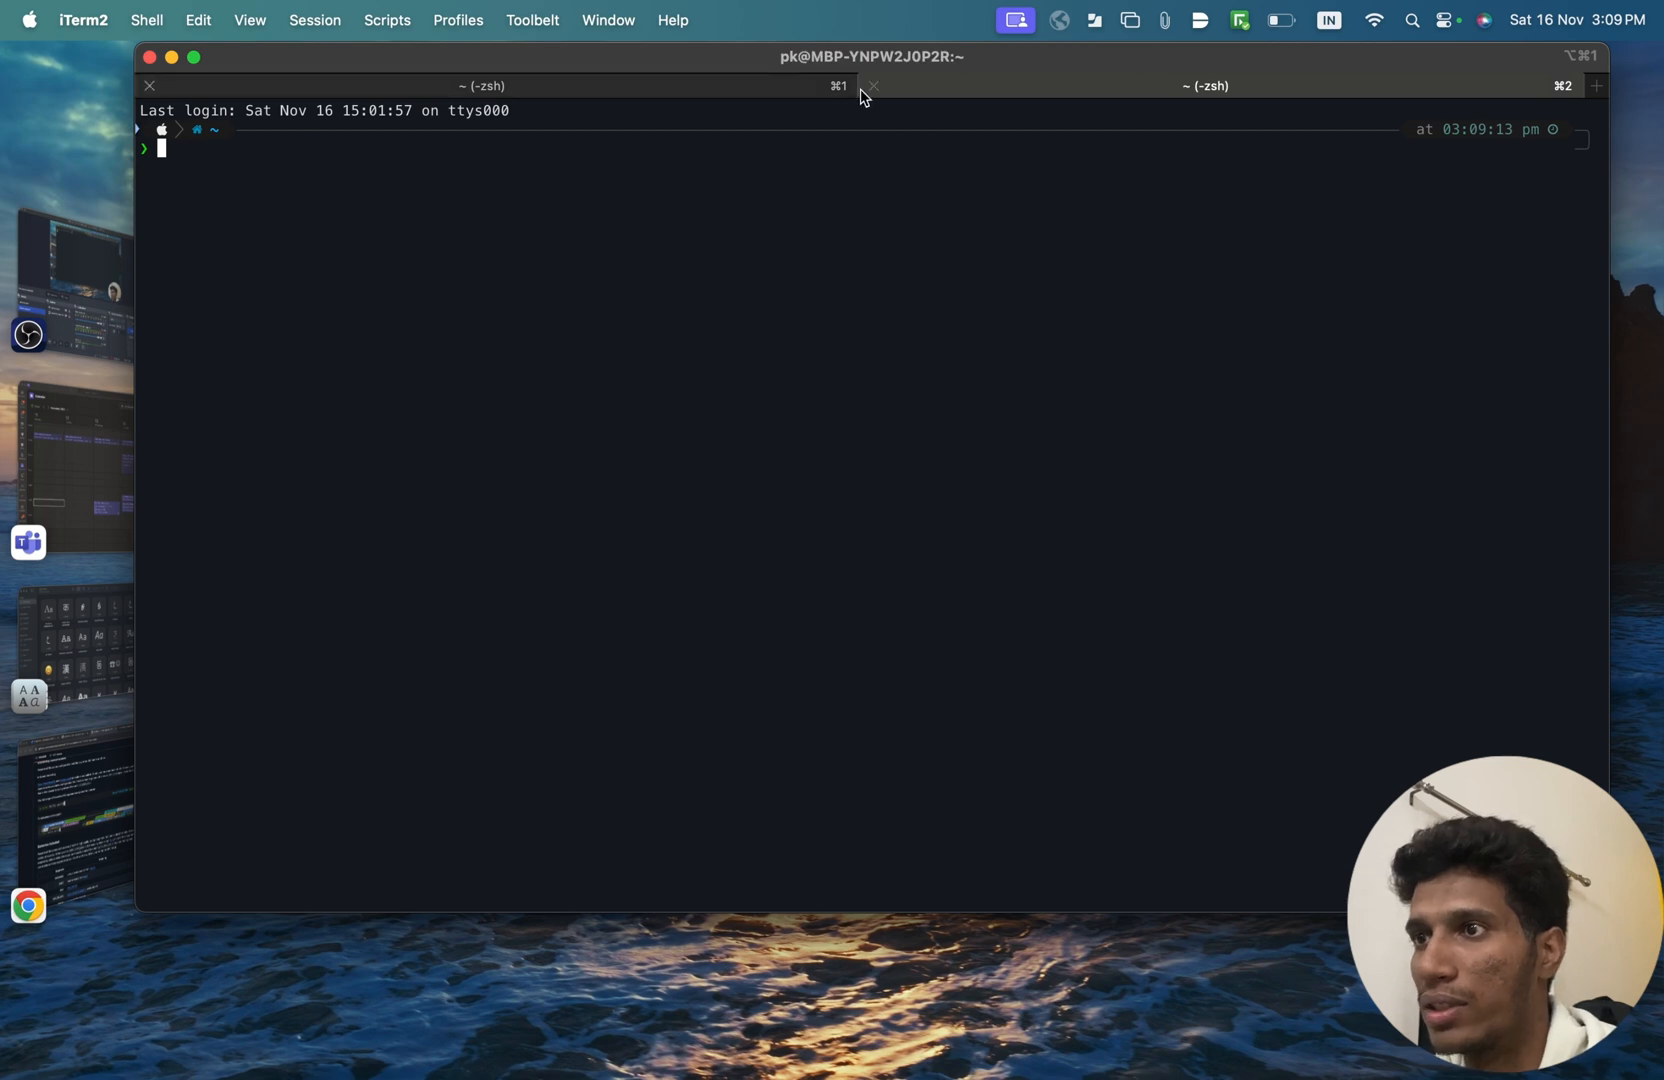